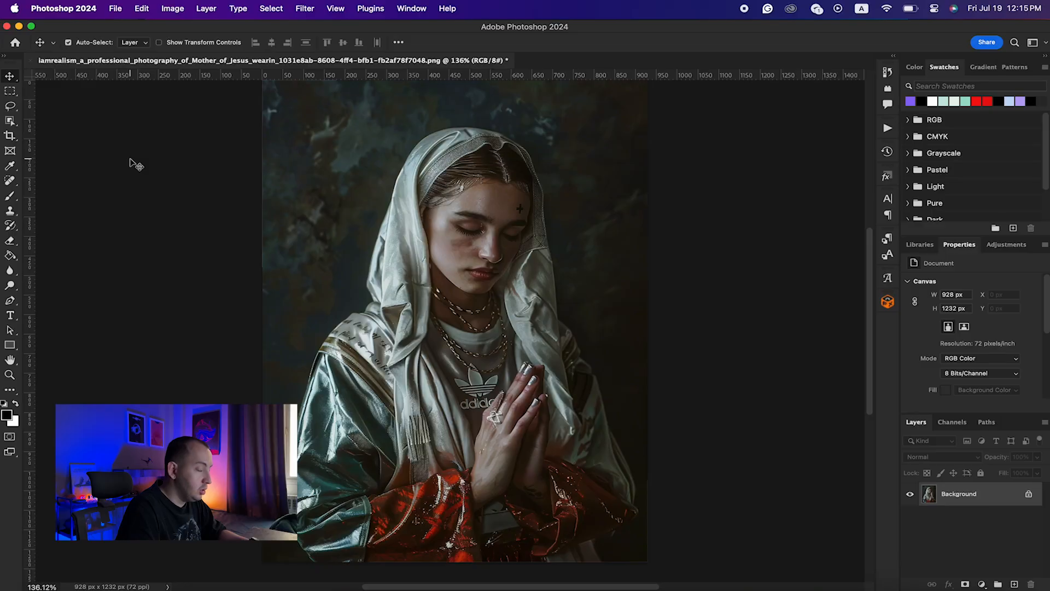
mouse_move(198, 134)
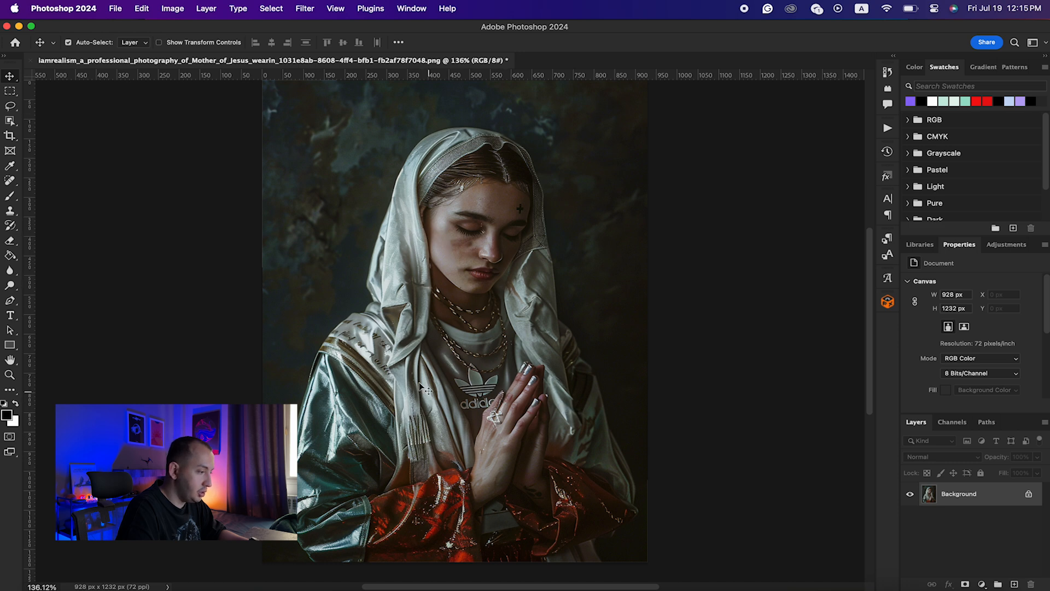
mouse_move(141, 177)
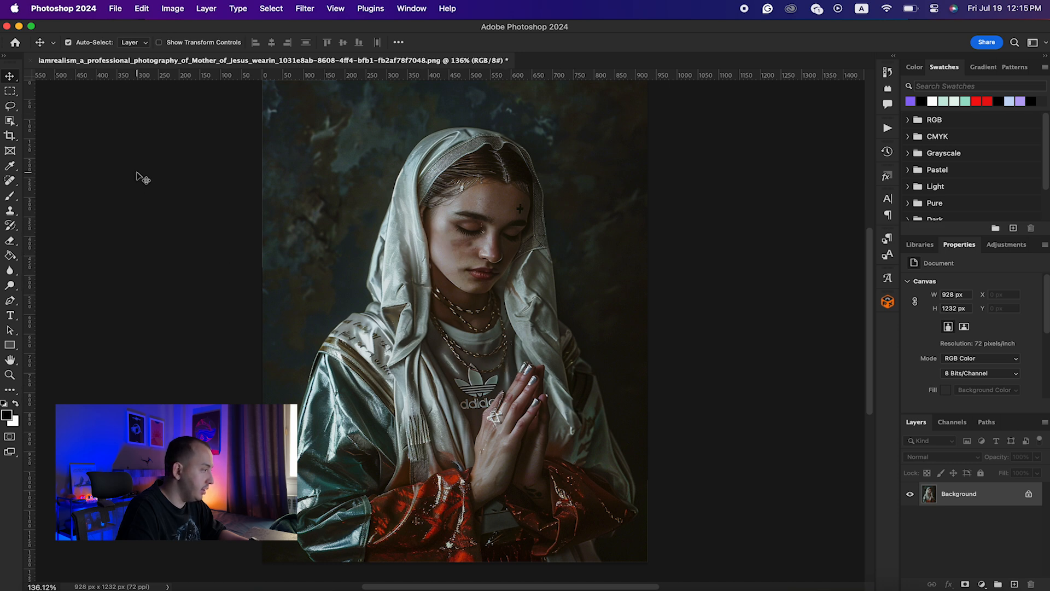
Select the praying woman as the subject, separating her from the dark background.
left_click(11, 106)
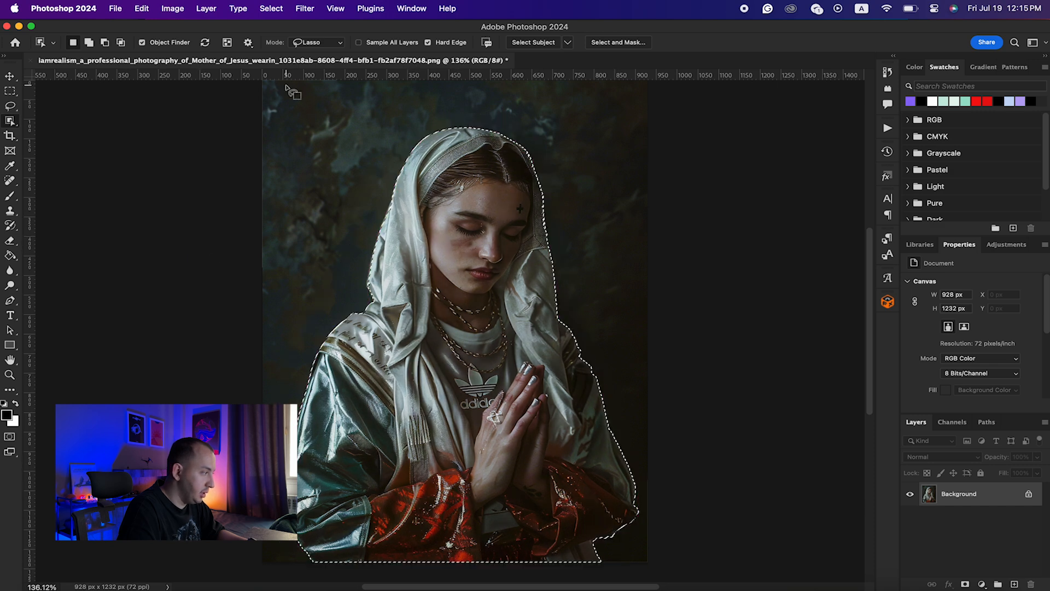
Duplicate the Background layer and mask the copy to the woman's outline.
left_click(11, 121)
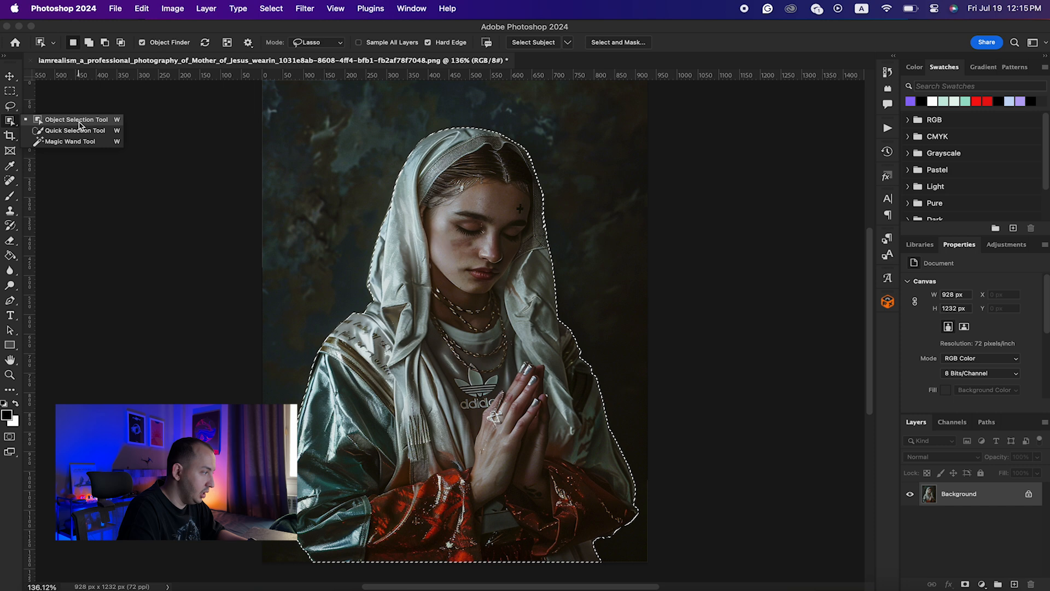
left_click(10, 75)
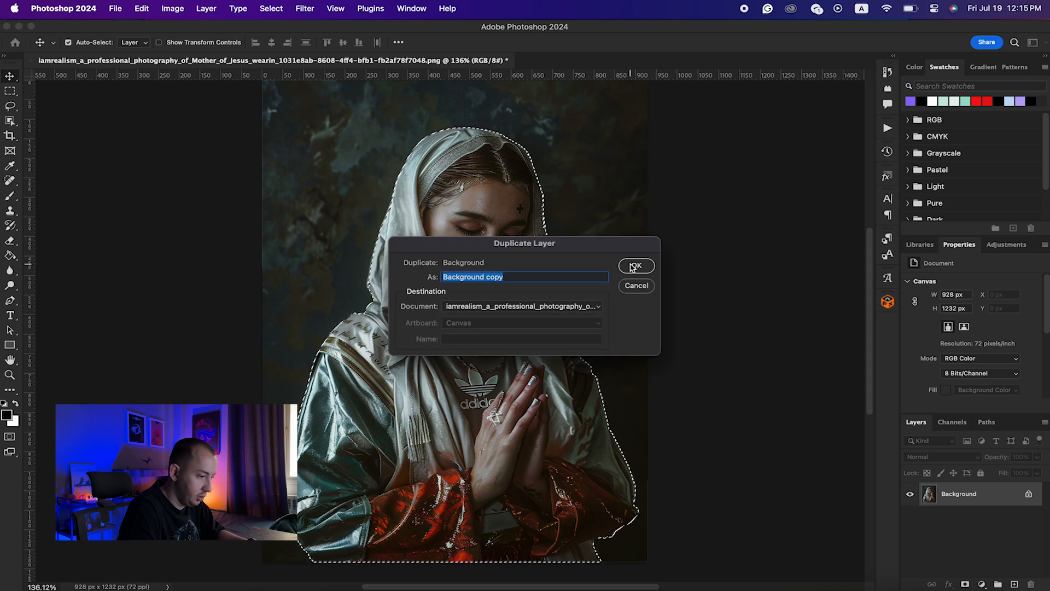
left_click(635, 266)
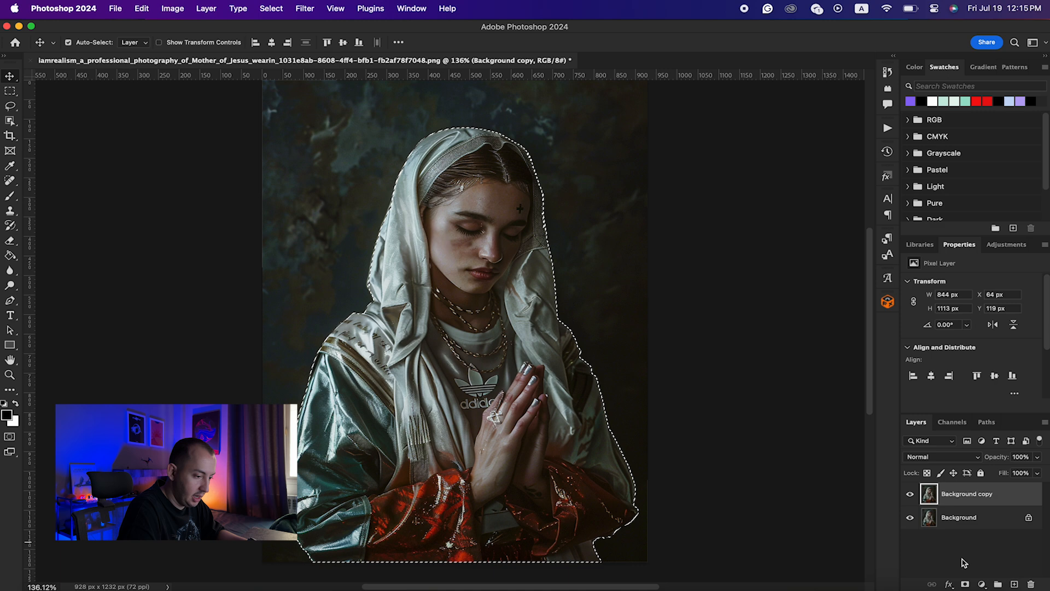
left_click(965, 584)
type("Main Image")
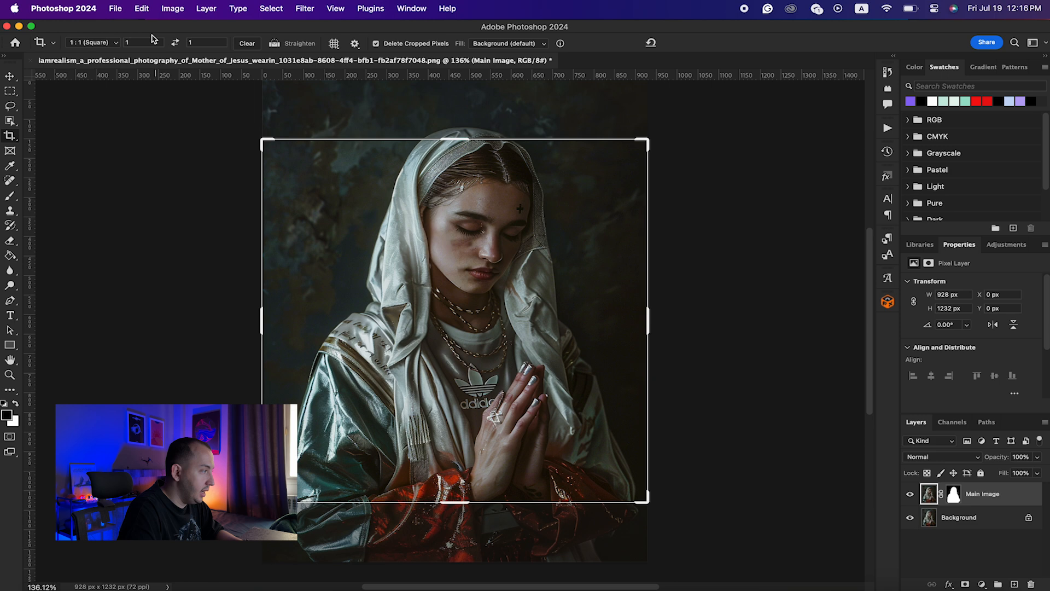
Create a new 2400 × 3000 px, 300 ppi document with black background contents.
left_click(114, 8)
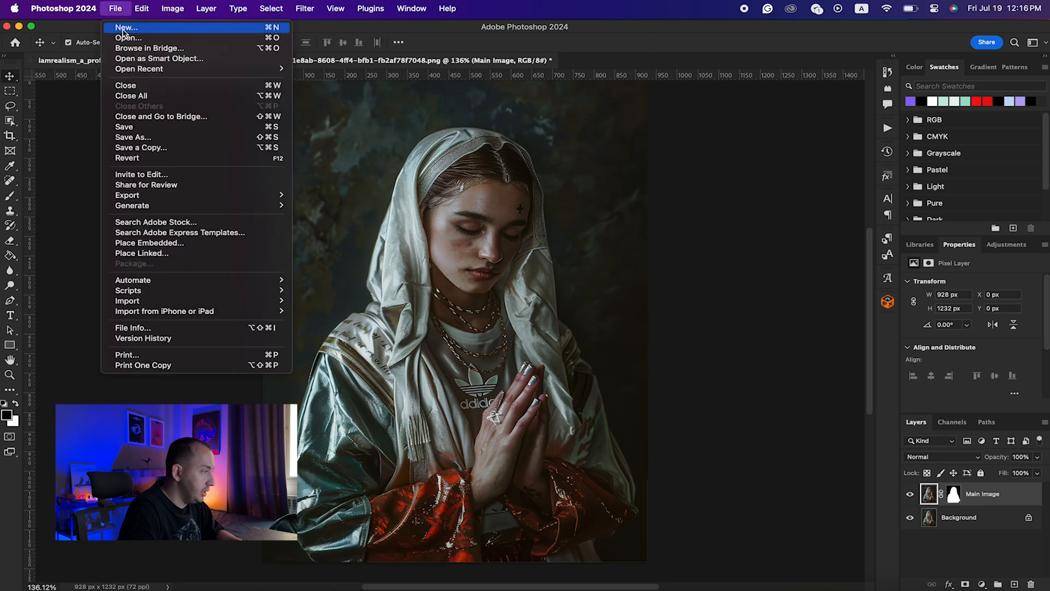
left_click(126, 26)
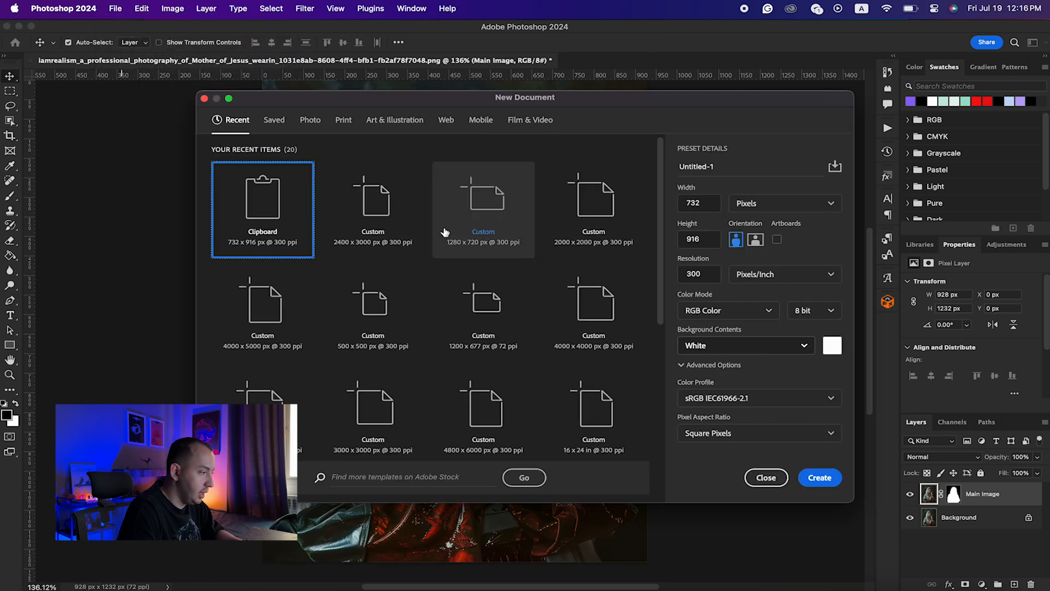
left_click(372, 198)
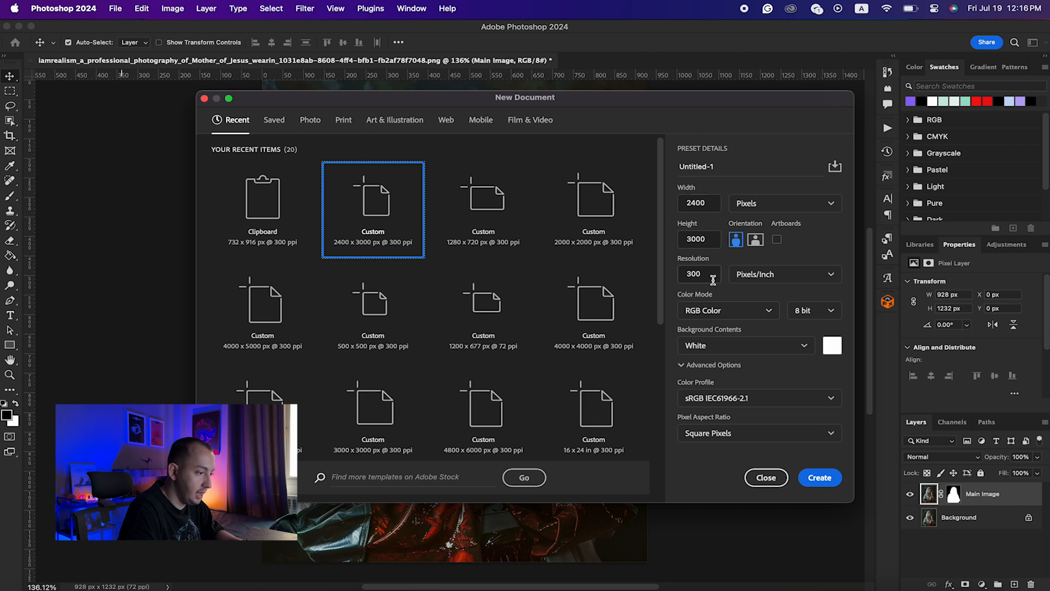
triple_click(694, 273)
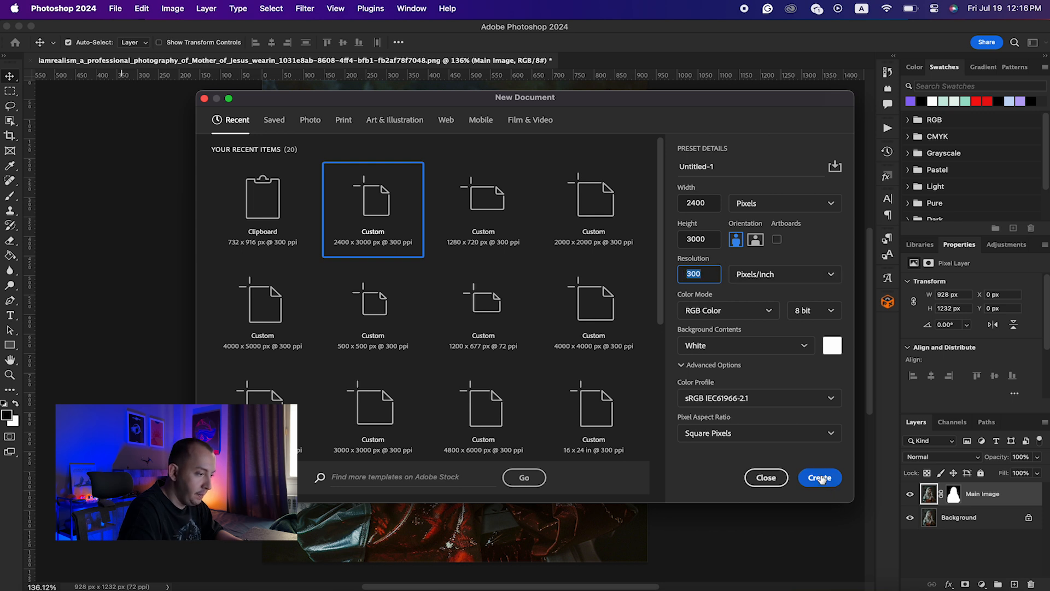
left_click(744, 345)
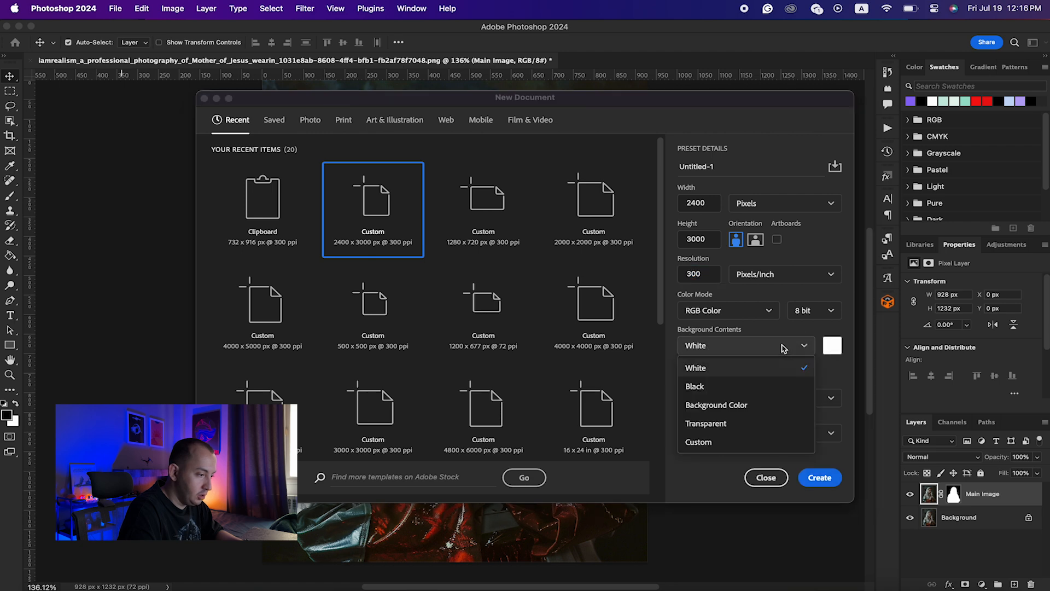
left_click(695, 386)
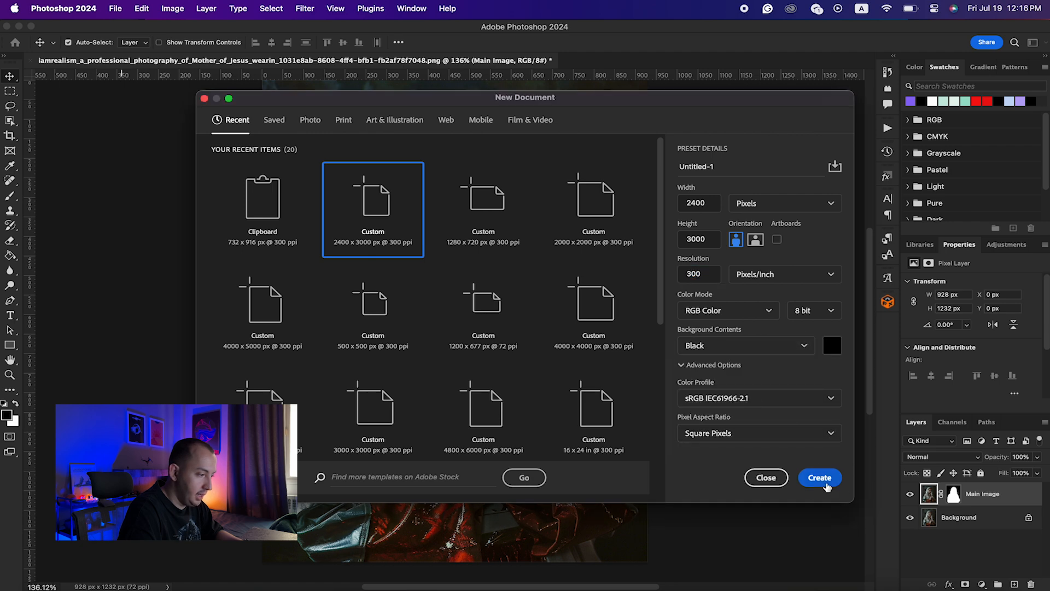
left_click(820, 477)
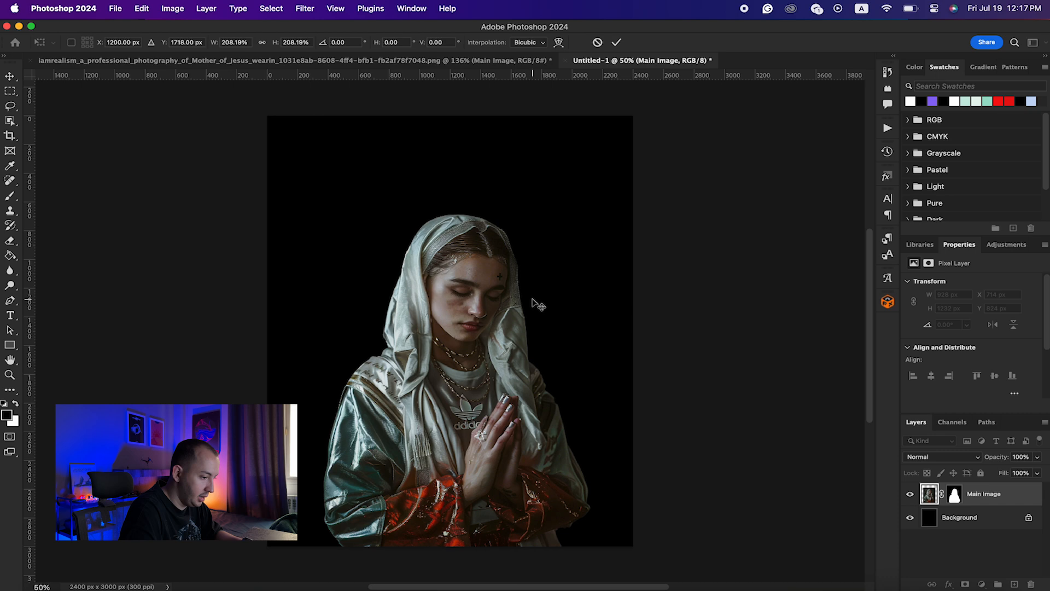
Bring up the layer options on the enlarged Main Image layer.
right_click(983, 494)
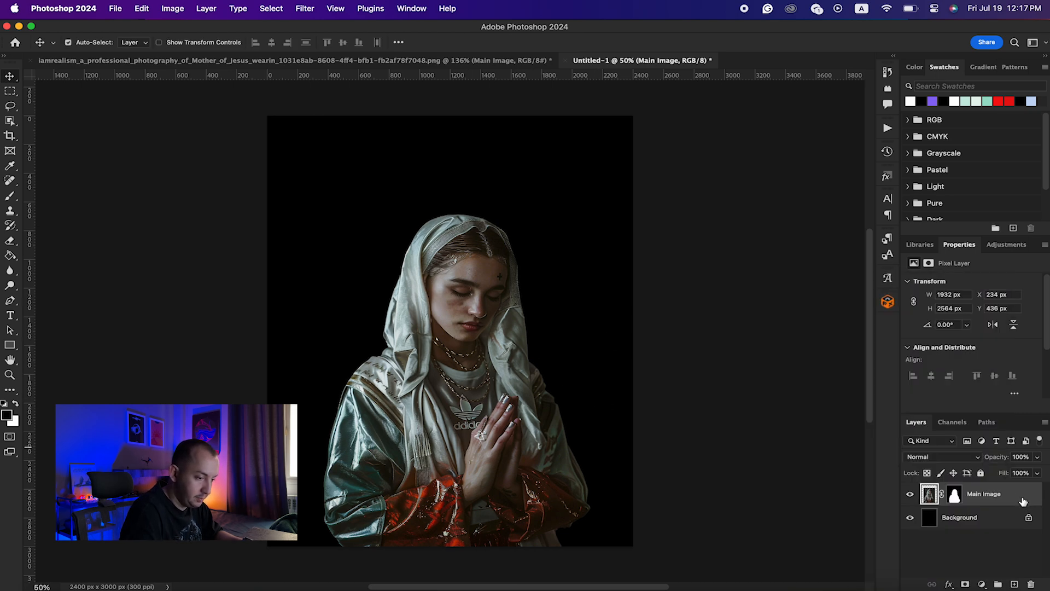
Convert the woman layer to a smart object, rename its lower copy Shadow and open its layer styles.
right_click(983, 493)
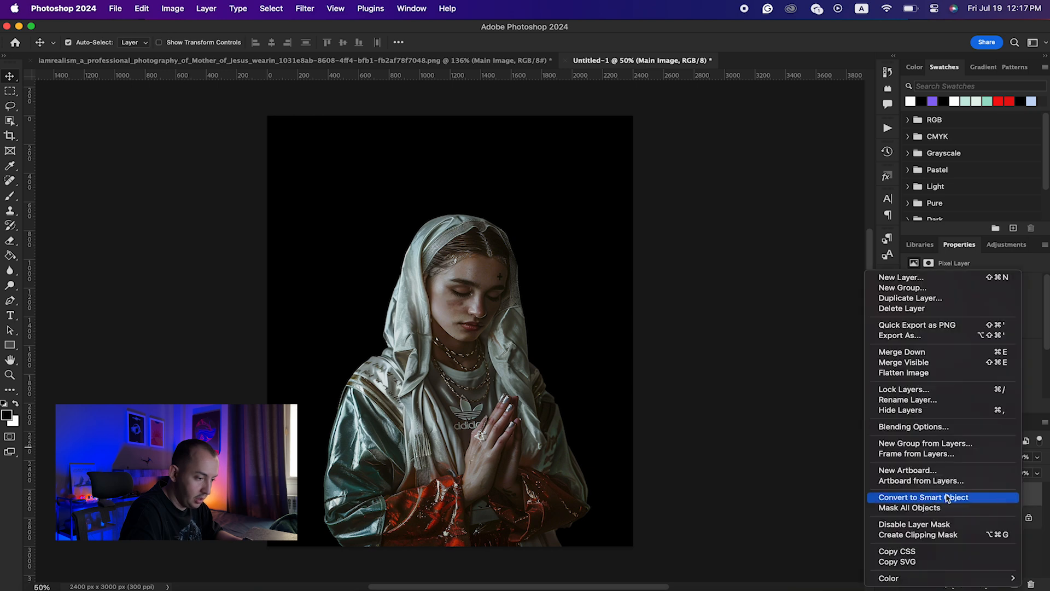
left_click(925, 497)
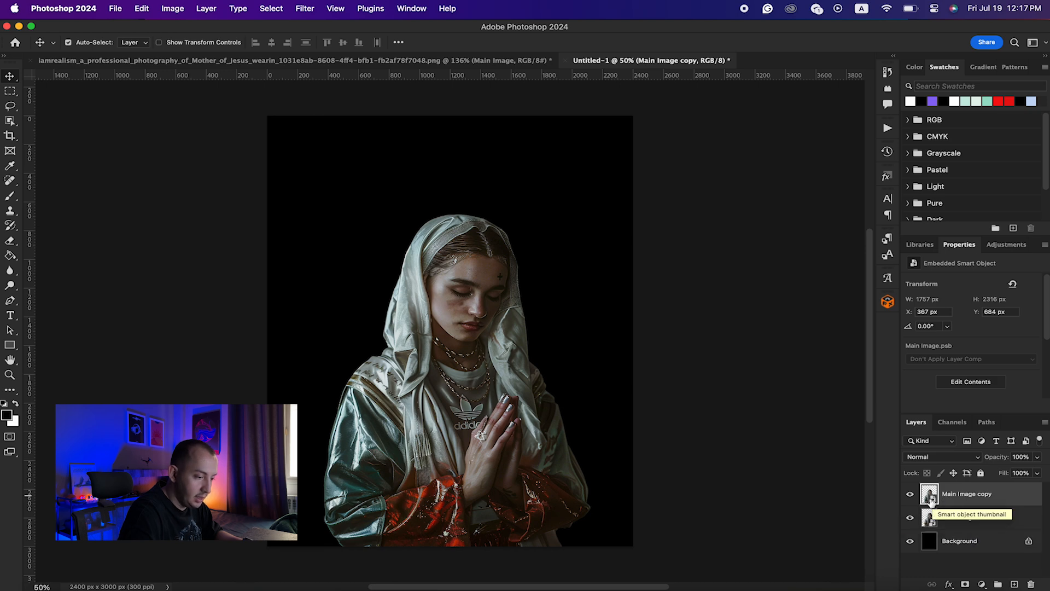
mouse_move(959, 517)
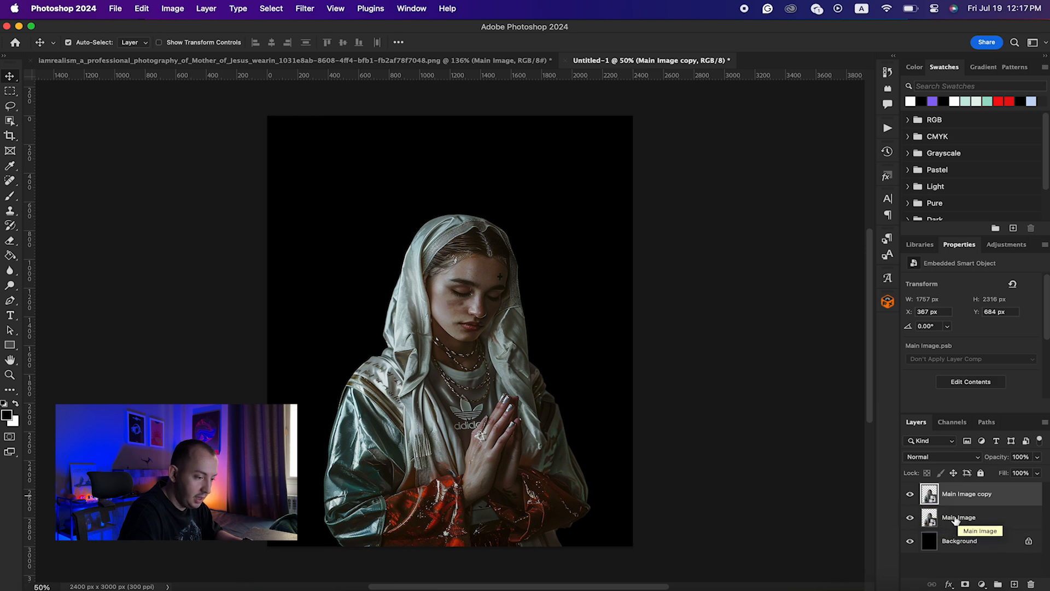
double_click(966, 494)
type("Shad")
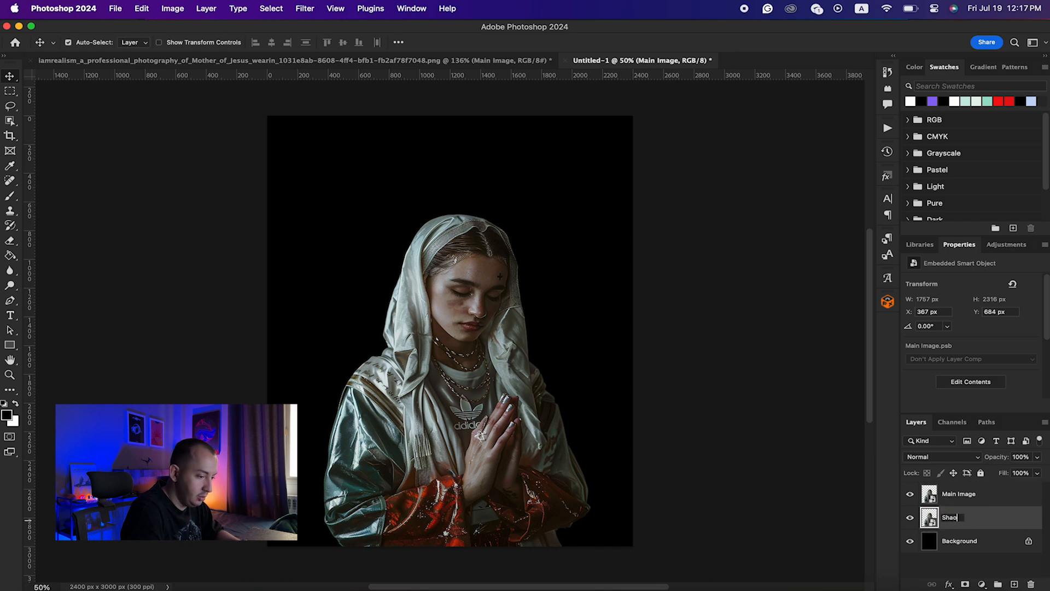
key("Return")
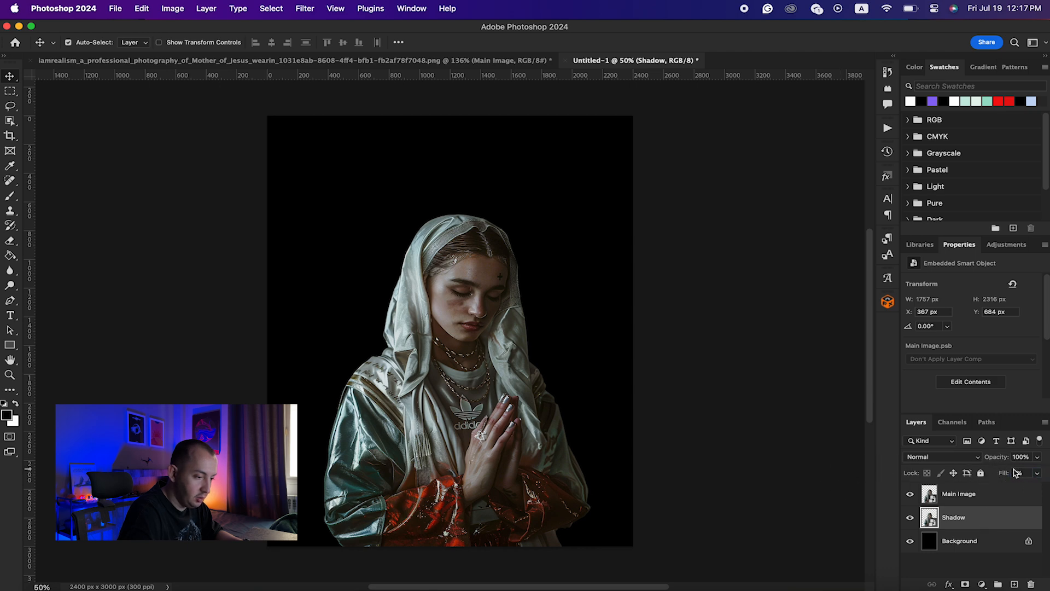
double_click(954, 516)
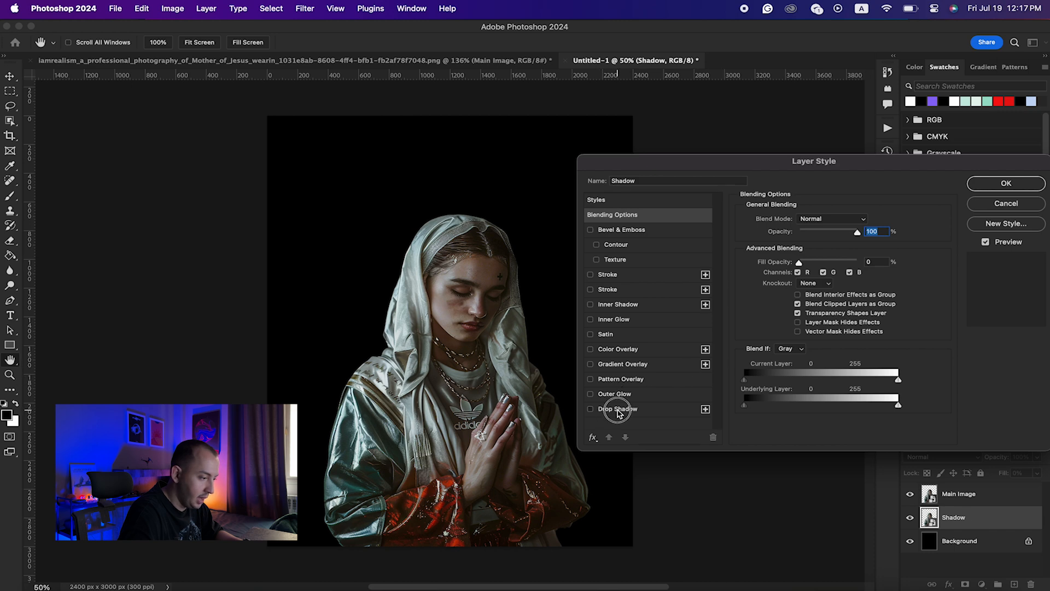
Apply a white drop shadow glow to the Shadow layer and check it with the woman hidden.
left_click(616, 409)
type("250")
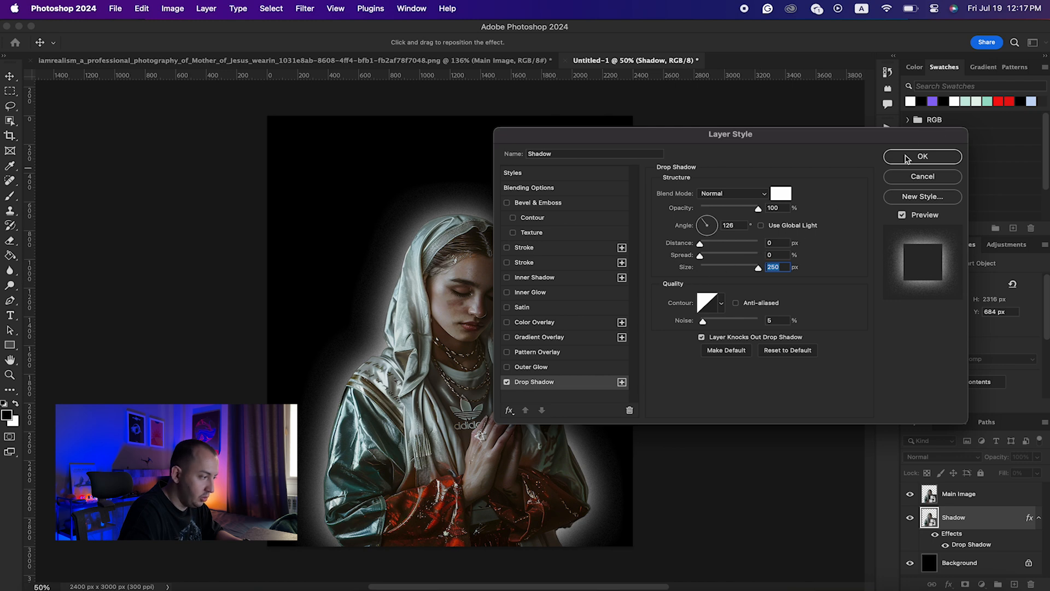
left_click(922, 156)
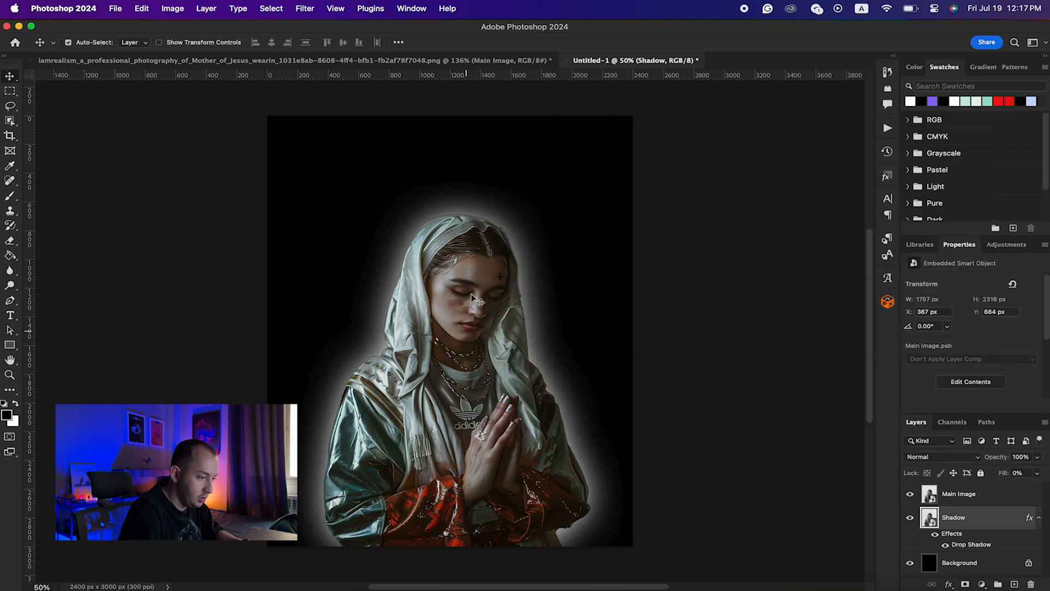
left_click(909, 493)
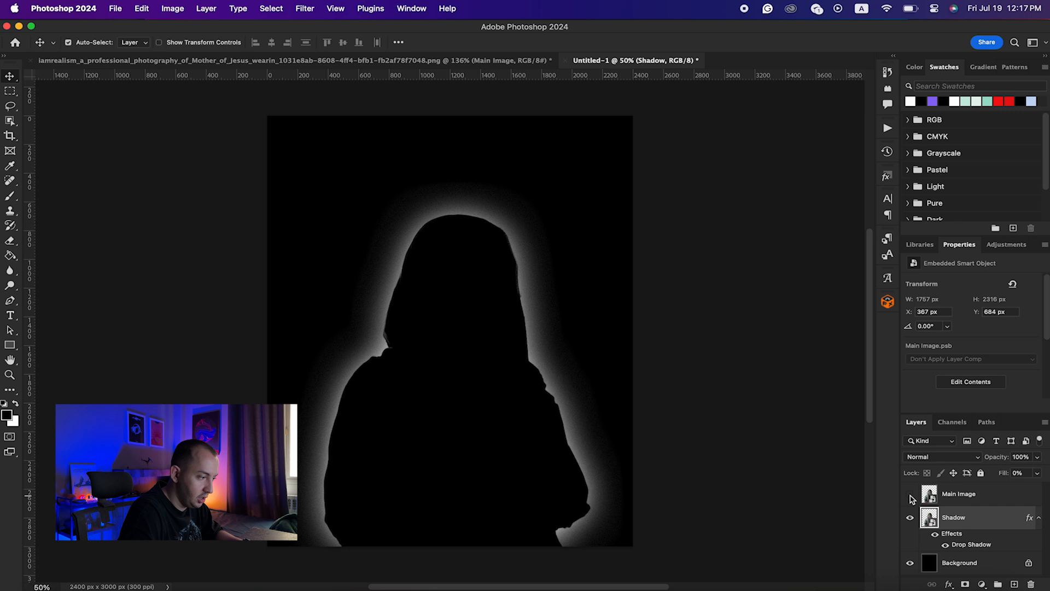
mouse_move(784, 492)
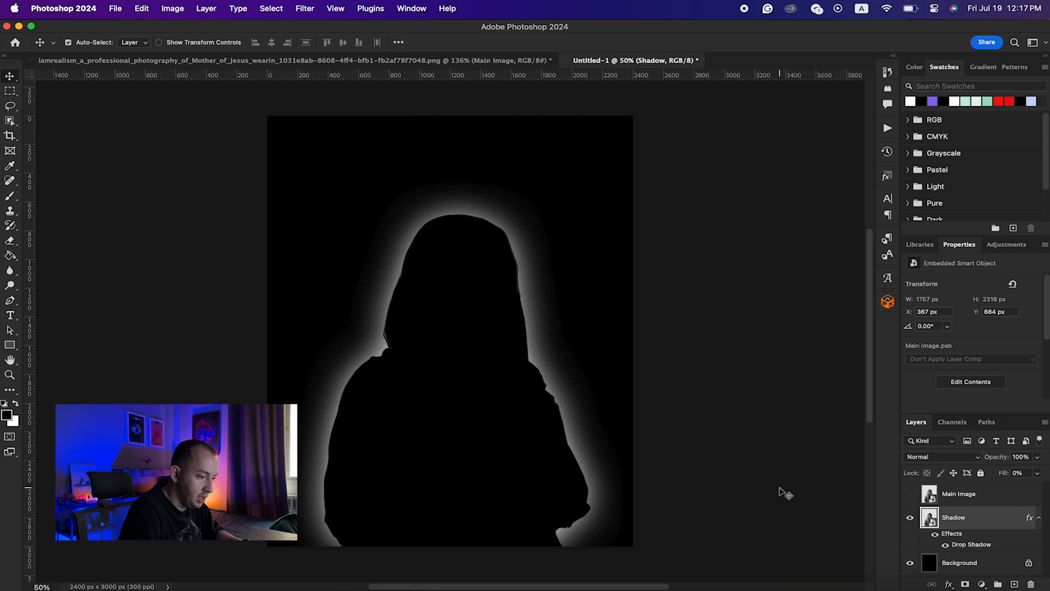
left_click(909, 493)
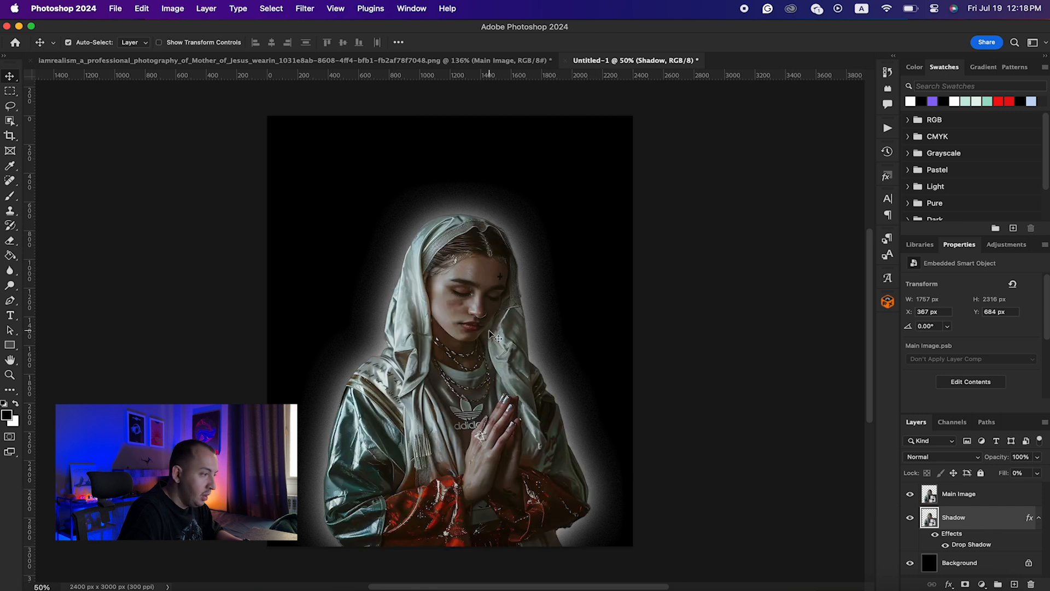
mouse_move(485, 333)
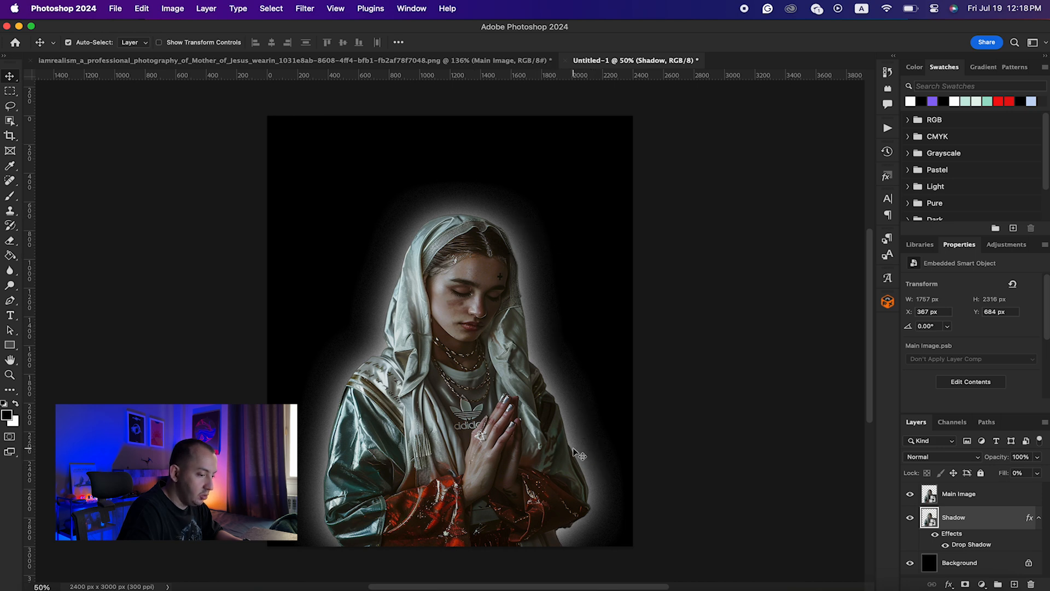
mouse_move(558, 357)
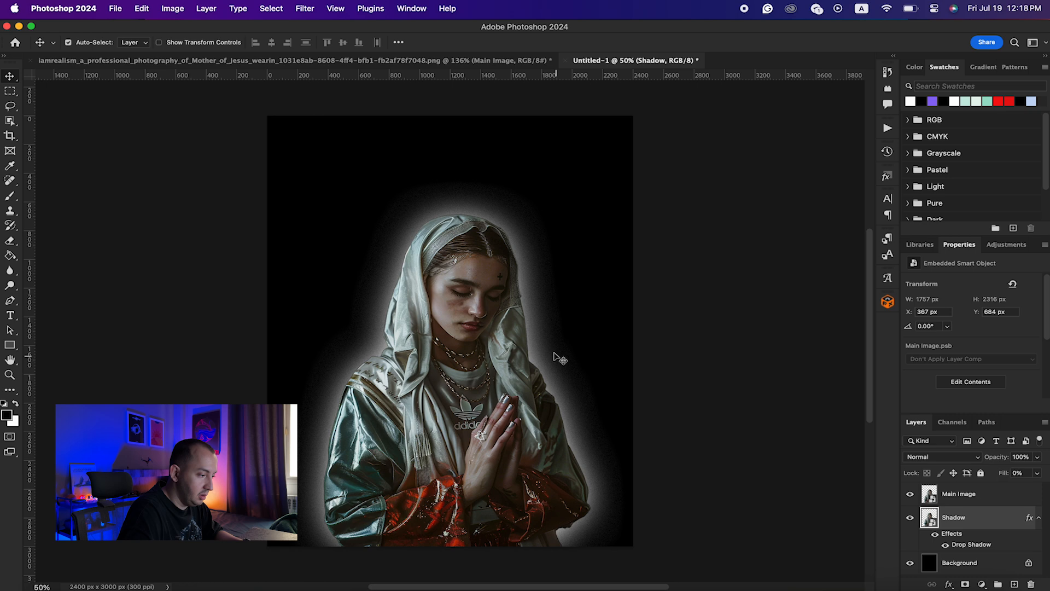
mouse_move(479, 536)
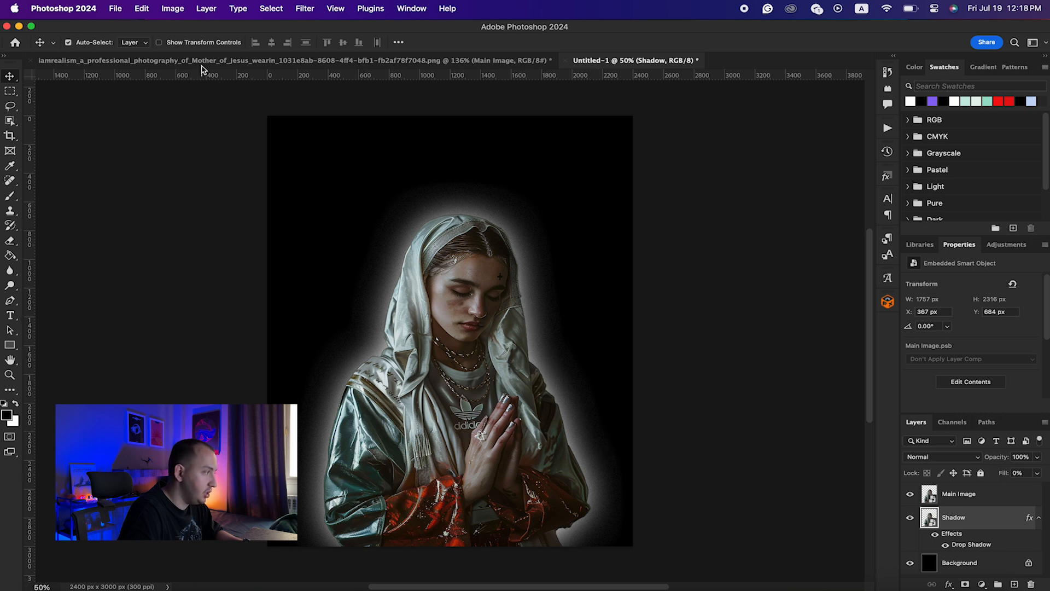
Create a first new document and return to the poster document.
left_click(115, 9)
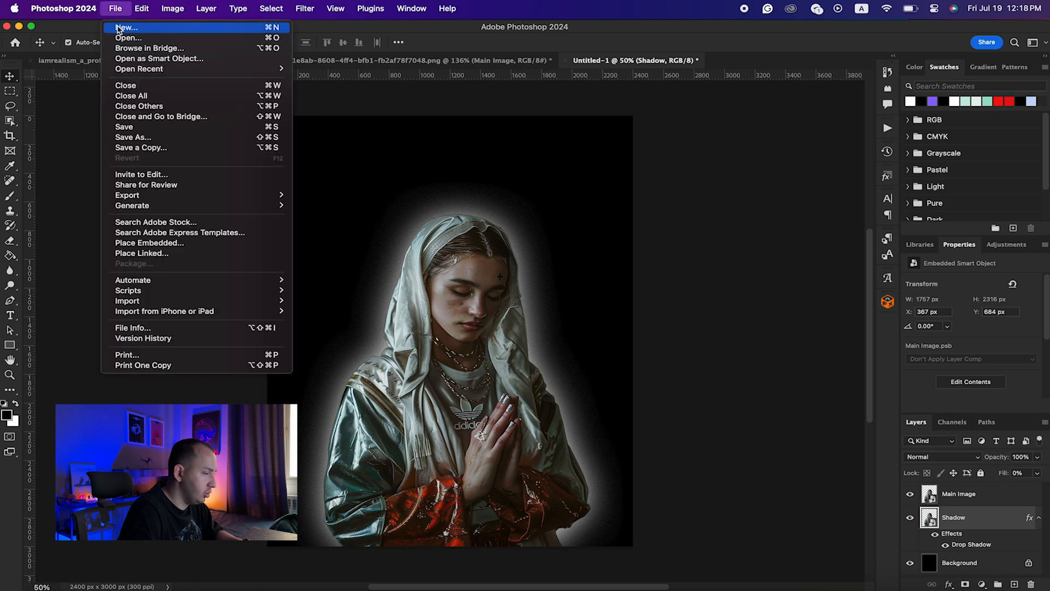
left_click(124, 26)
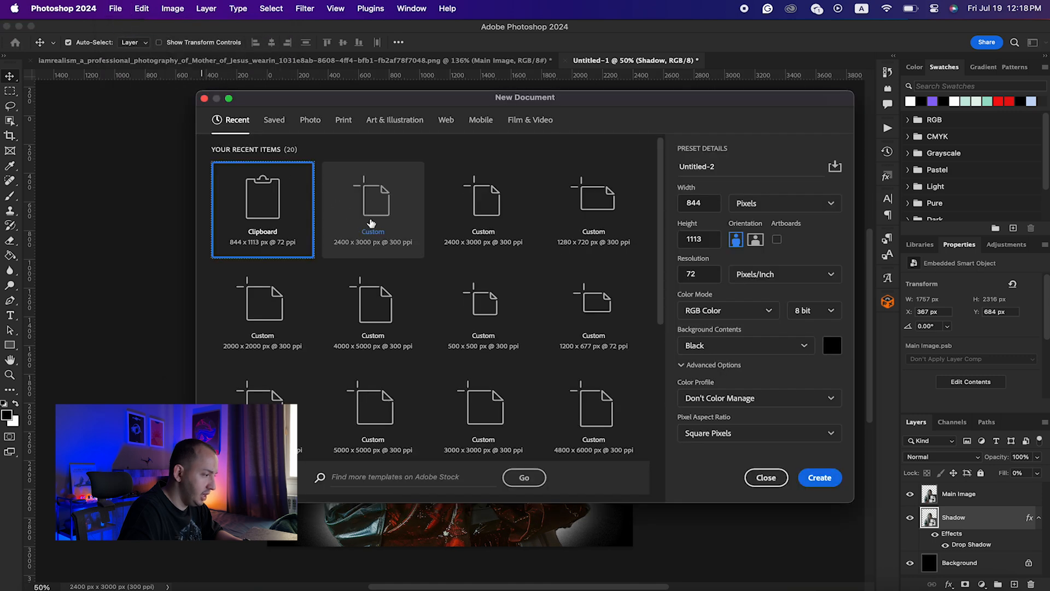
left_click(820, 478)
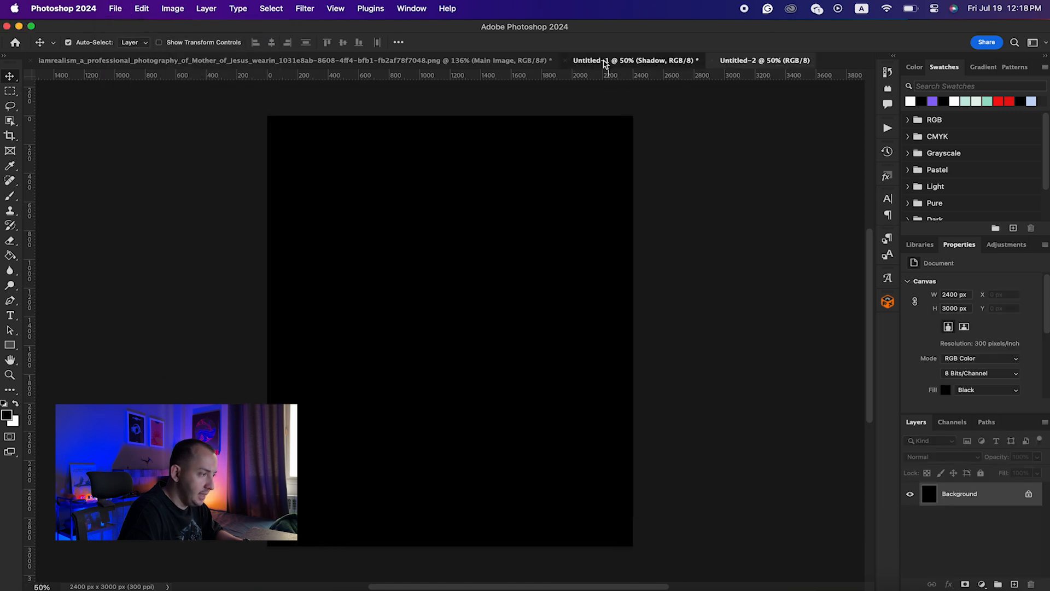
left_click(633, 60)
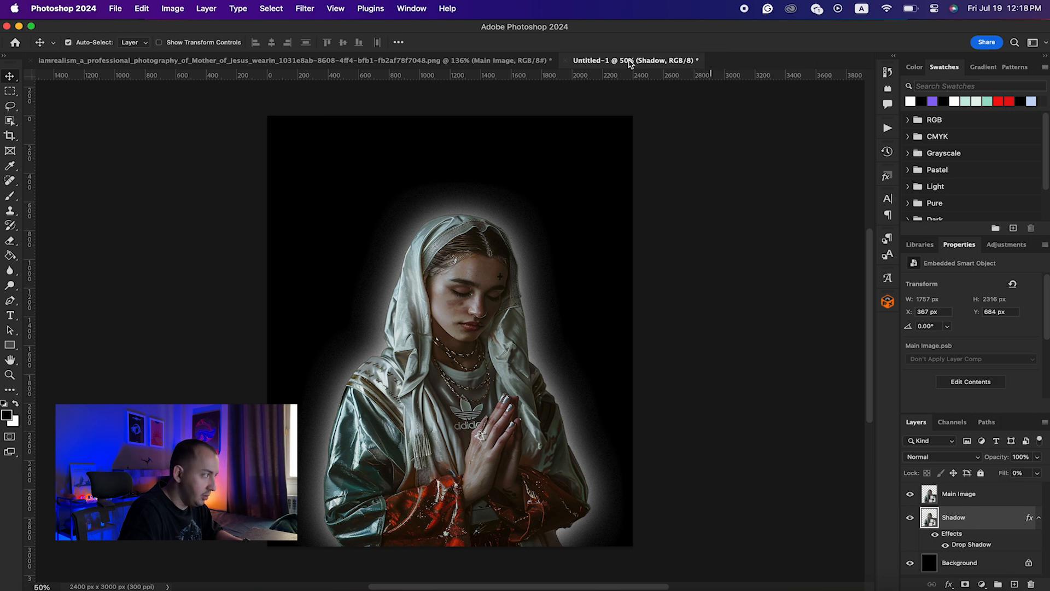
Create a new 2400 × 3000 px document named BITMAP.
left_click(115, 9)
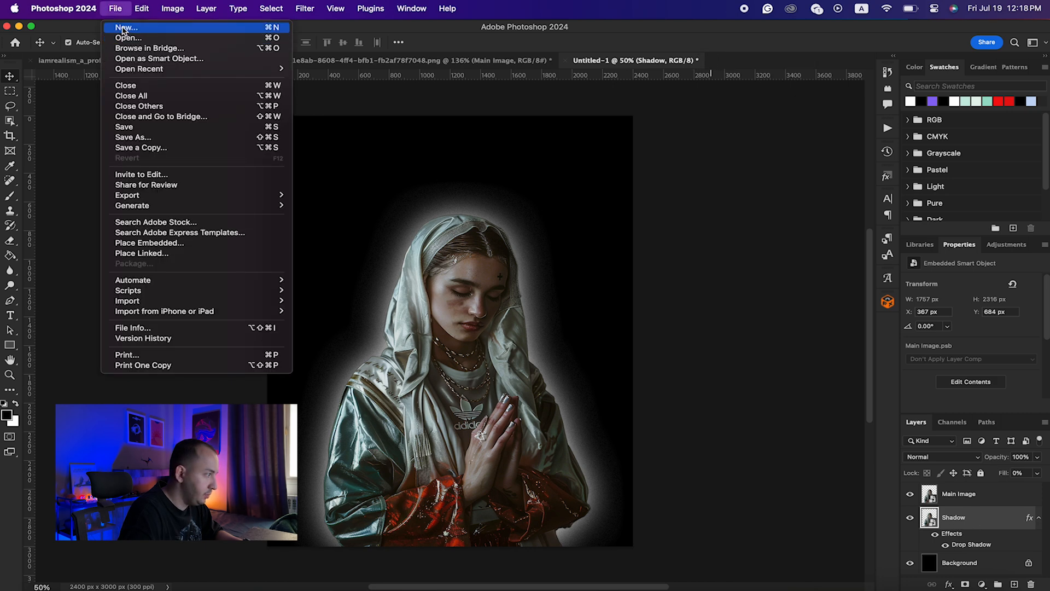
left_click(126, 26)
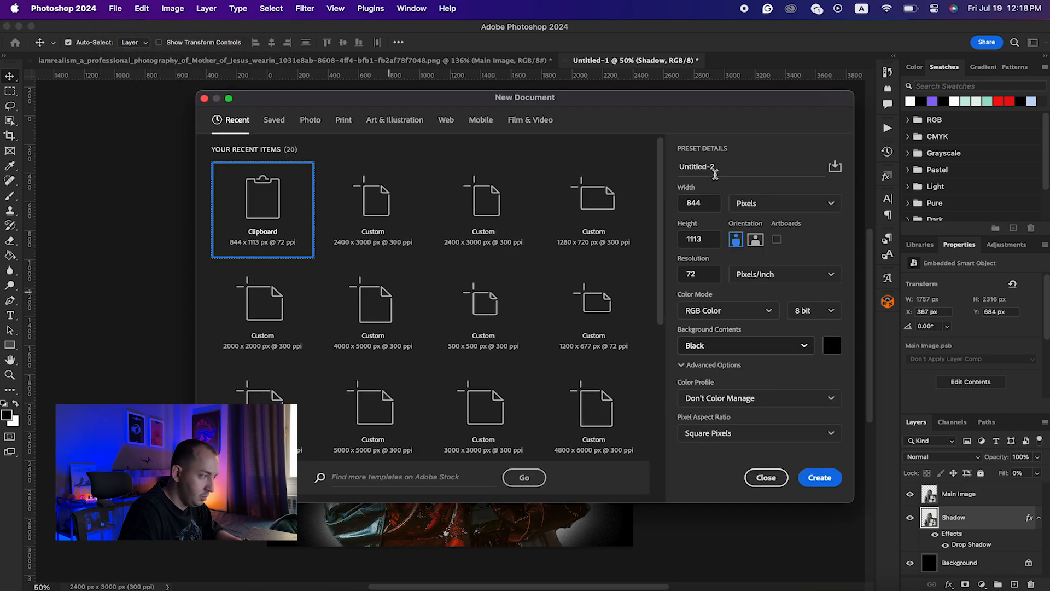
left_click(372, 198)
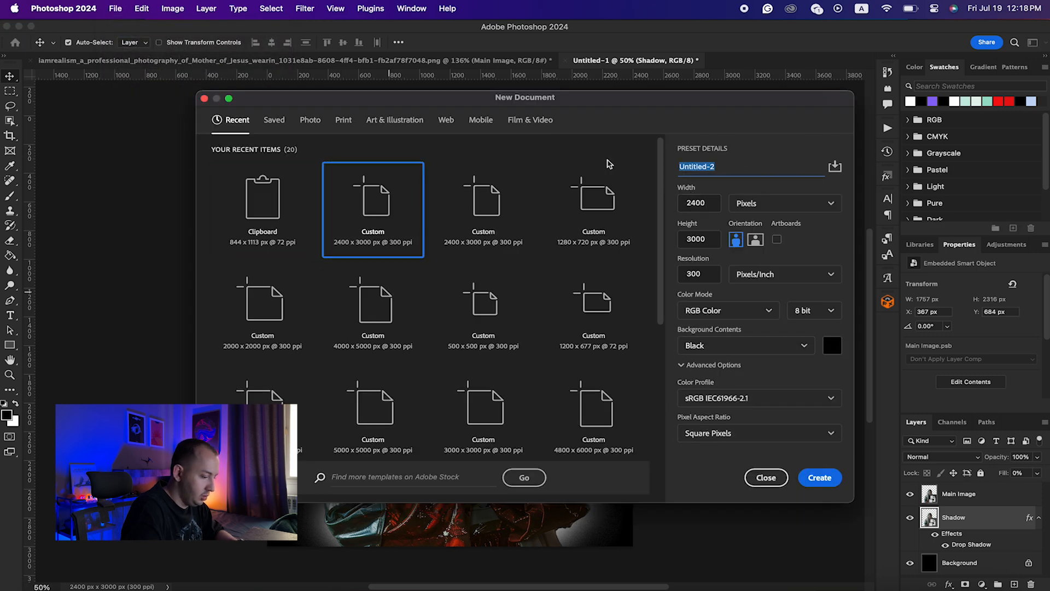
type("BITMAP")
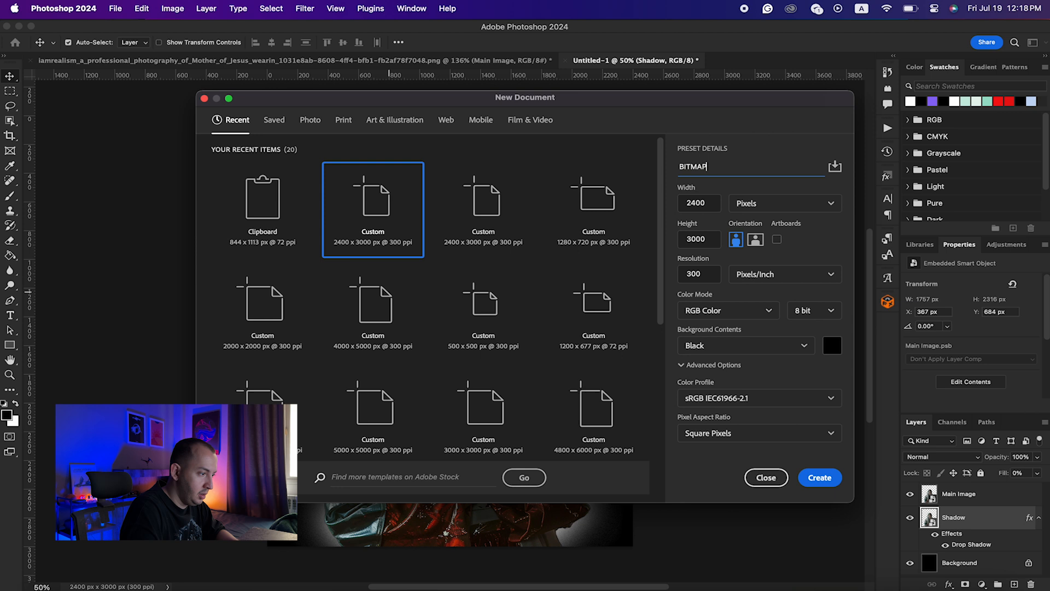
left_click(819, 479)
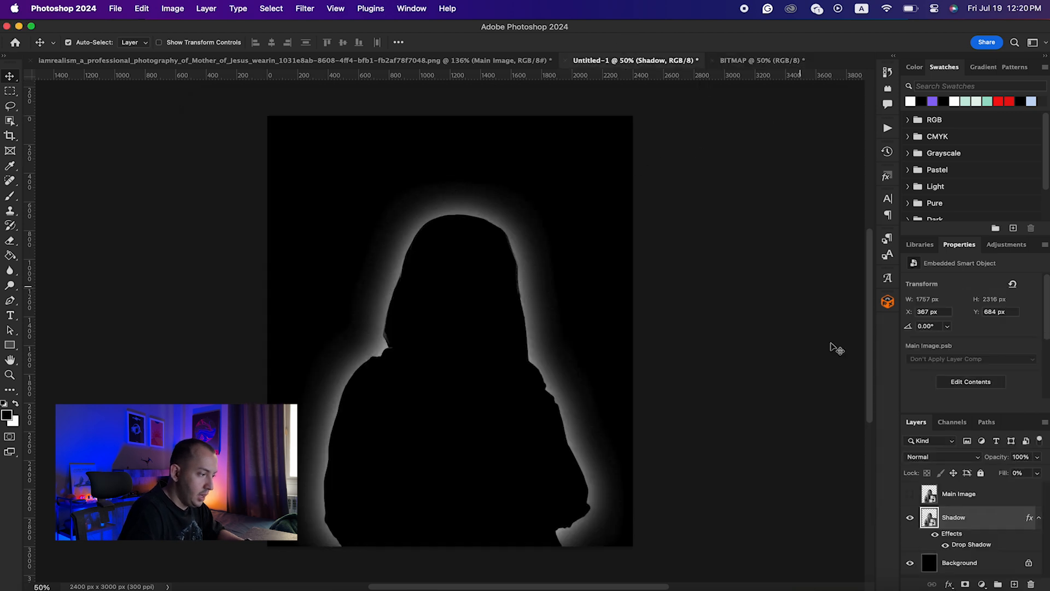
Duplicate the Shadow layer into the BITMAP document.
right_click(955, 517)
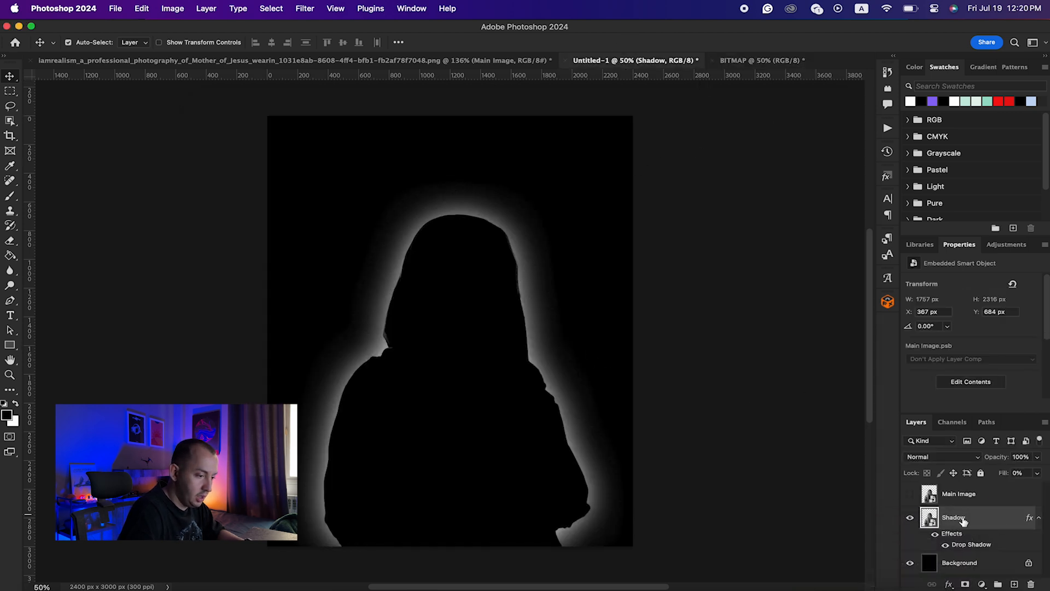
right_click(953, 517)
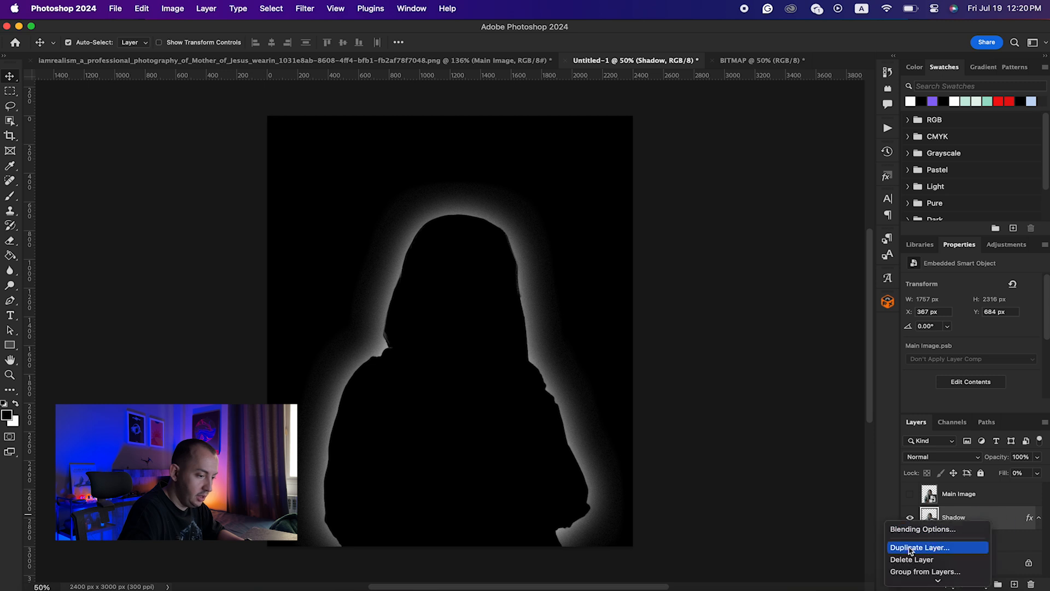
left_click(913, 547)
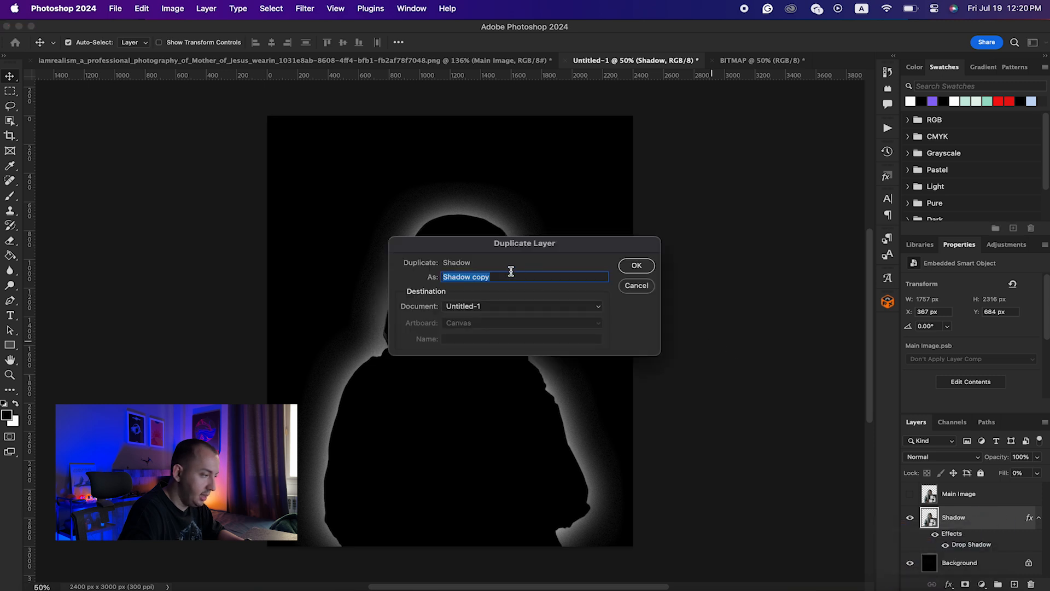
left_click(523, 306)
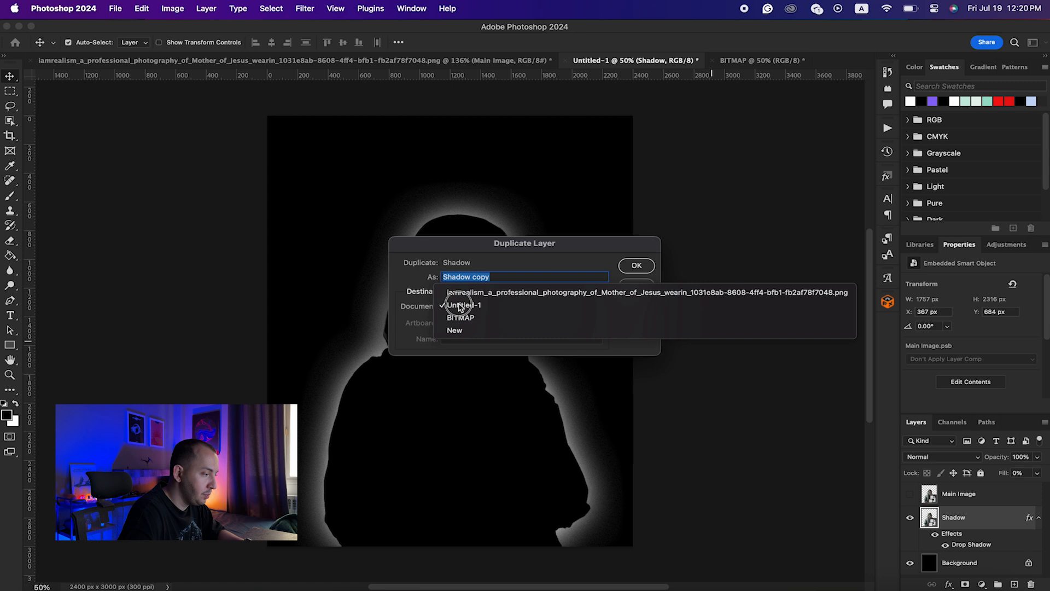
mouse_move(466, 318)
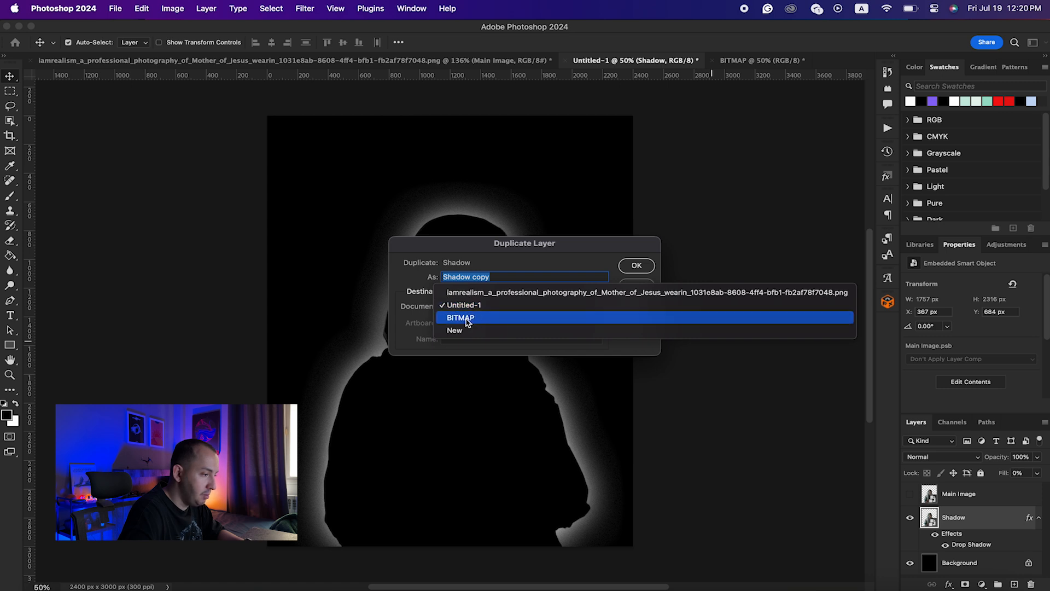
left_click(461, 317)
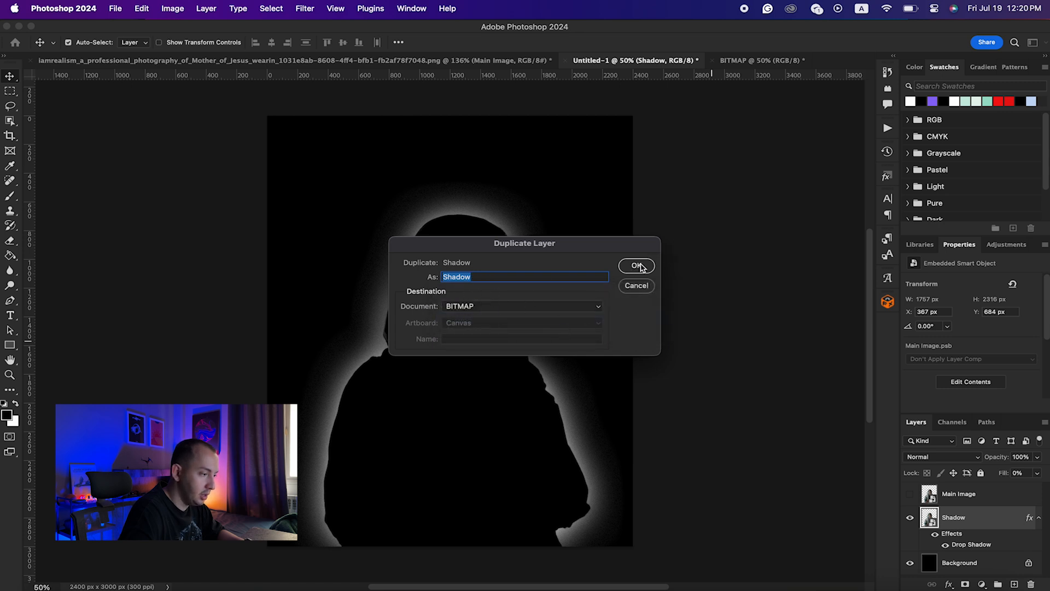
left_click(634, 265)
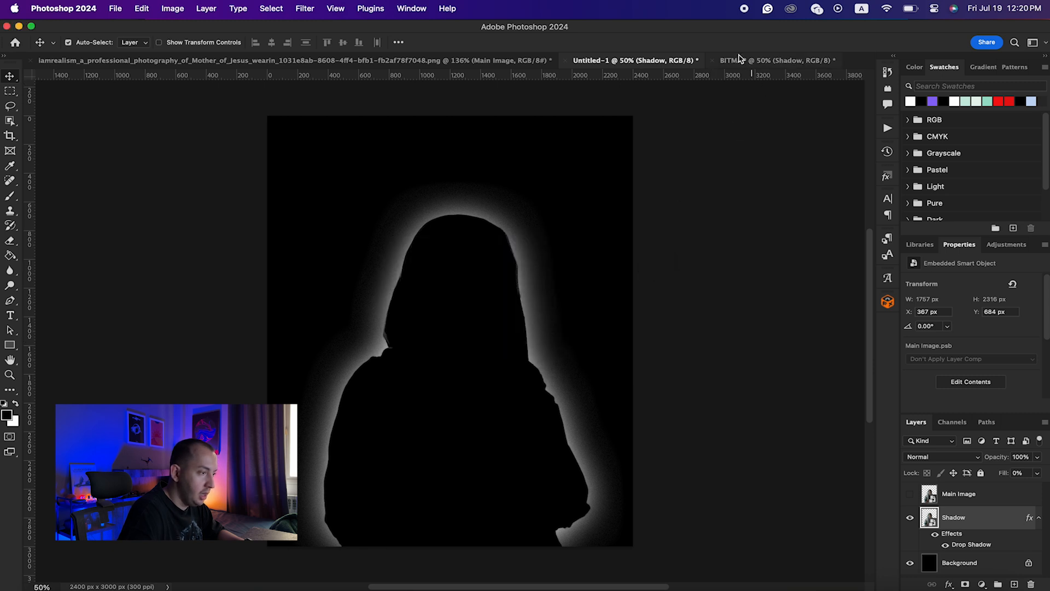
Switch to the BITMAP document and start changing its colour mode to grayscale.
left_click(773, 59)
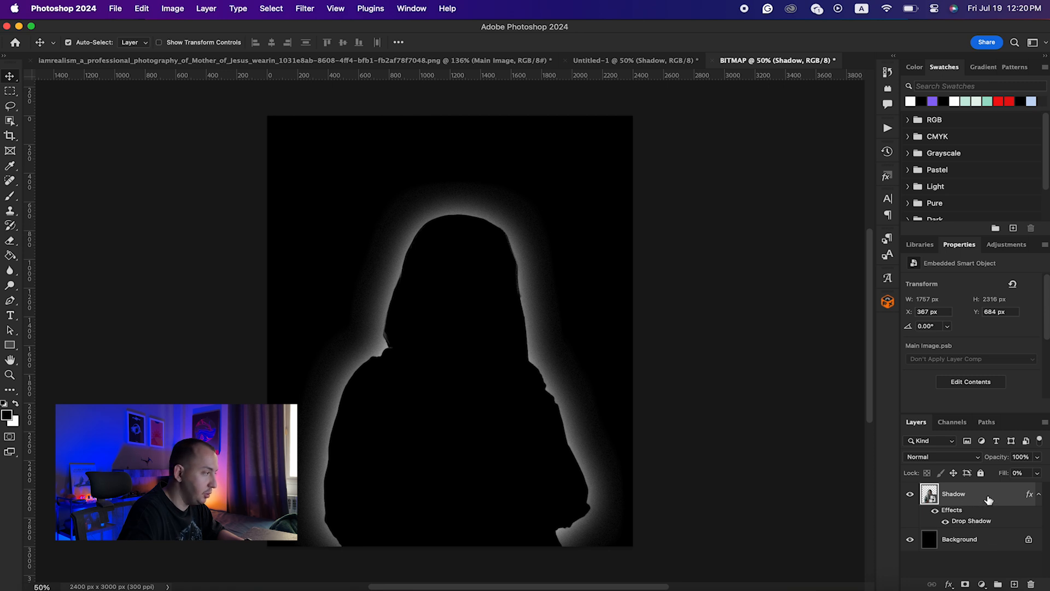
mouse_move(956, 506)
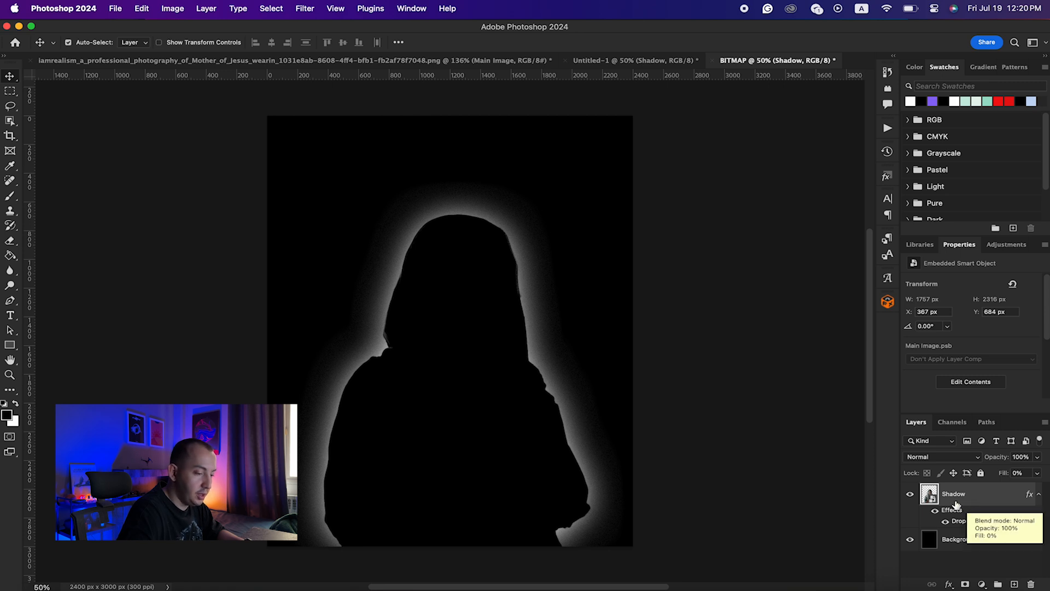
mouse_move(712, 409)
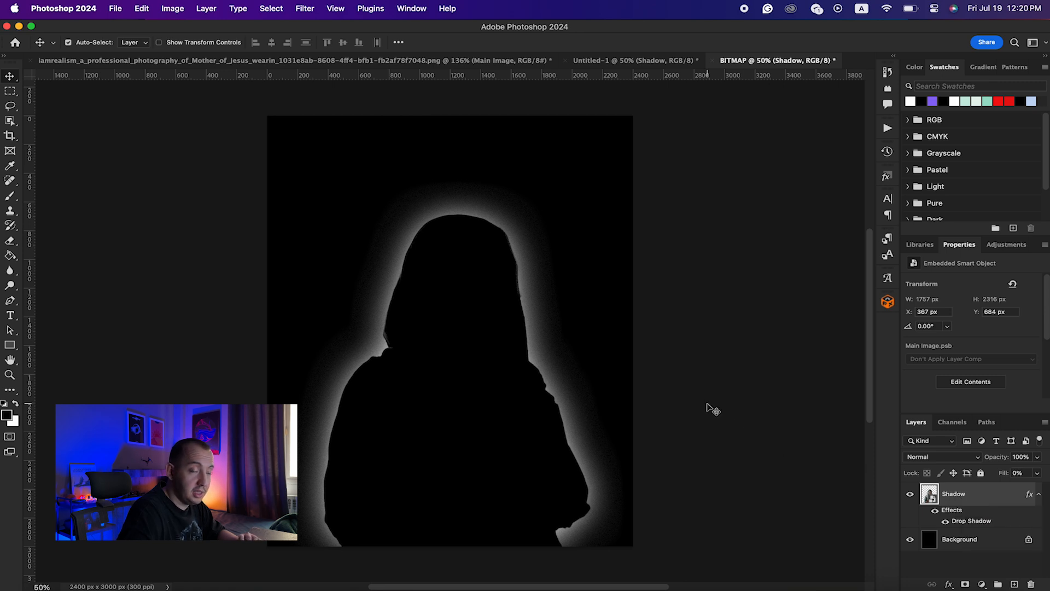
mouse_move(324, 72)
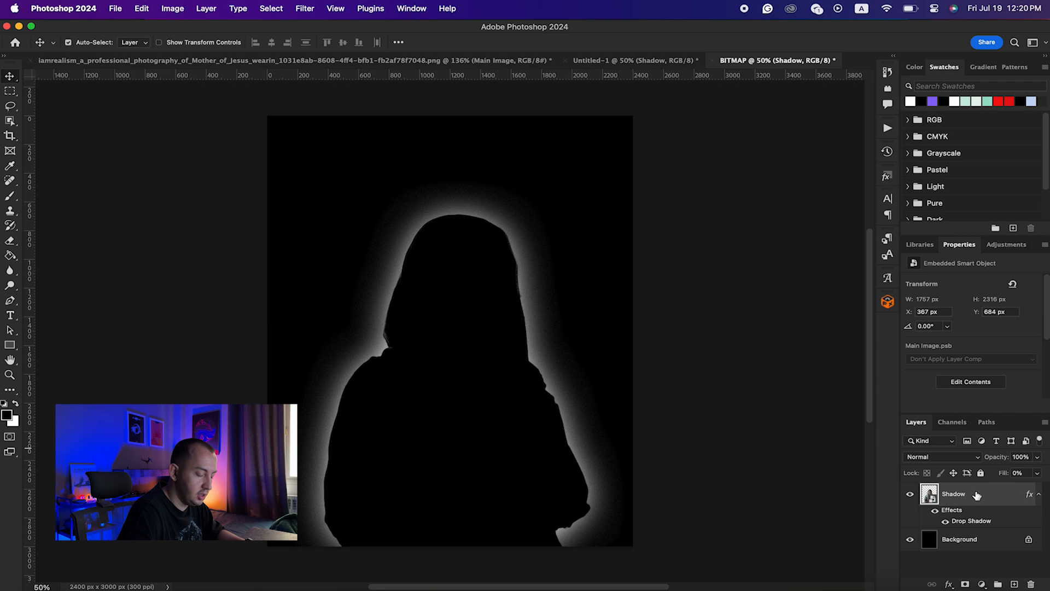
mouse_move(387, 448)
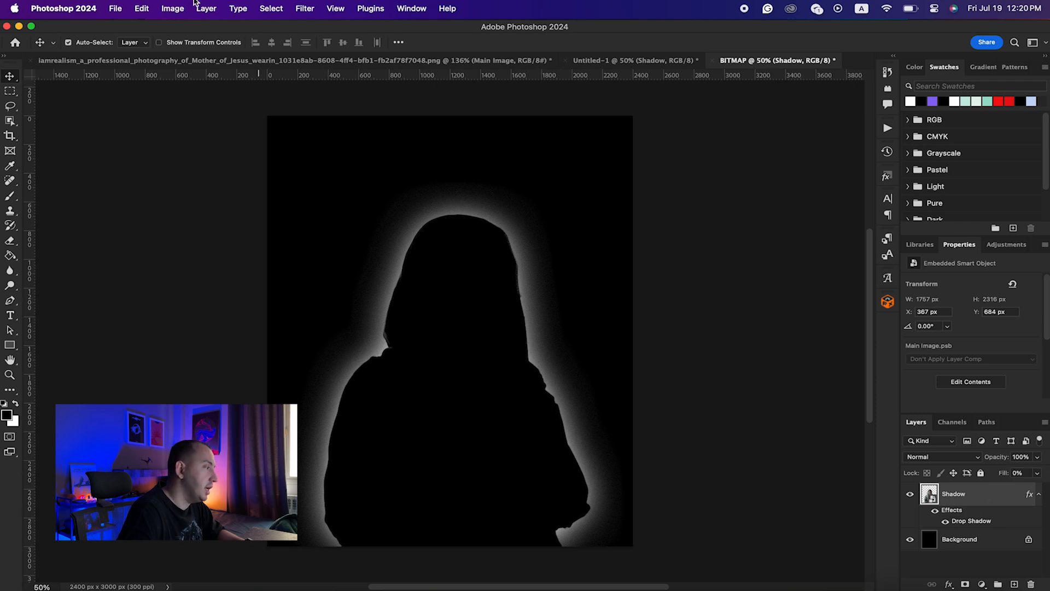
left_click(172, 8)
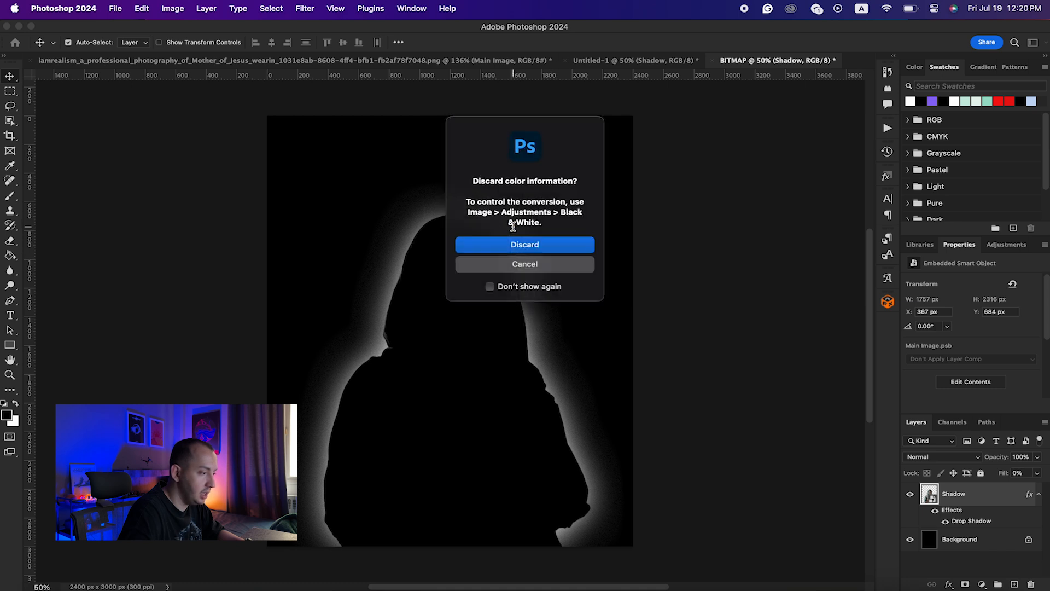
mouse_move(566, 252)
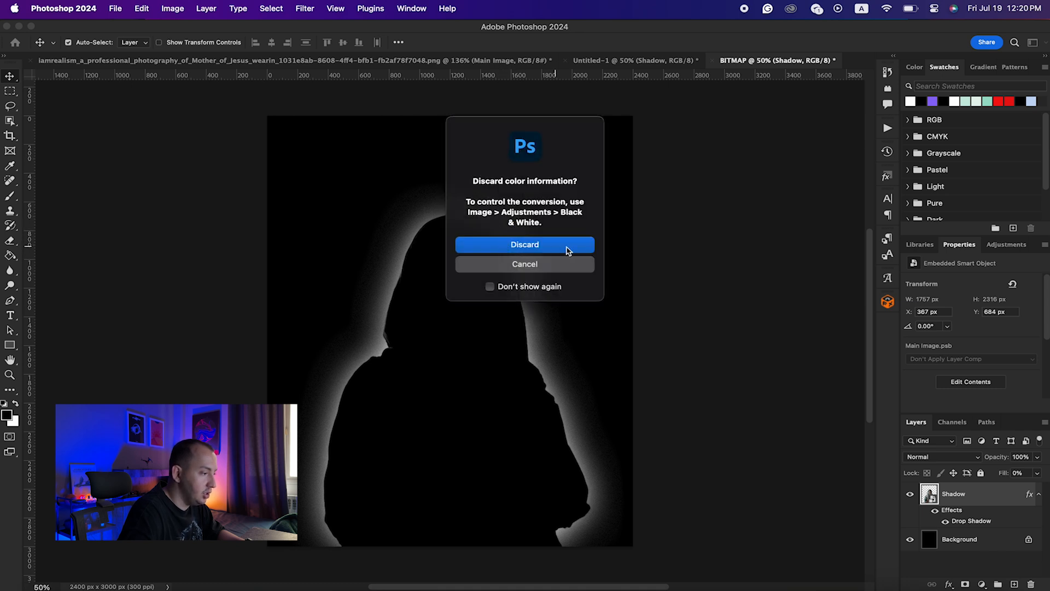
Discard colour information and convert the silhouette to a bitmap, first at 5 ppi.
left_click(524, 244)
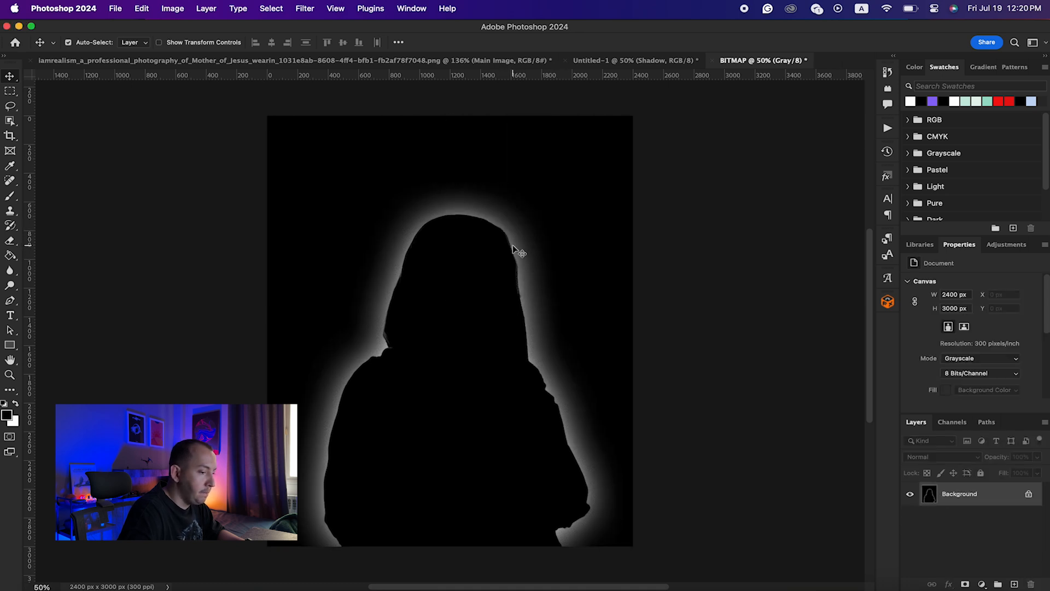
left_click(173, 9)
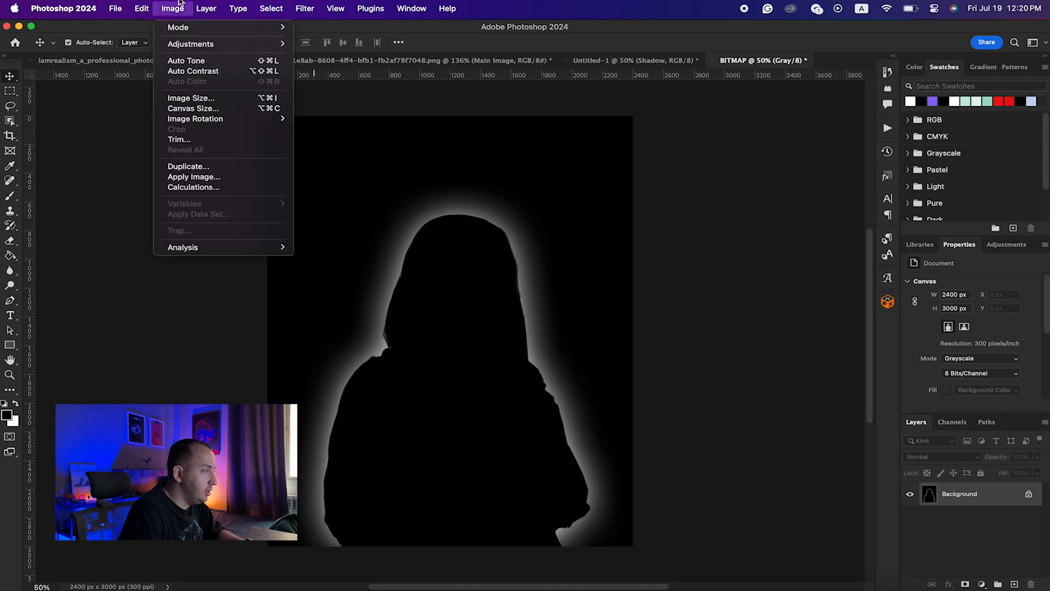
left_click(178, 26)
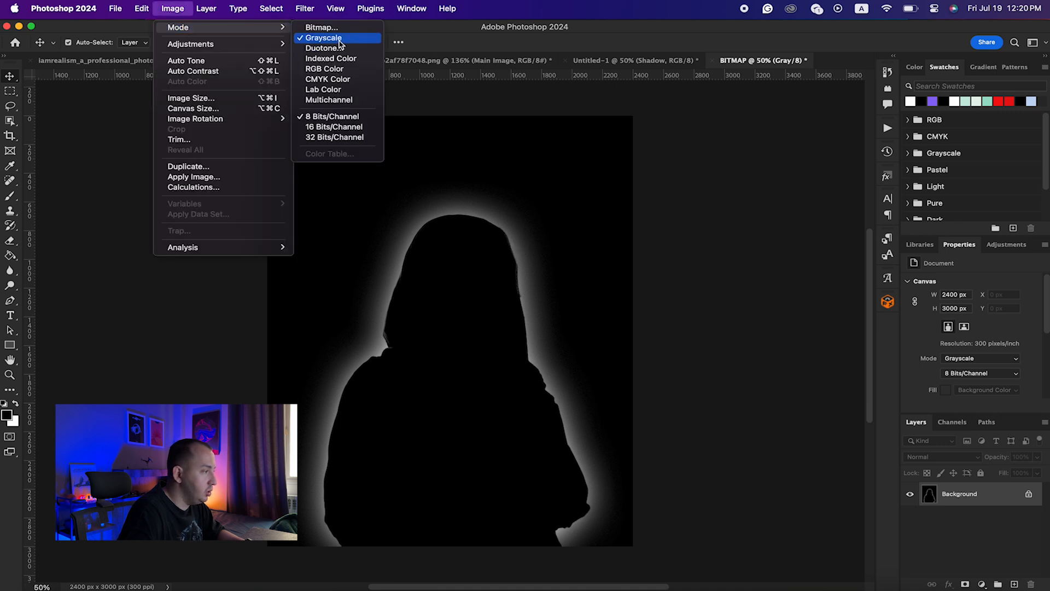
left_click(322, 26)
type("5")
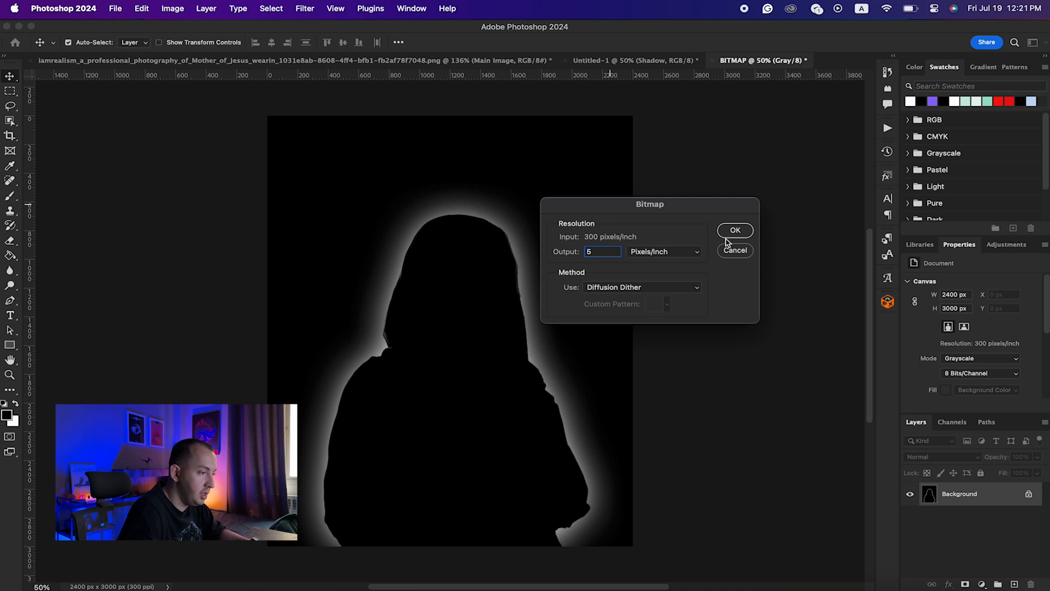
left_click(736, 230)
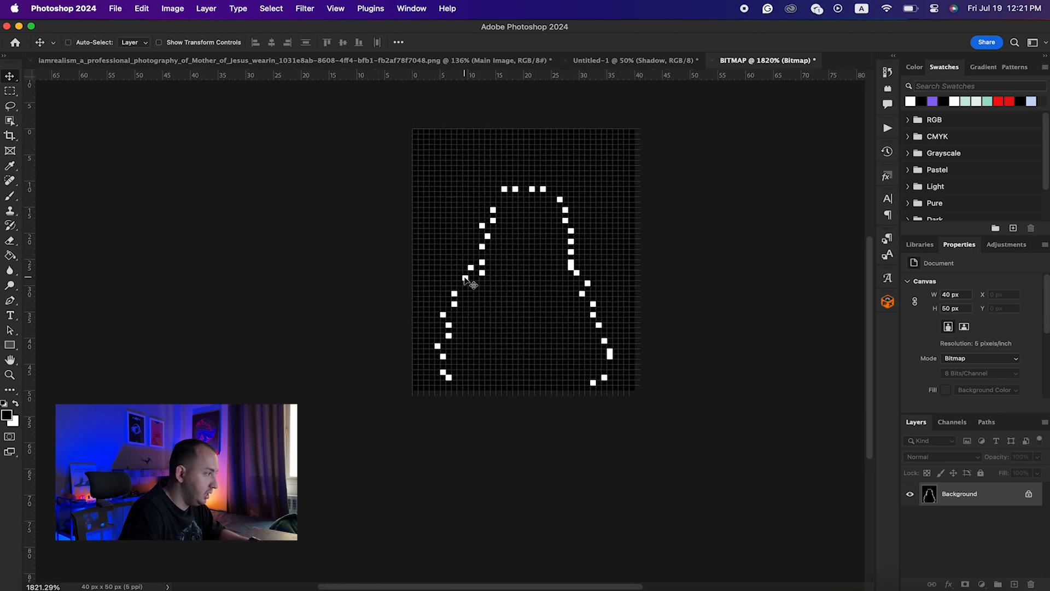
Redo the bitmap conversion at 35 pixels per inch with diffusion dither.
left_click(172, 9)
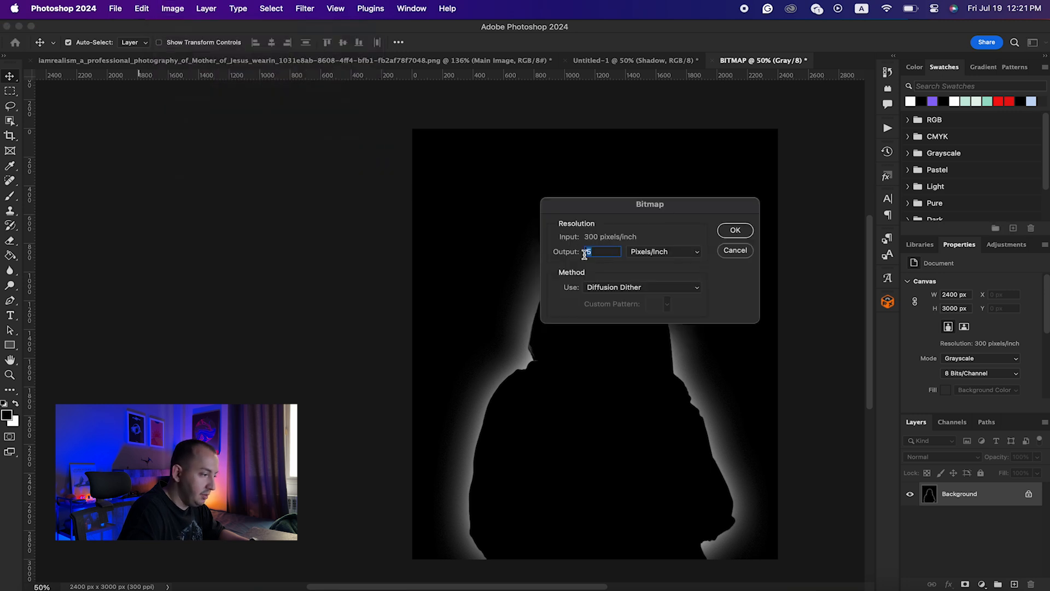
type("35")
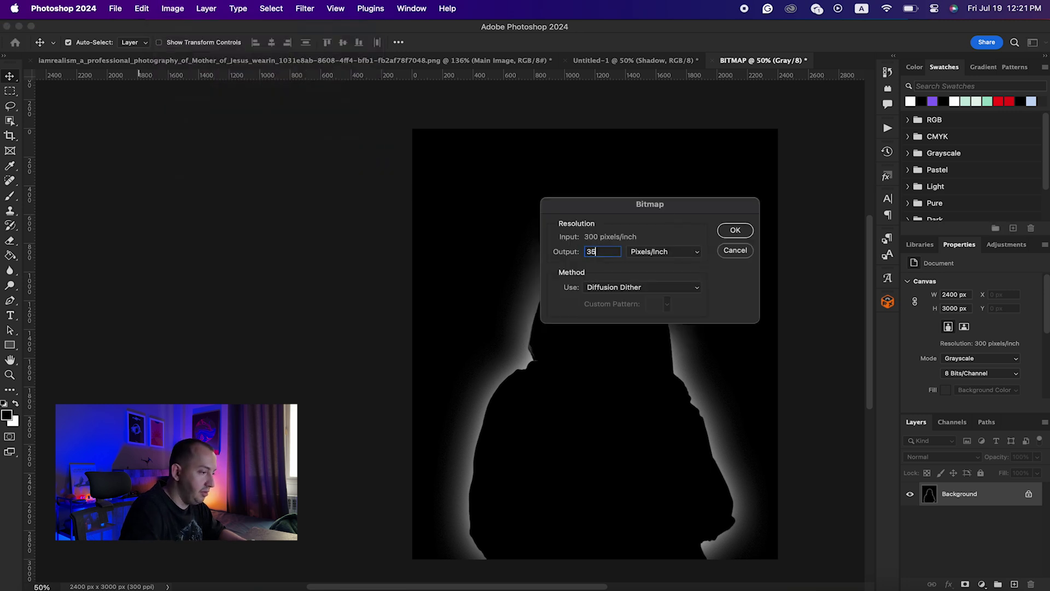
left_click(734, 230)
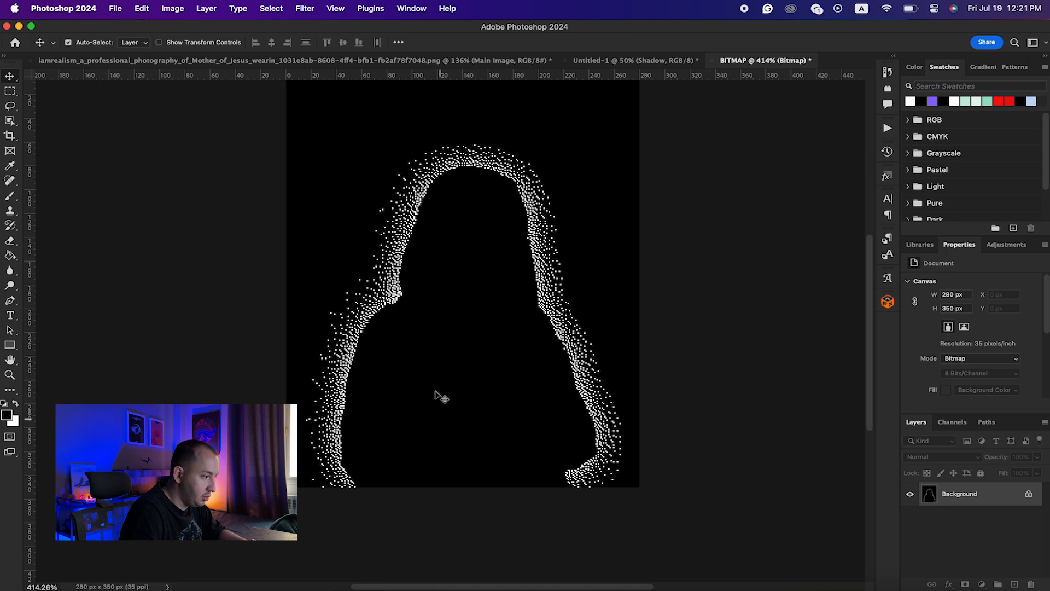
mouse_move(419, 294)
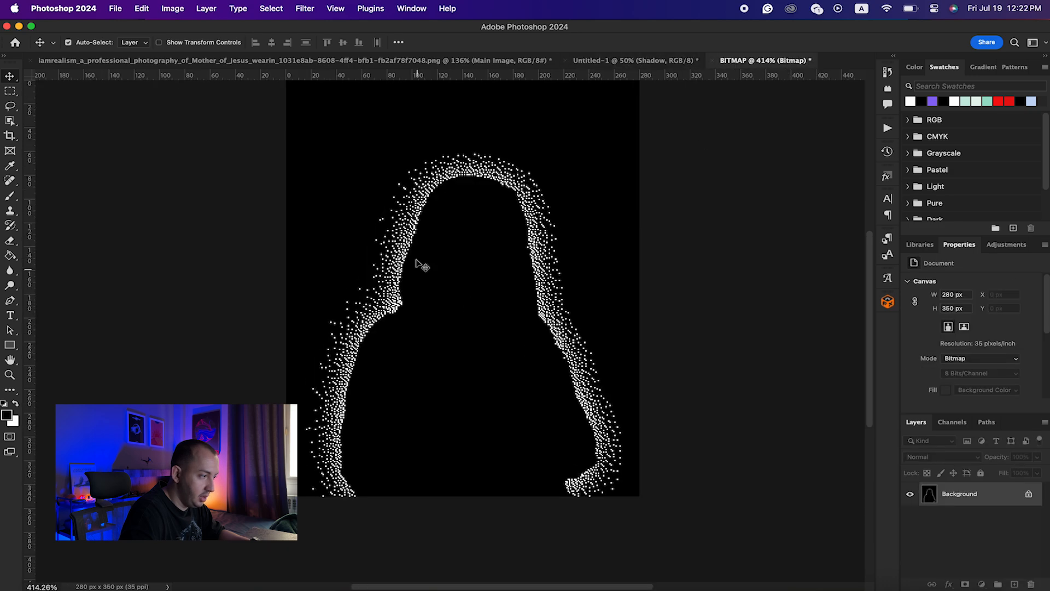
In the poster document show the Main Image layer, hide the Shadow glow and select the woman layer.
left_click(631, 60)
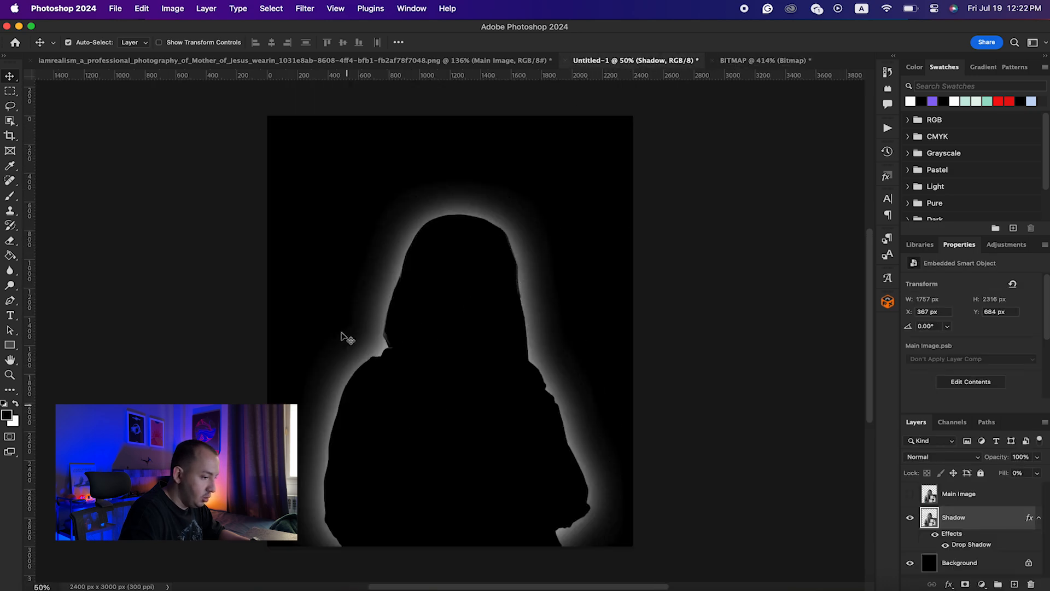
left_click(909, 516)
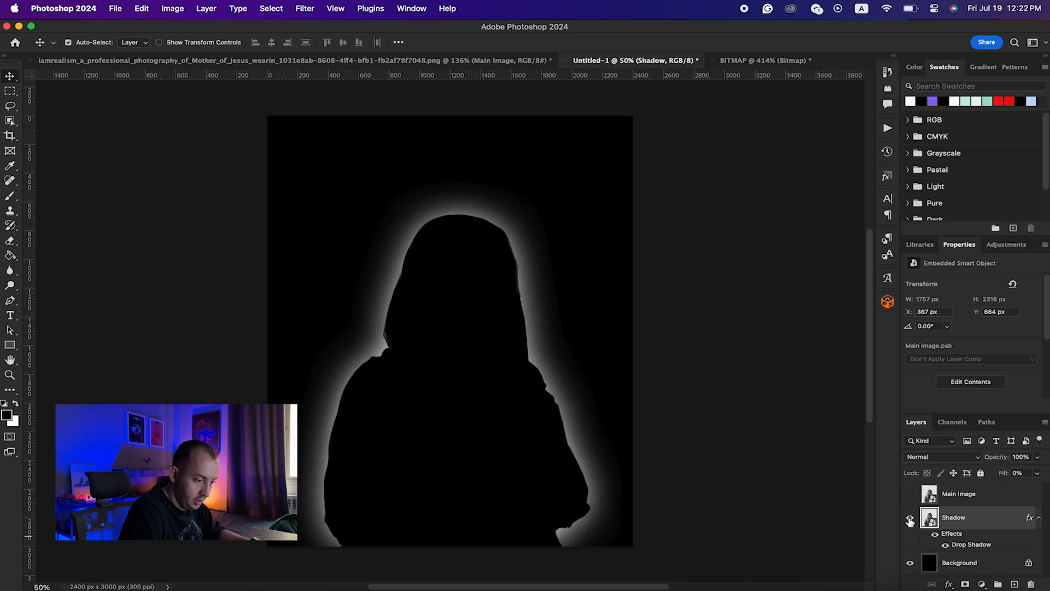
left_click(910, 500)
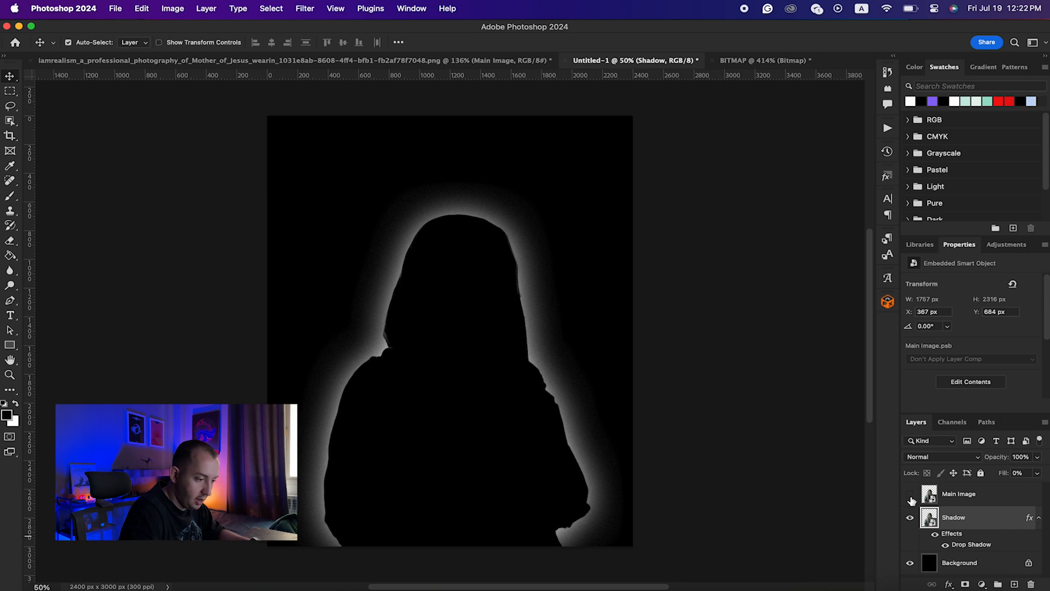
left_click(910, 494)
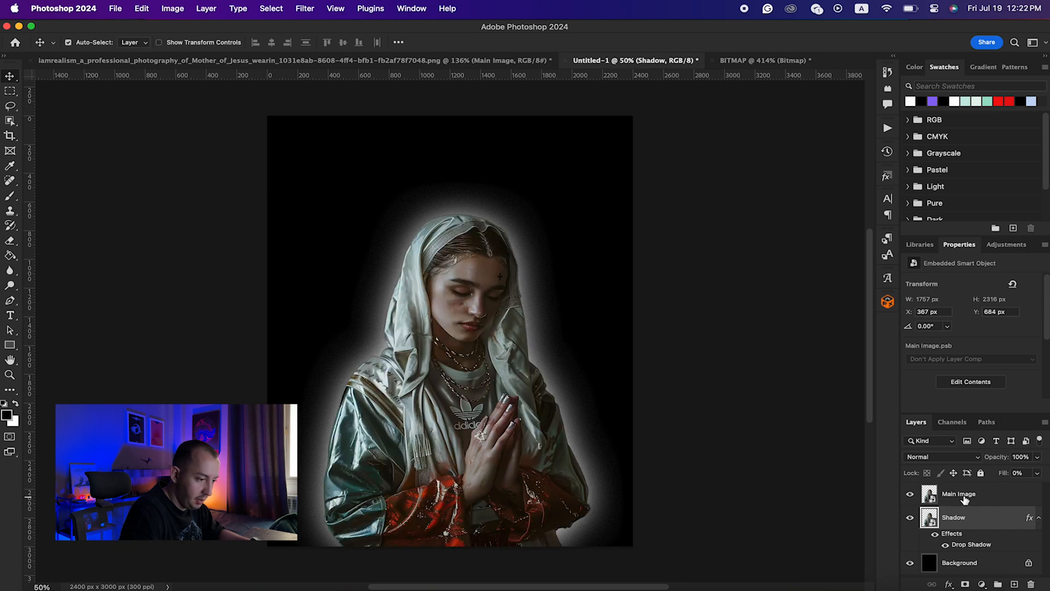
left_click(954, 517)
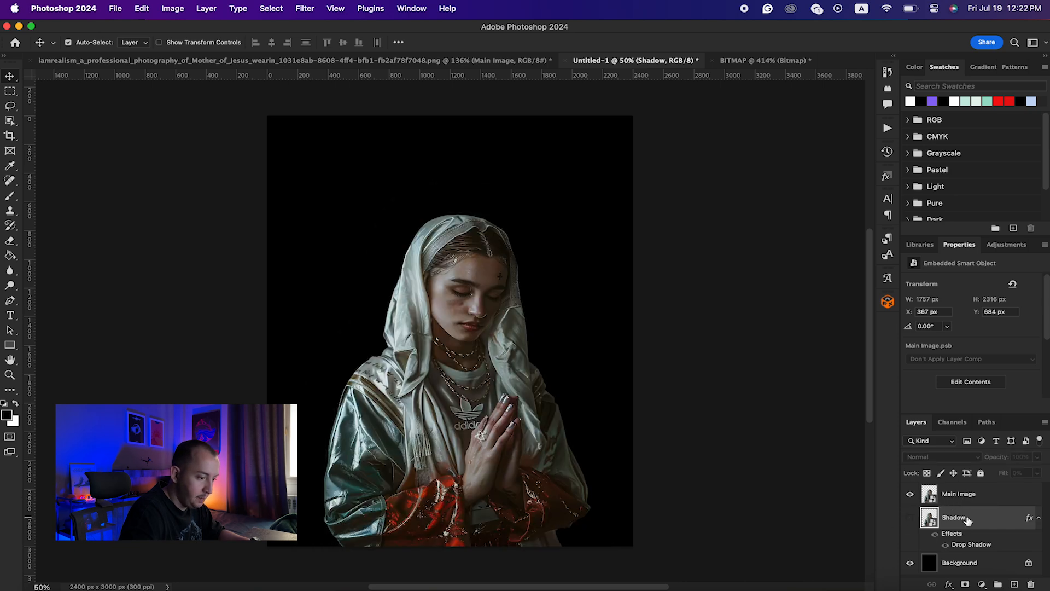
left_click(960, 493)
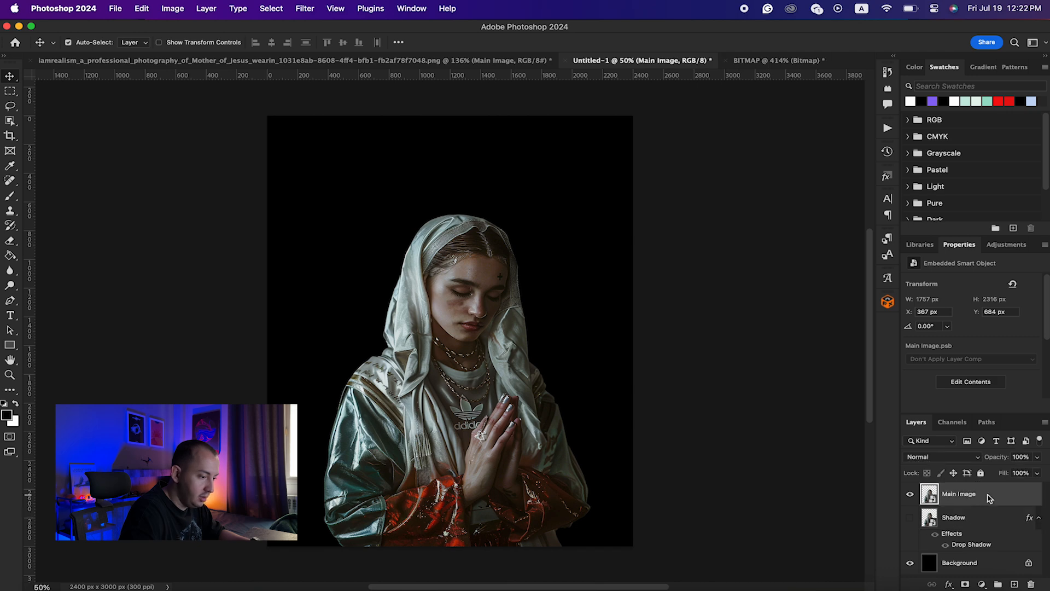
mouse_move(178, 6)
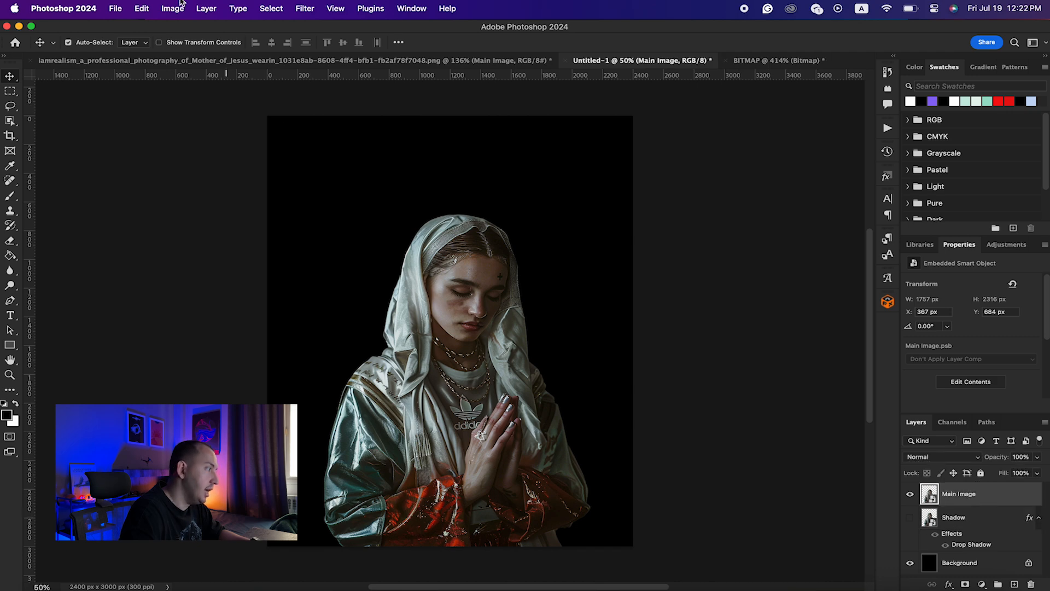
Convert the poster to Grayscale mode, flattening it into one Background layer.
left_click(173, 9)
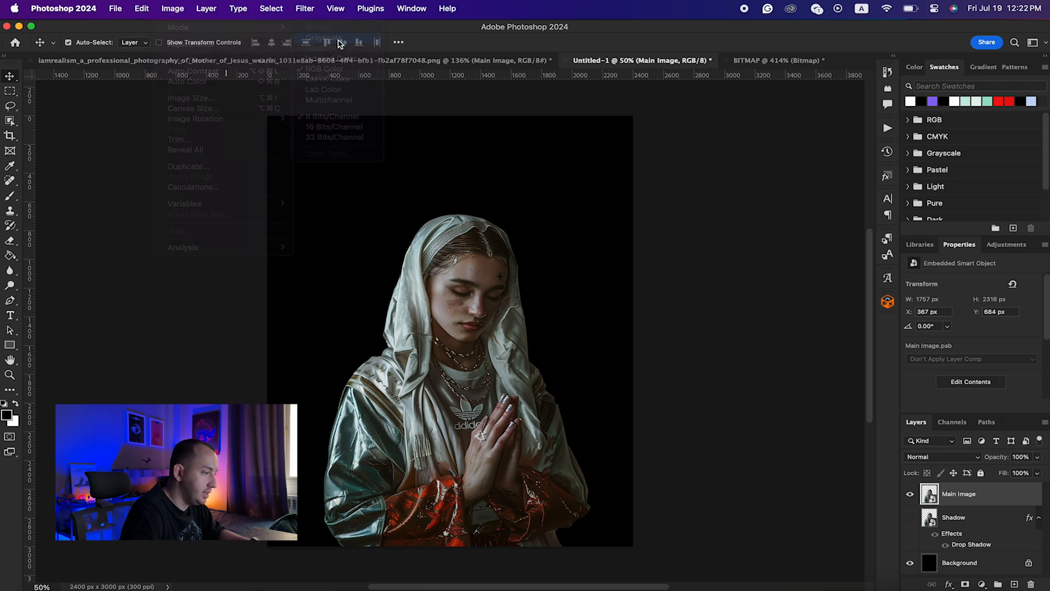
left_click(324, 37)
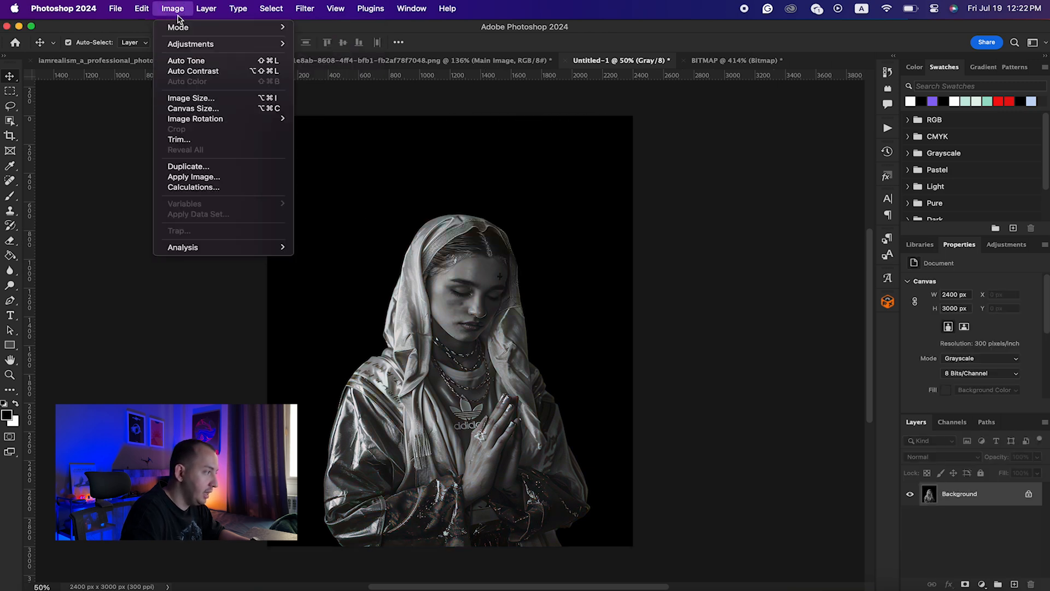
Back out of the Bitmap dialog and apply a Levels adjustment with black input at 8.
left_click(178, 26)
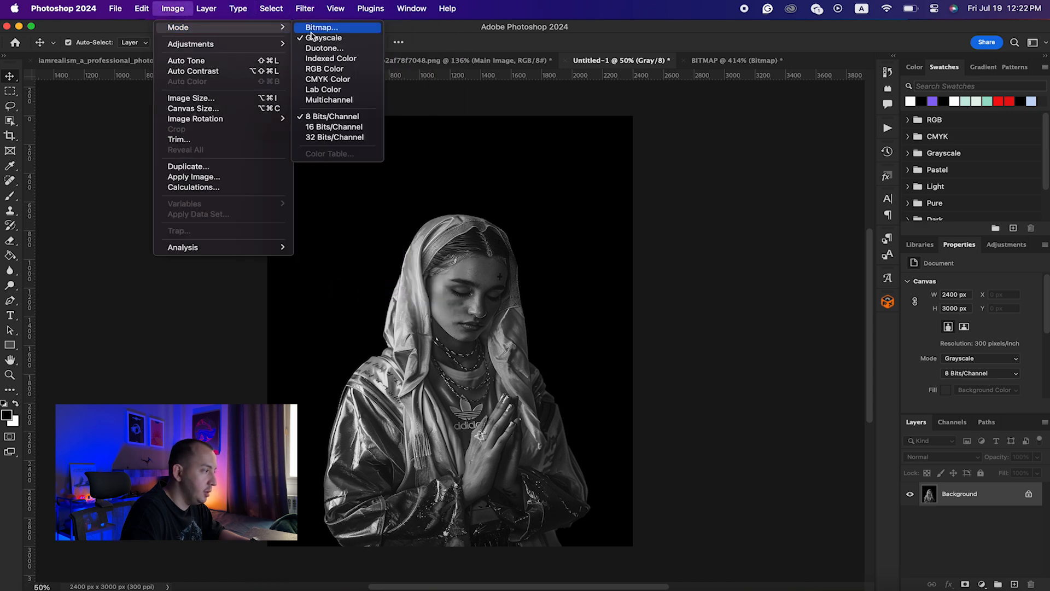
left_click(320, 28)
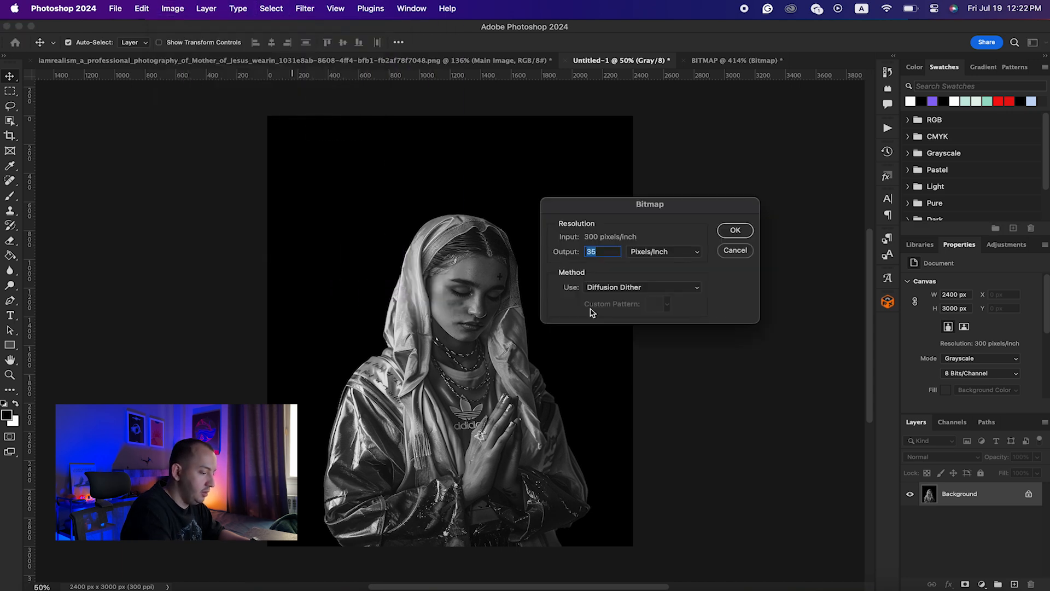
left_click(734, 230)
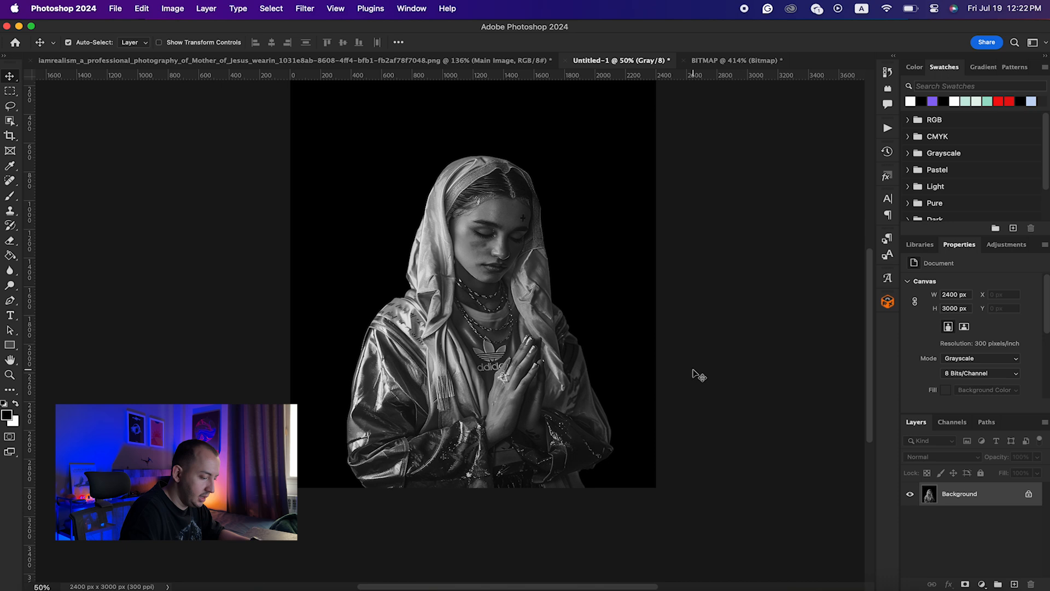
mouse_move(515, 244)
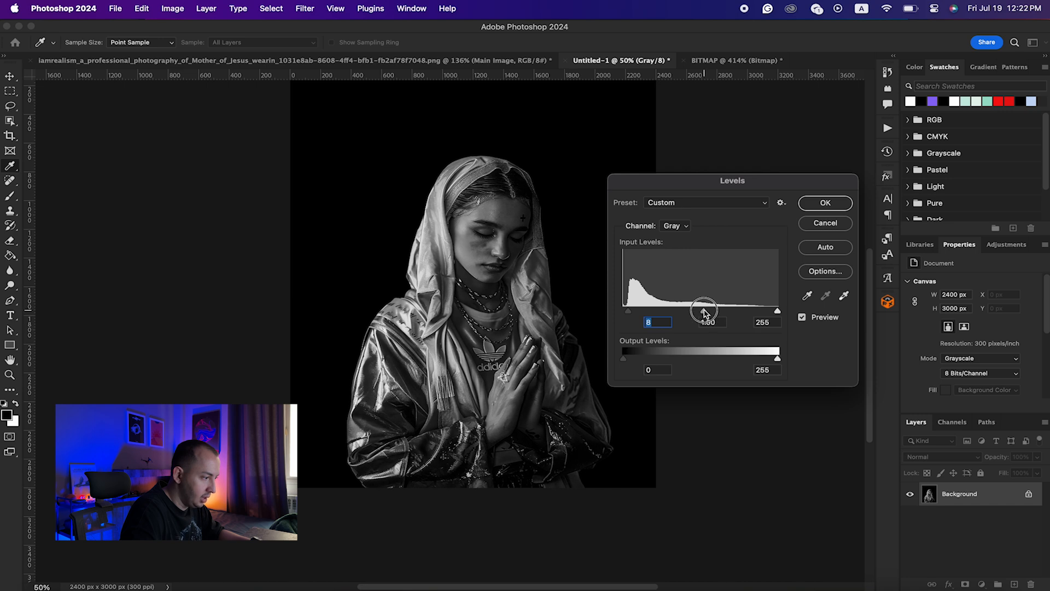
left_click(825, 204)
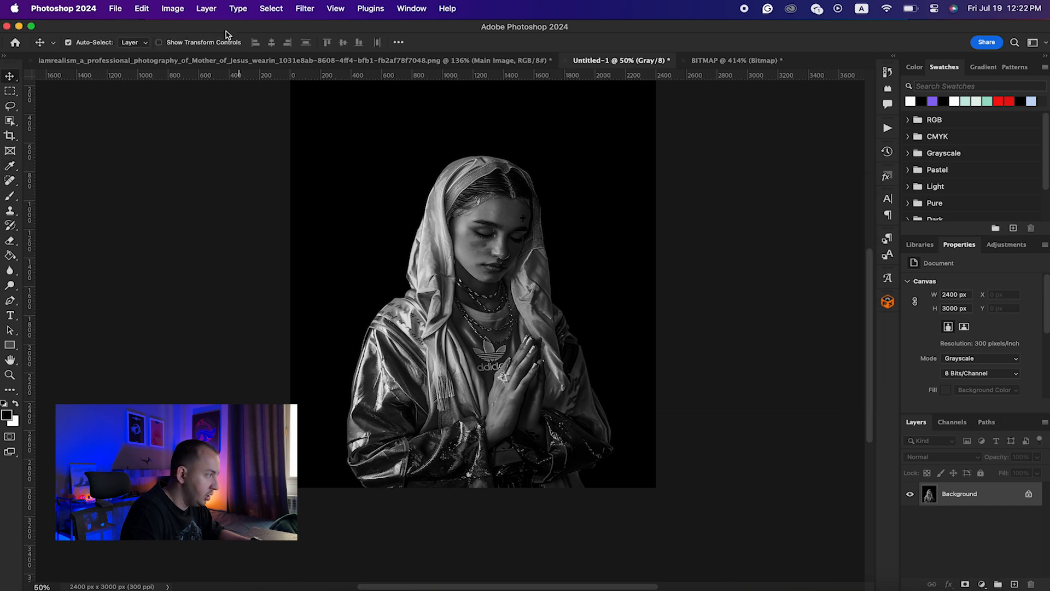
Convert the portrait to a diffusion-dithered bitmap at 60 ppi.
left_click(173, 9)
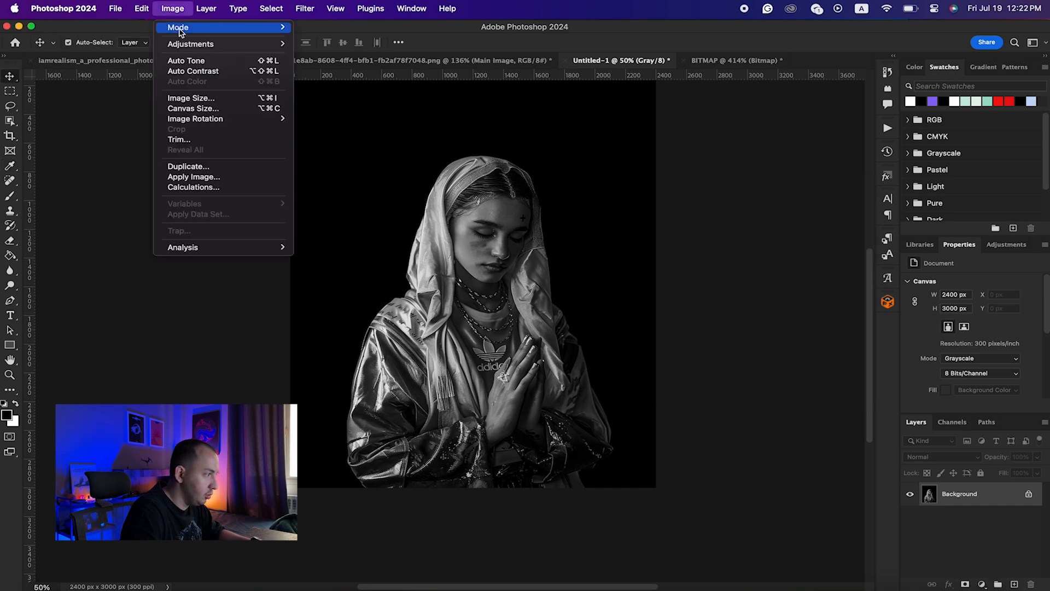
left_click(178, 27)
type("60")
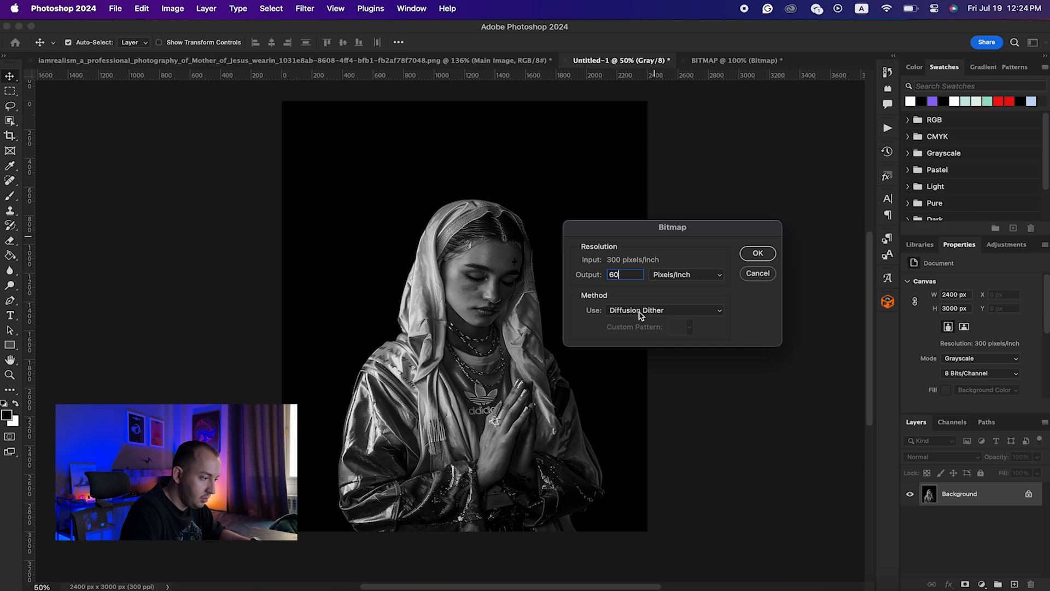
mouse_move(599, 300)
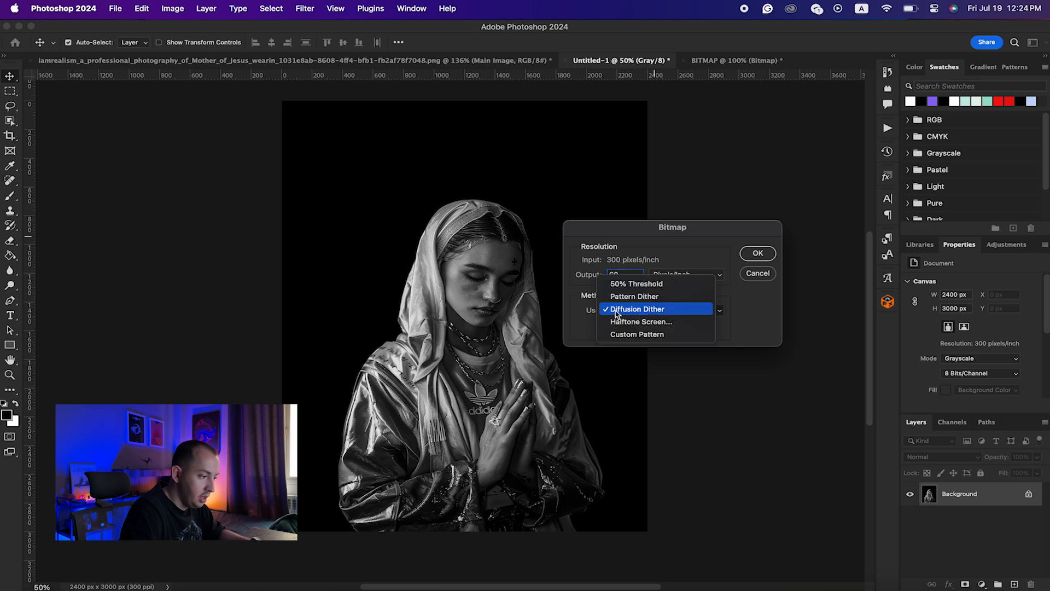
mouse_move(628, 322)
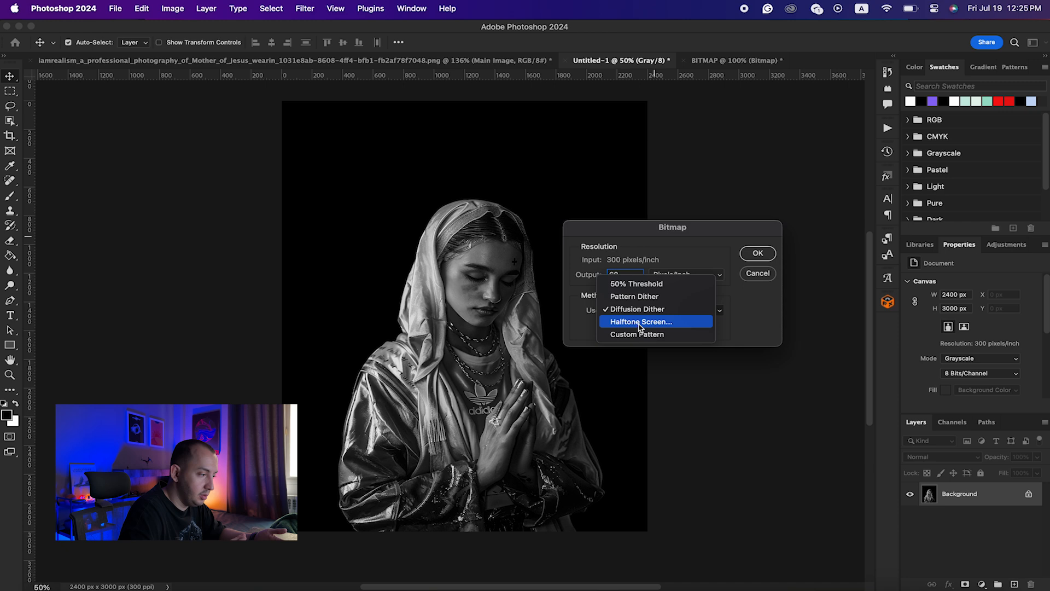
mouse_move(637, 309)
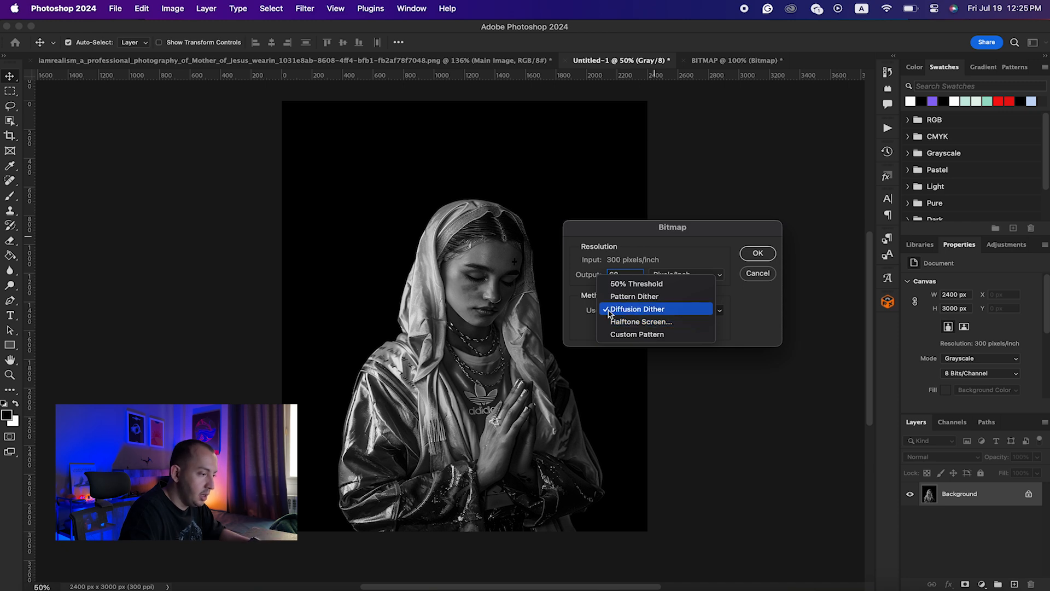
mouse_move(637, 315)
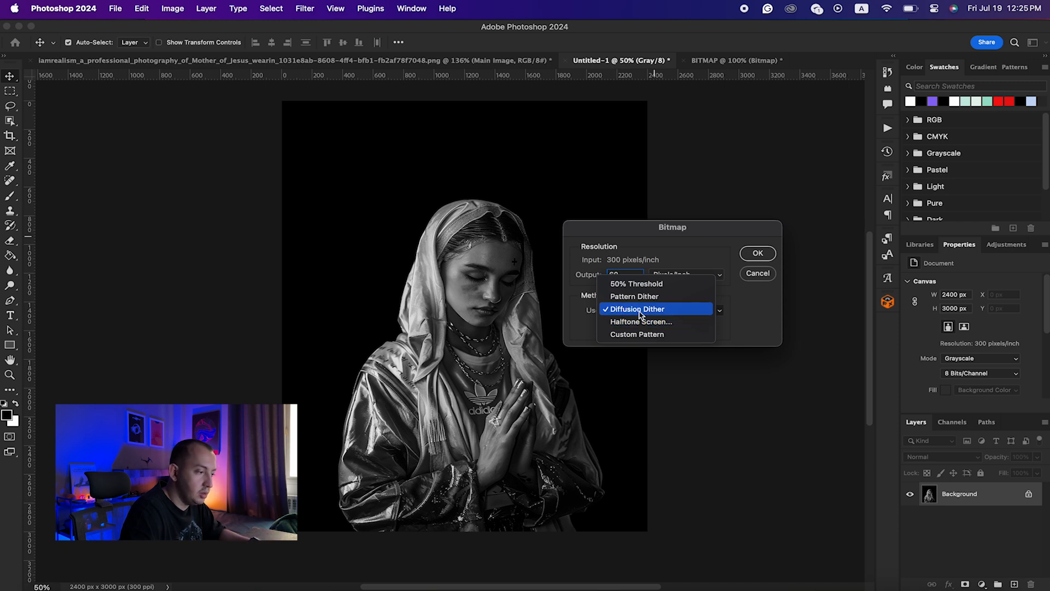
left_click(637, 308)
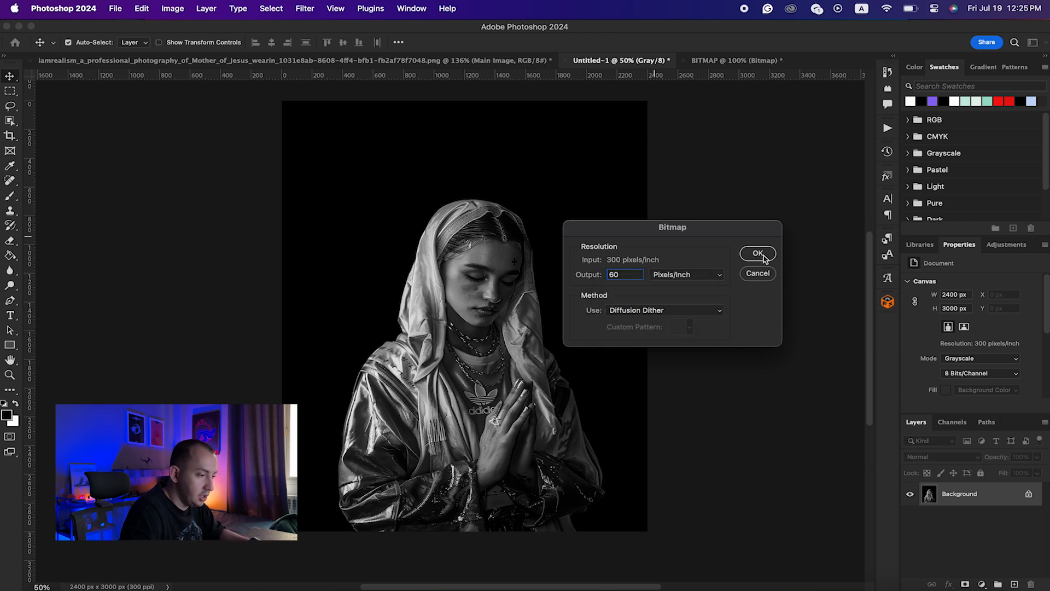
left_click(758, 253)
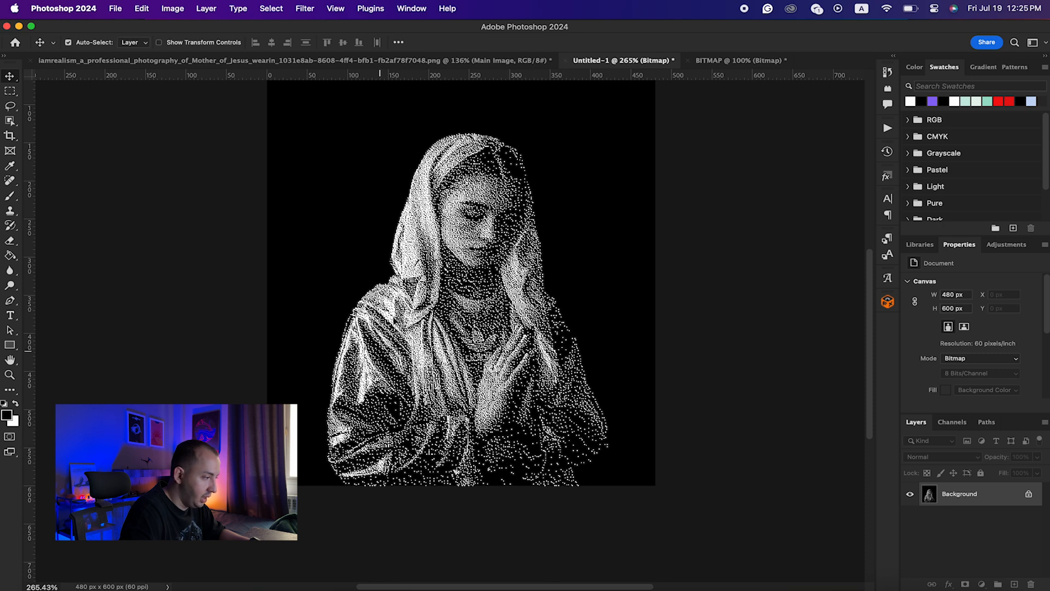
mouse_move(610, 378)
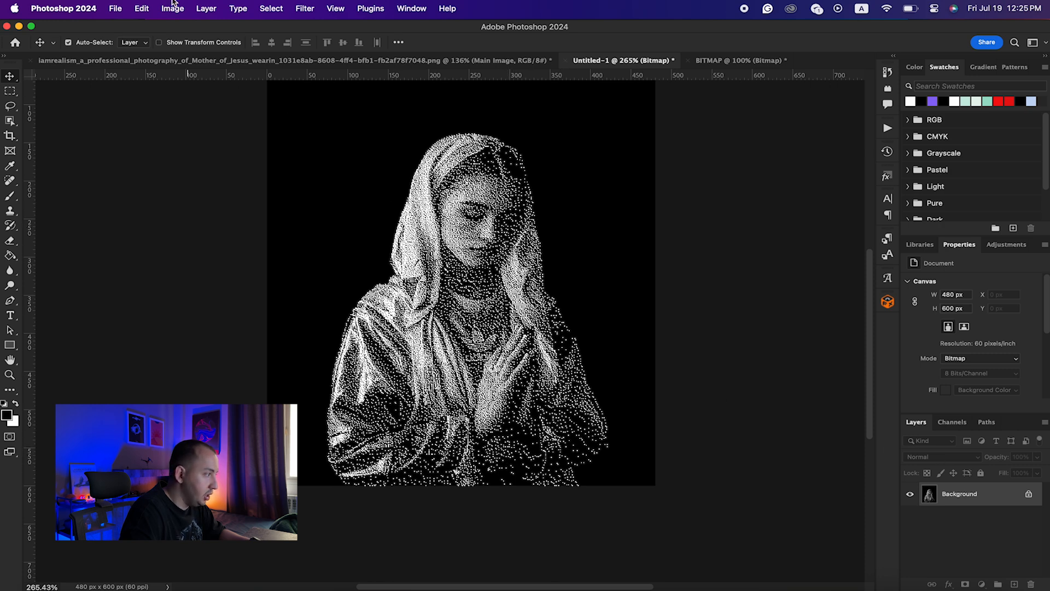
Convert the dithered image back through Grayscale (size ratio 1) into RGB Color.
left_click(737, 61)
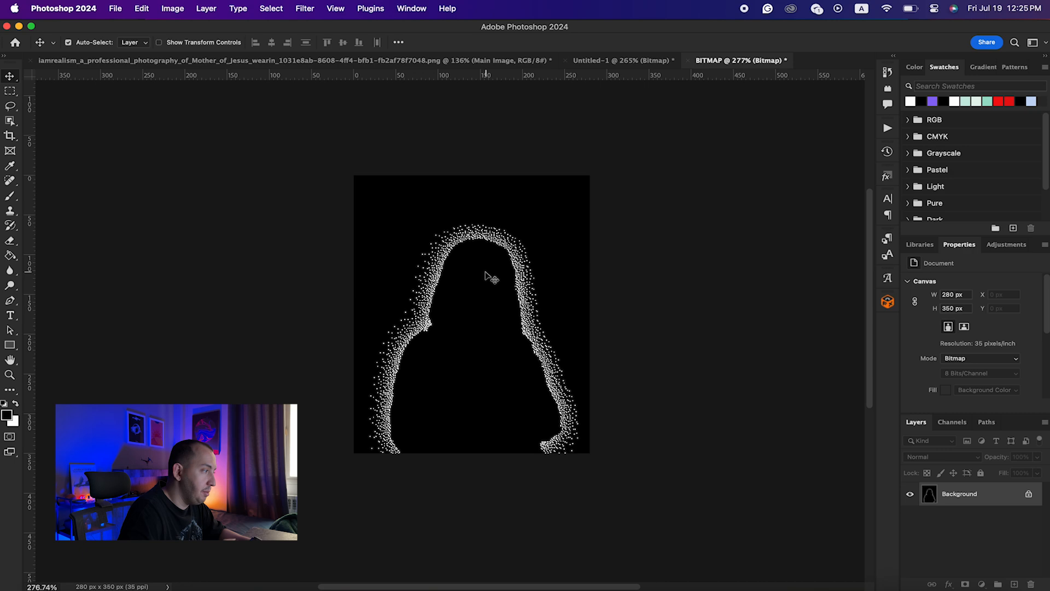
left_click(623, 61)
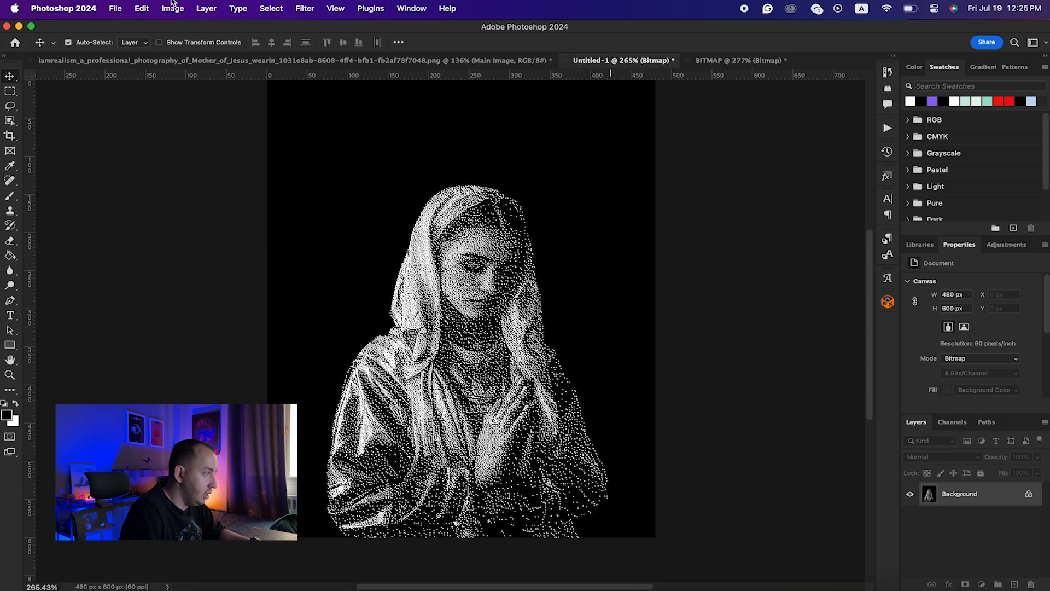
left_click(172, 7)
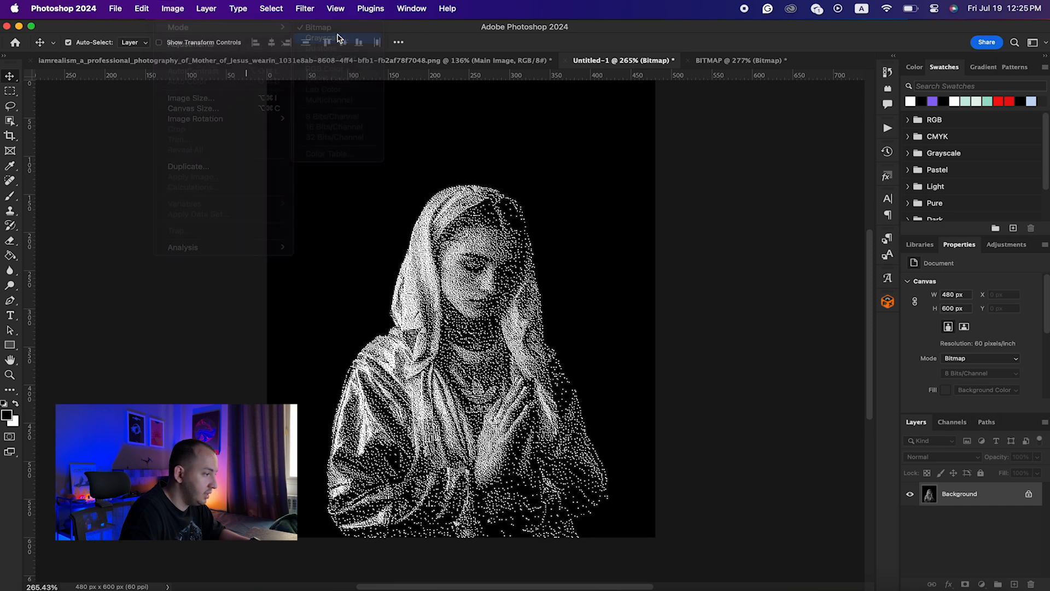
left_click(317, 38)
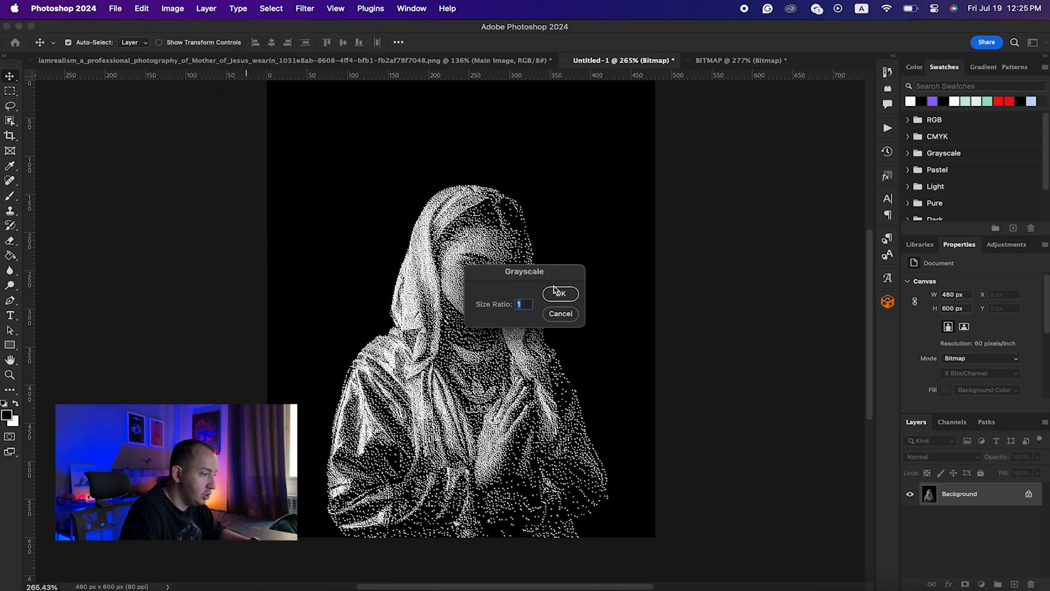
left_click(172, 9)
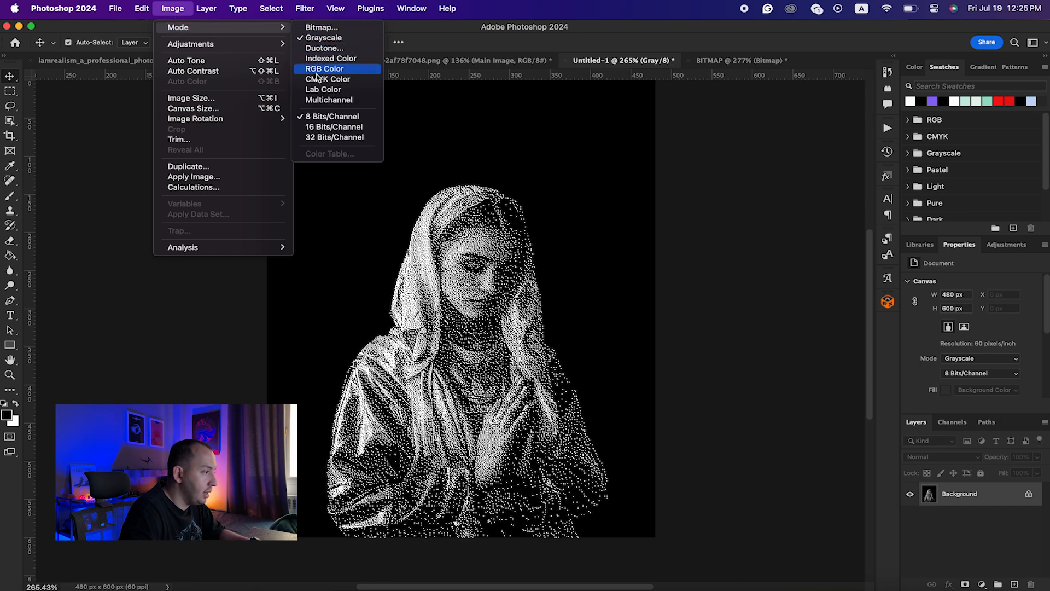
left_click(324, 68)
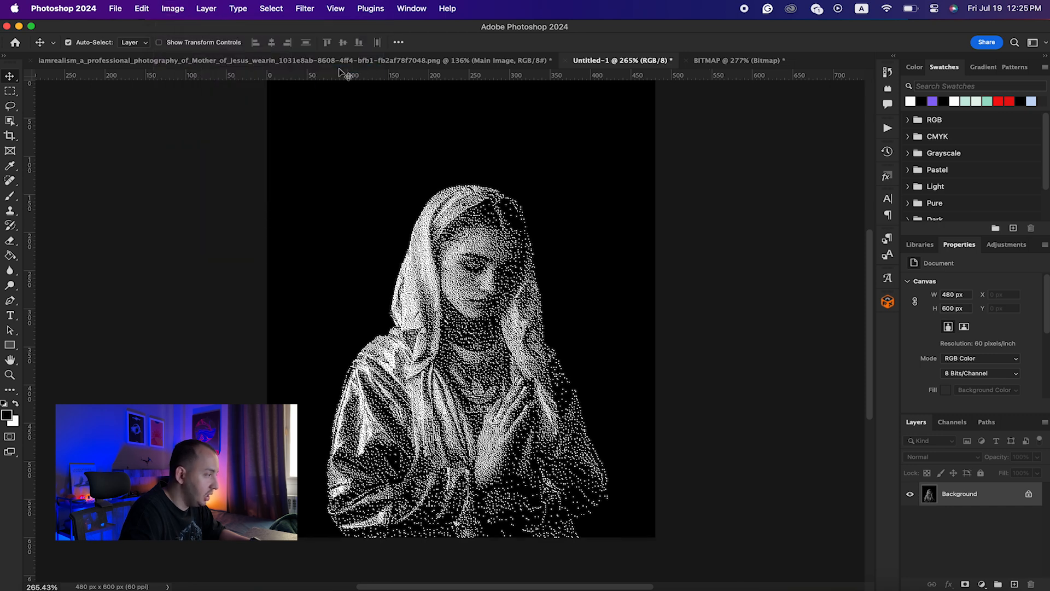
mouse_move(441, 72)
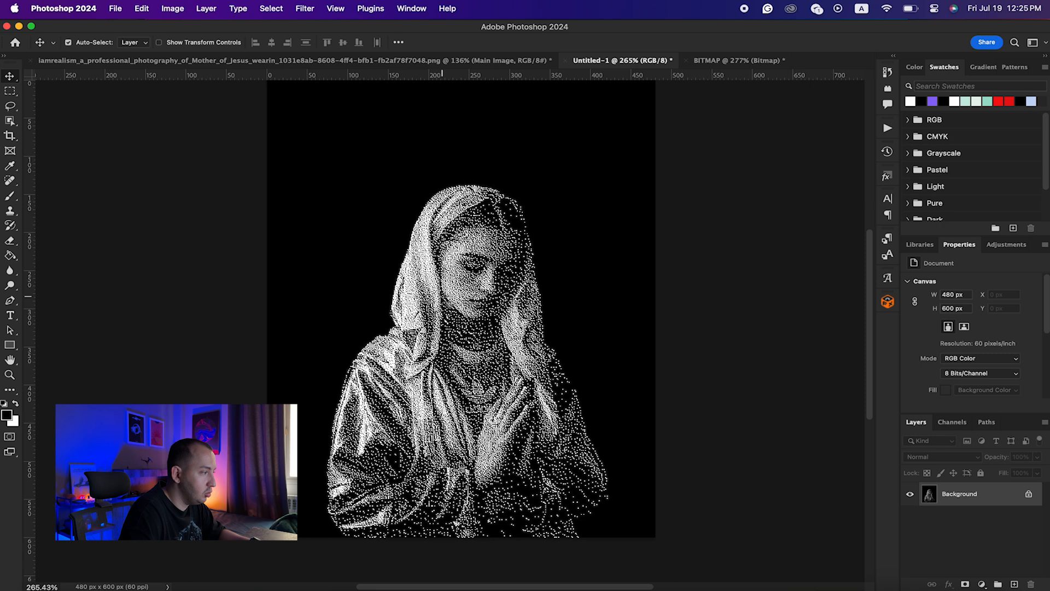
mouse_move(391, 274)
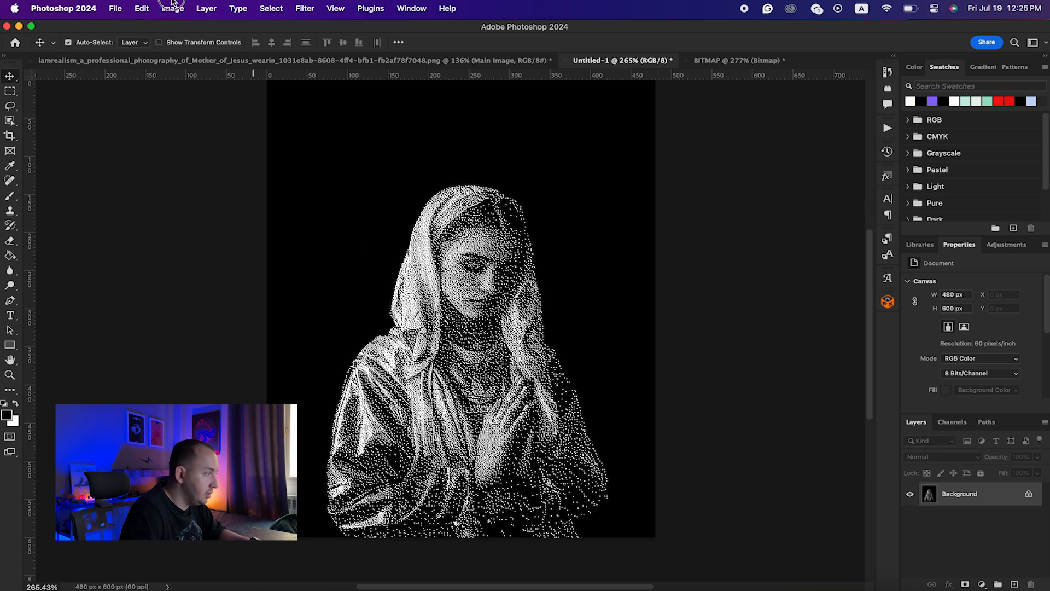
Resize the image to 2400 × 3000 px at 300 ppi with Nearest Neighbor (hard edges) resampling.
left_click(173, 9)
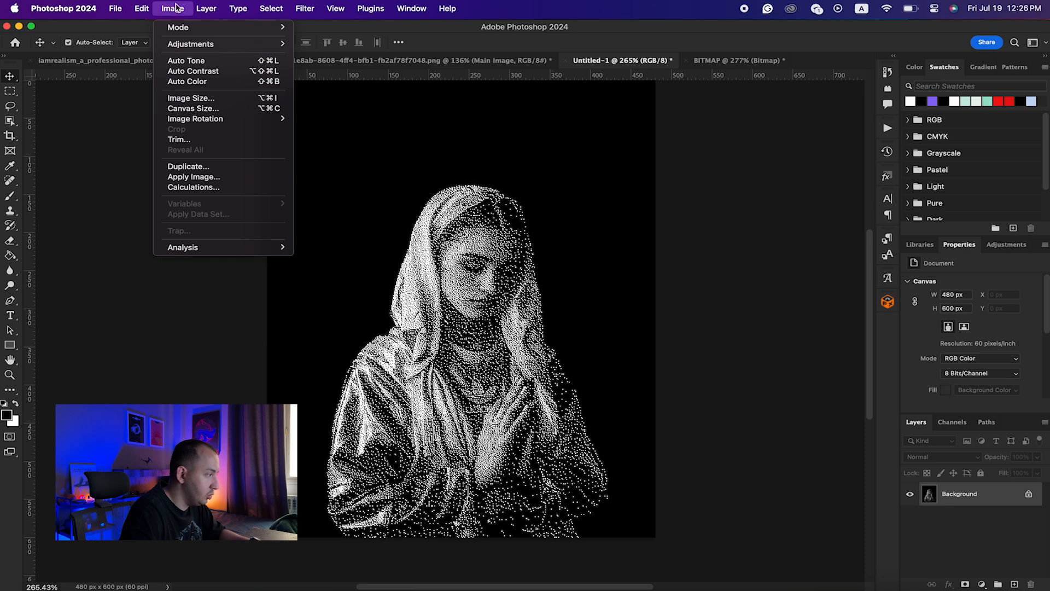
left_click(190, 97)
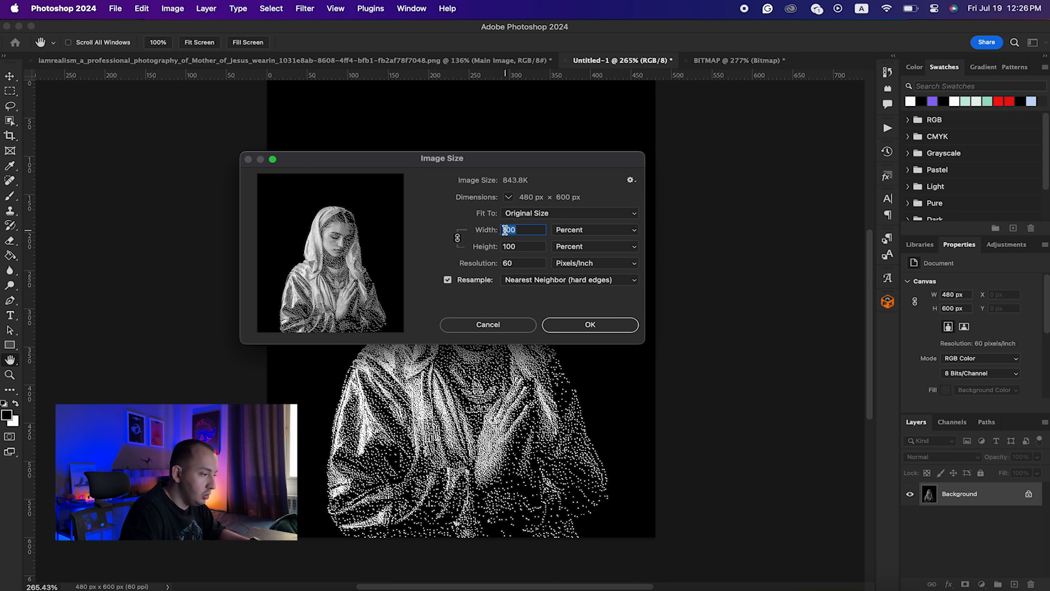
type("100")
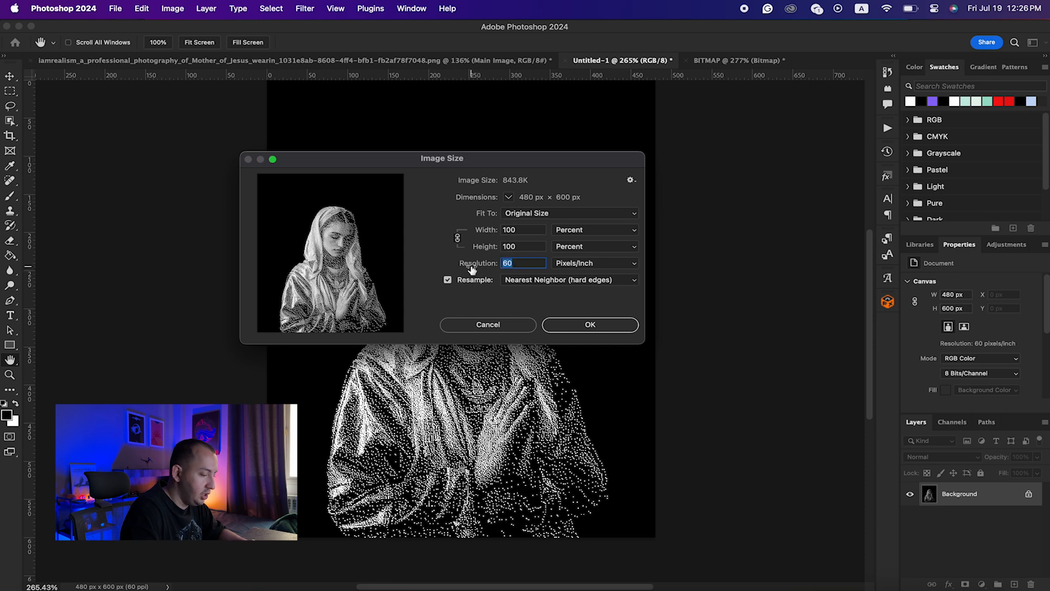
type("300")
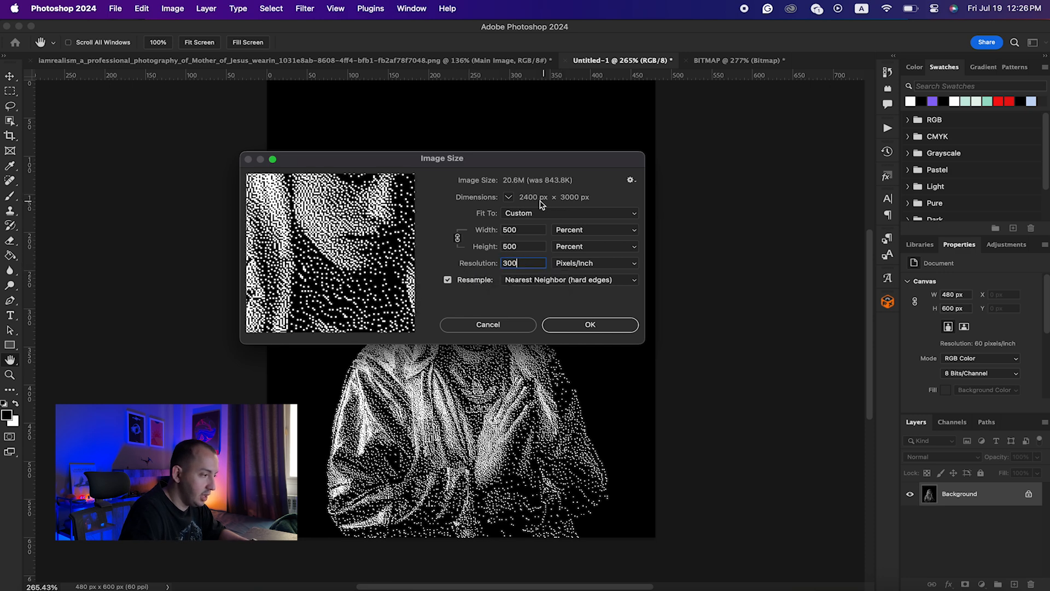
mouse_move(559, 193)
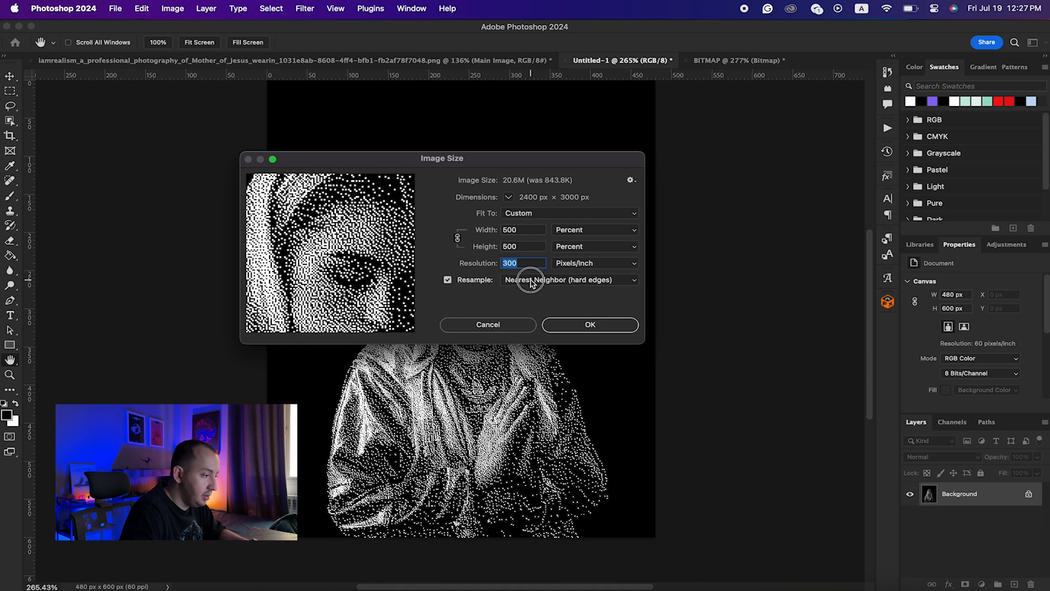
left_click(566, 279)
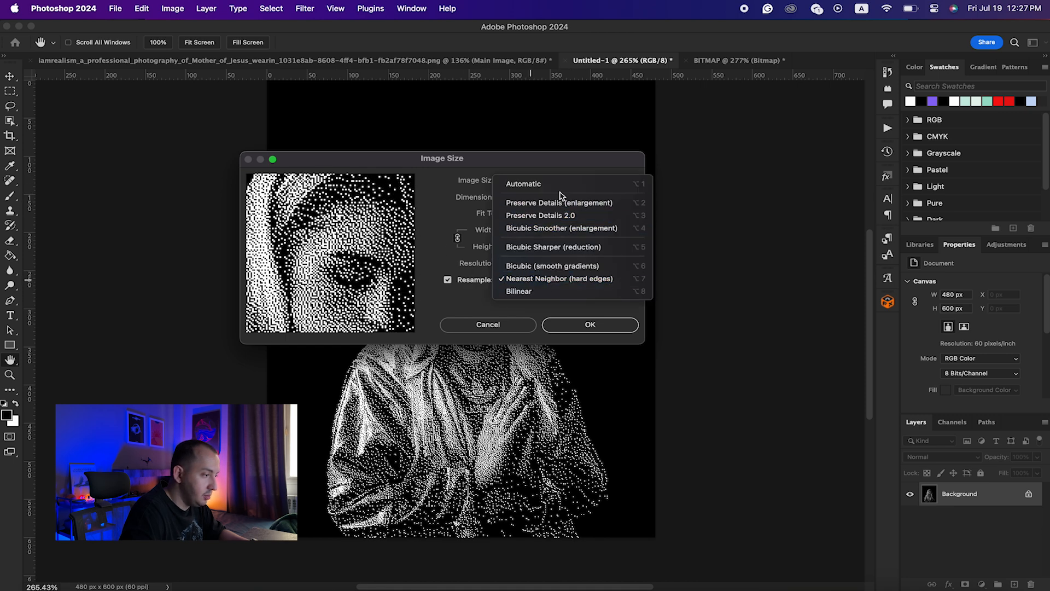
left_click(523, 183)
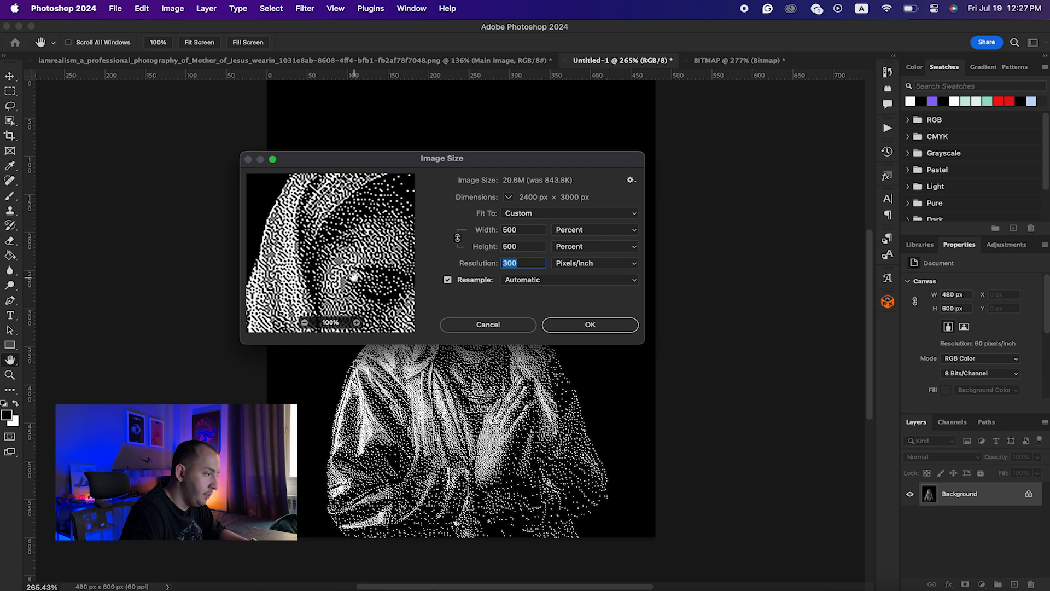
mouse_move(366, 219)
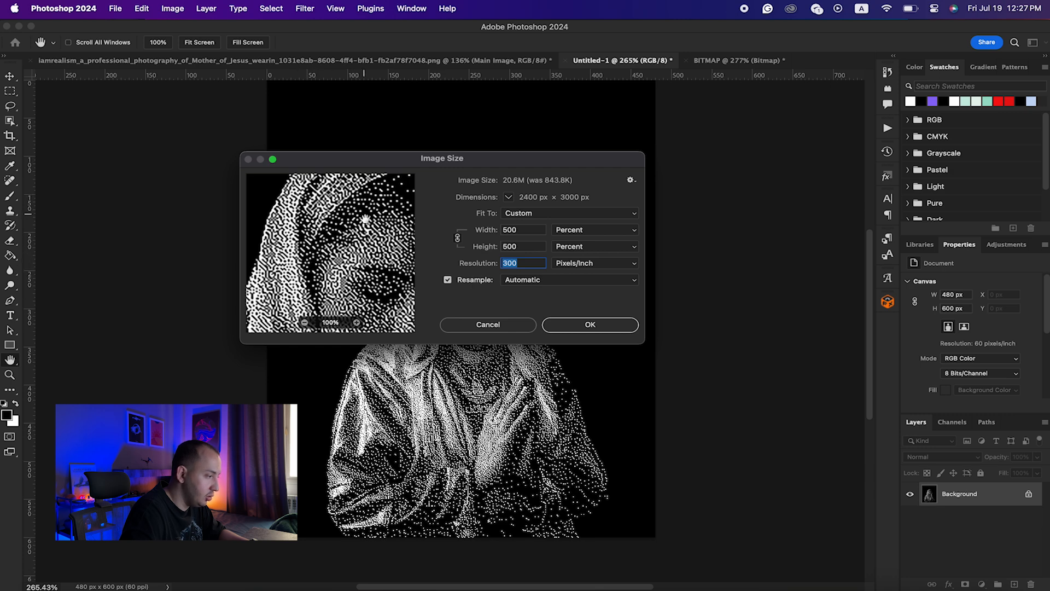
mouse_move(546, 294)
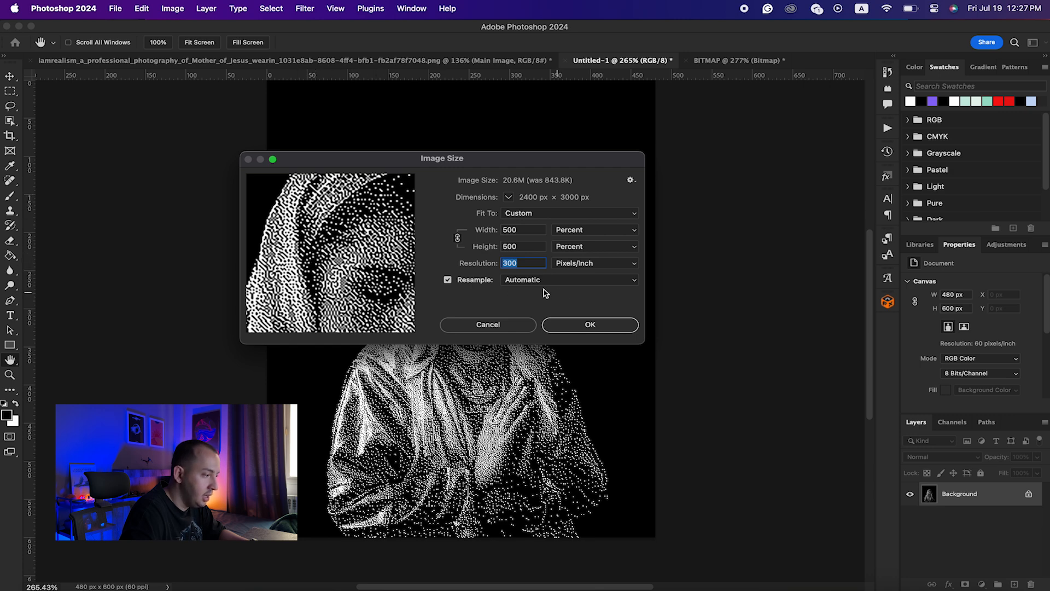
left_click(568, 279)
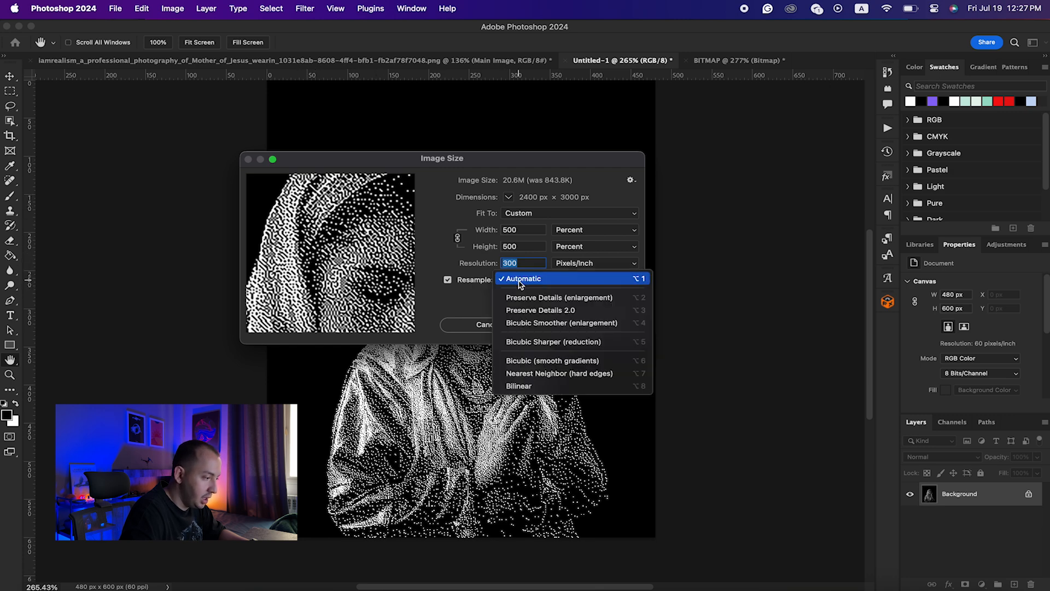
mouse_move(543, 373)
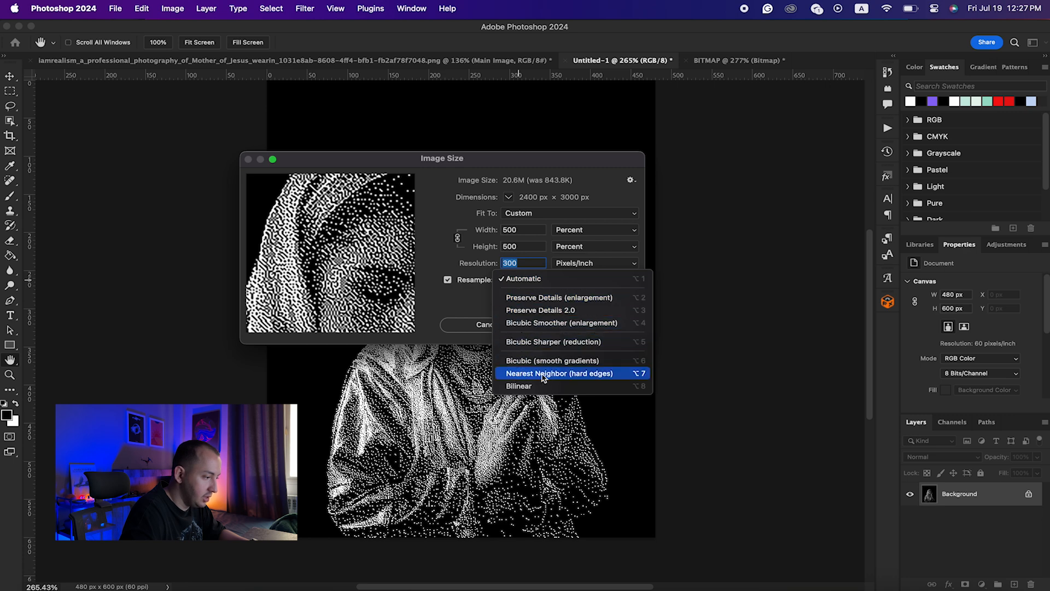
left_click(560, 373)
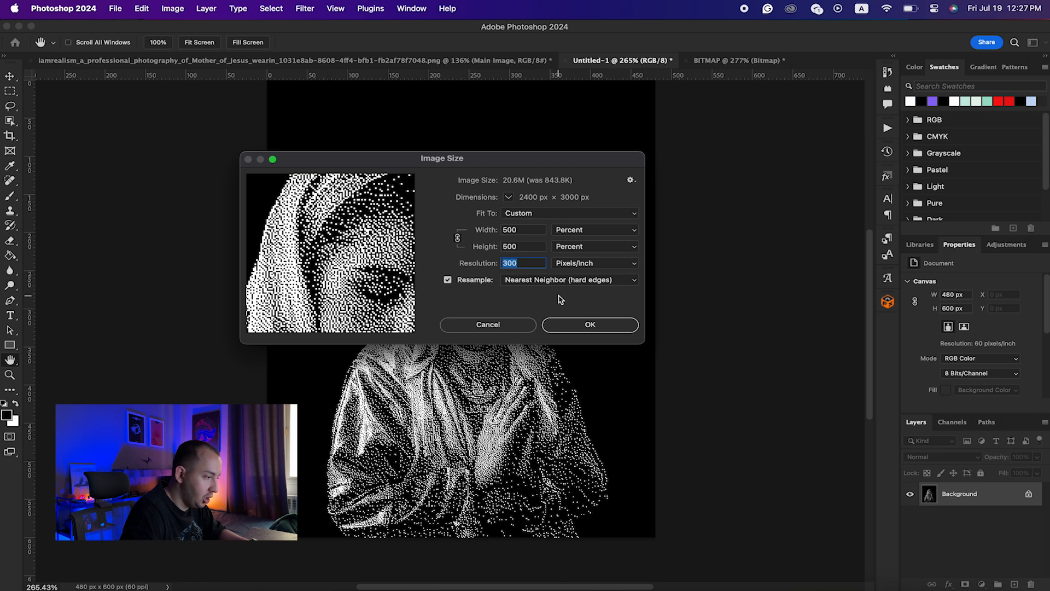
left_click(589, 324)
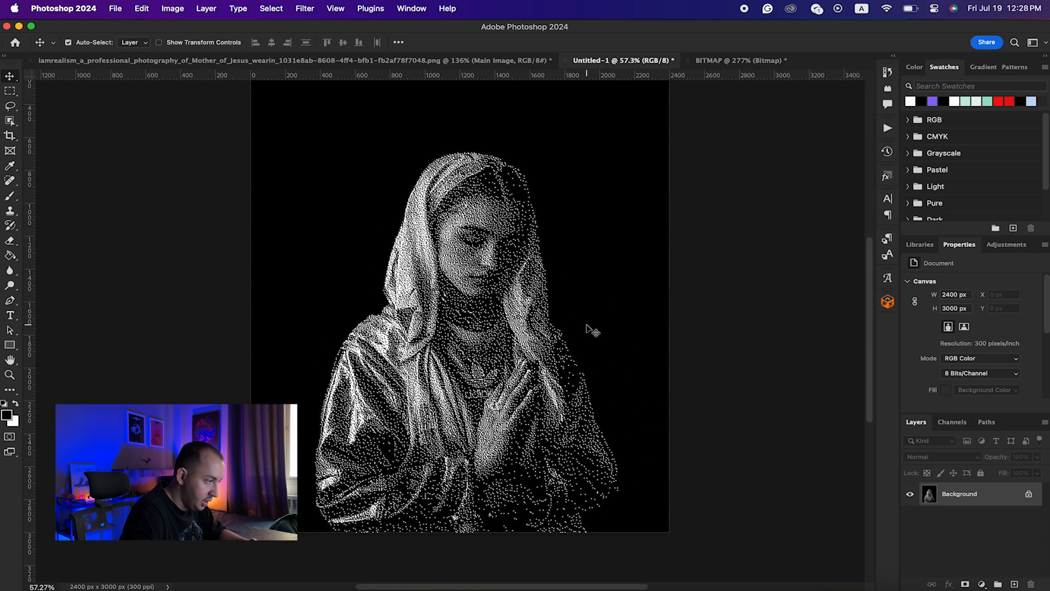
Enlarge the BITMAP outline to 2400 × 3000 px, bring it into the poster and name the layer Shadow.
left_click(739, 60)
type("300")
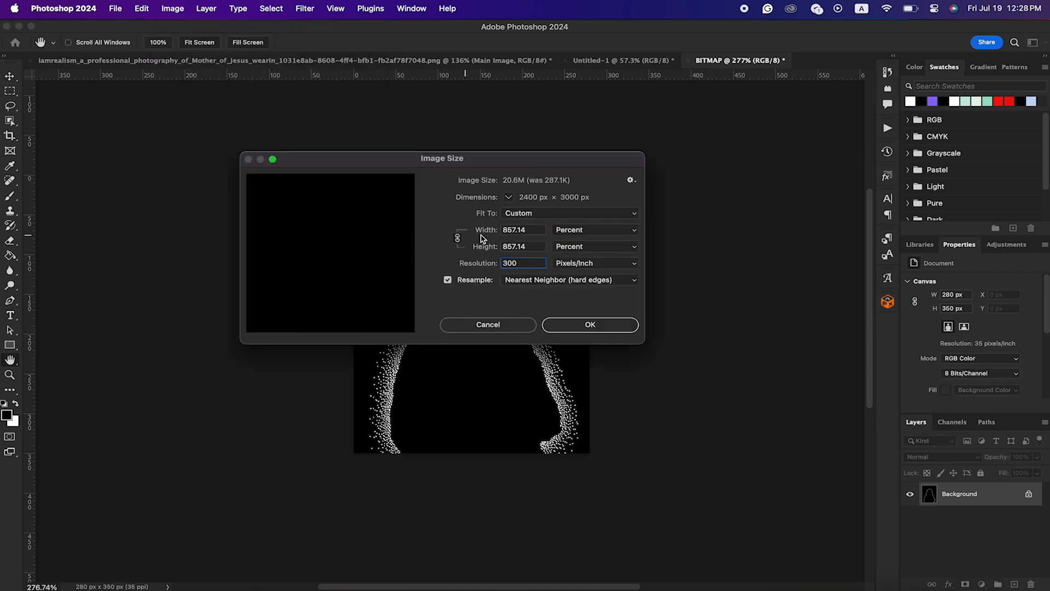
left_click(590, 323)
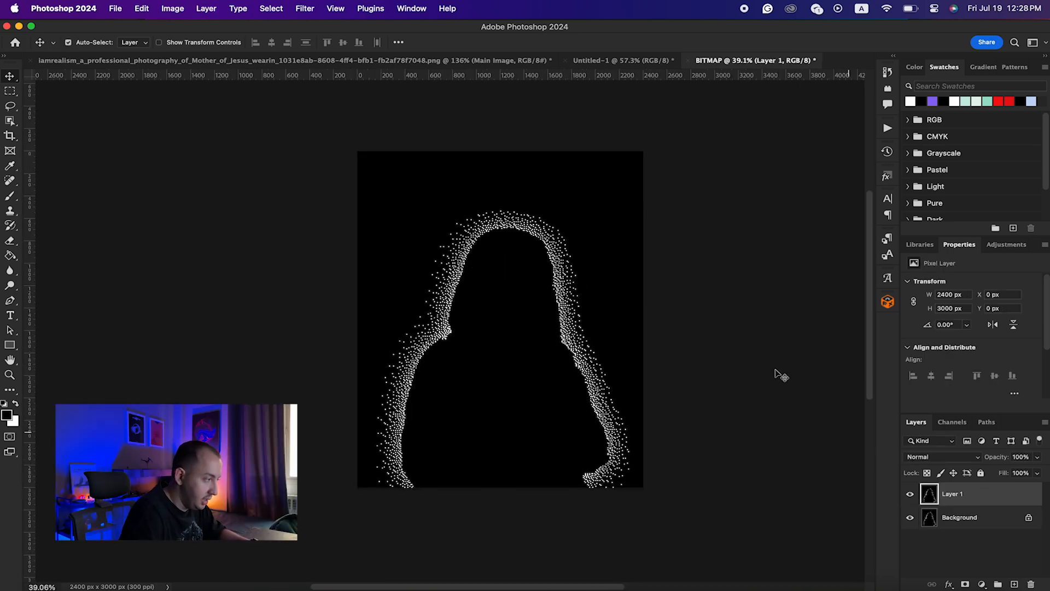
left_click(616, 60)
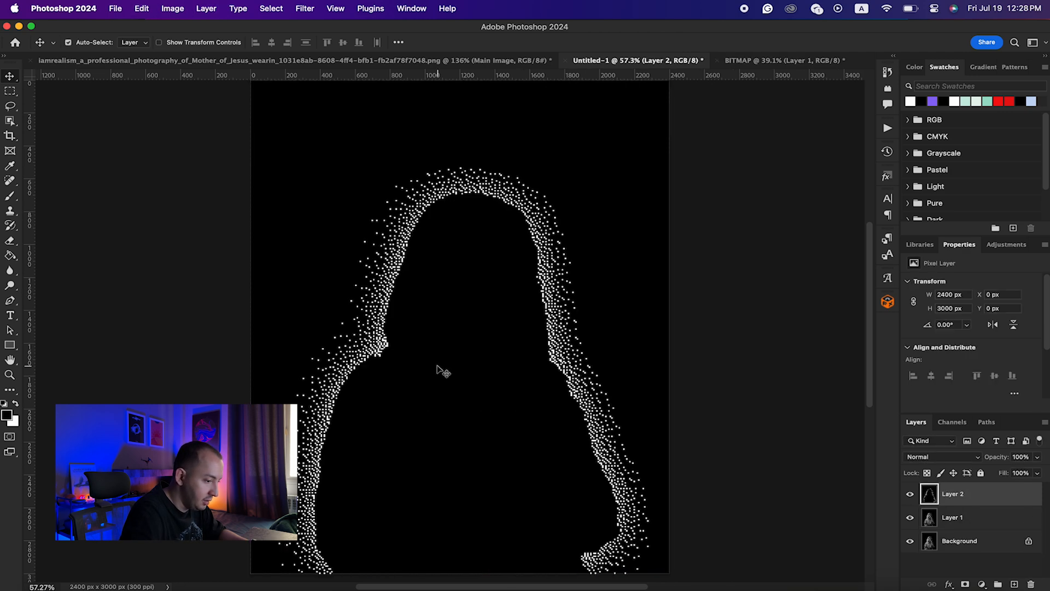
double_click(953, 494)
type("Shadow")
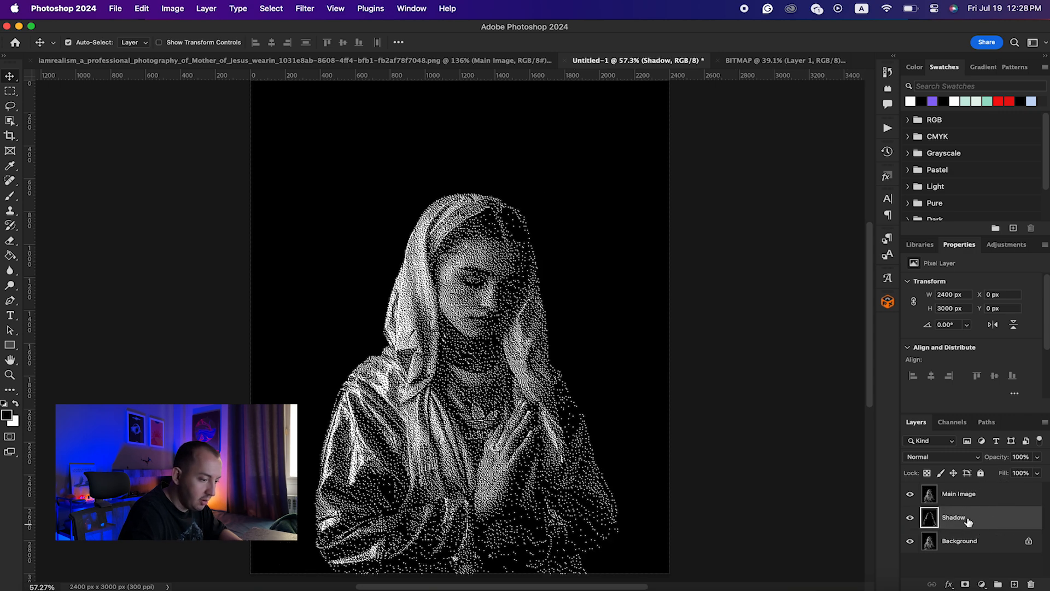
mouse_move(954, 523)
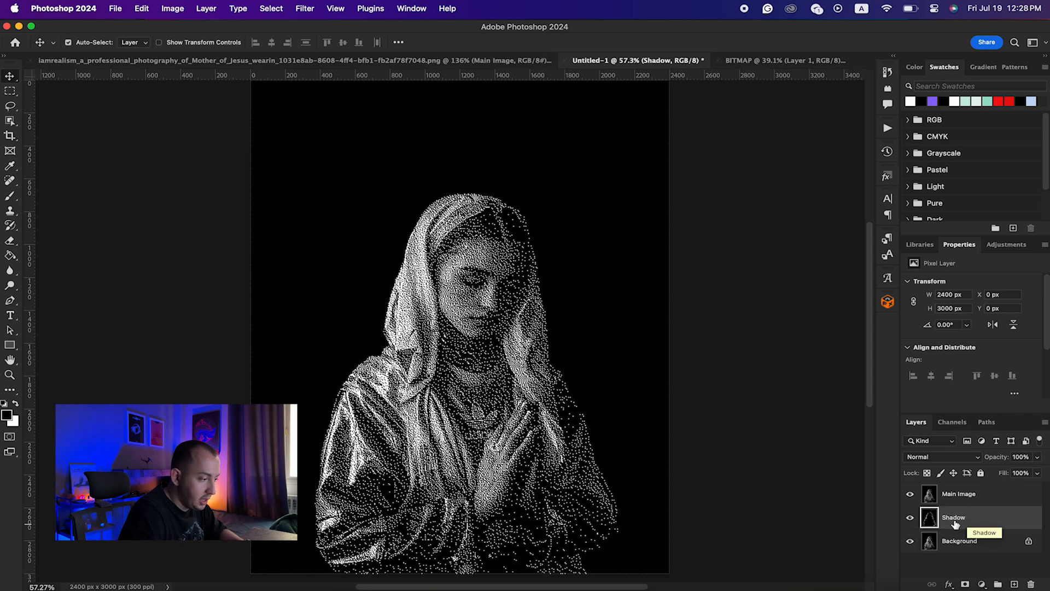
With the Magic Wand (Contiguous off) select the white dots and add them onto the Main Image layer.
left_click(953, 517)
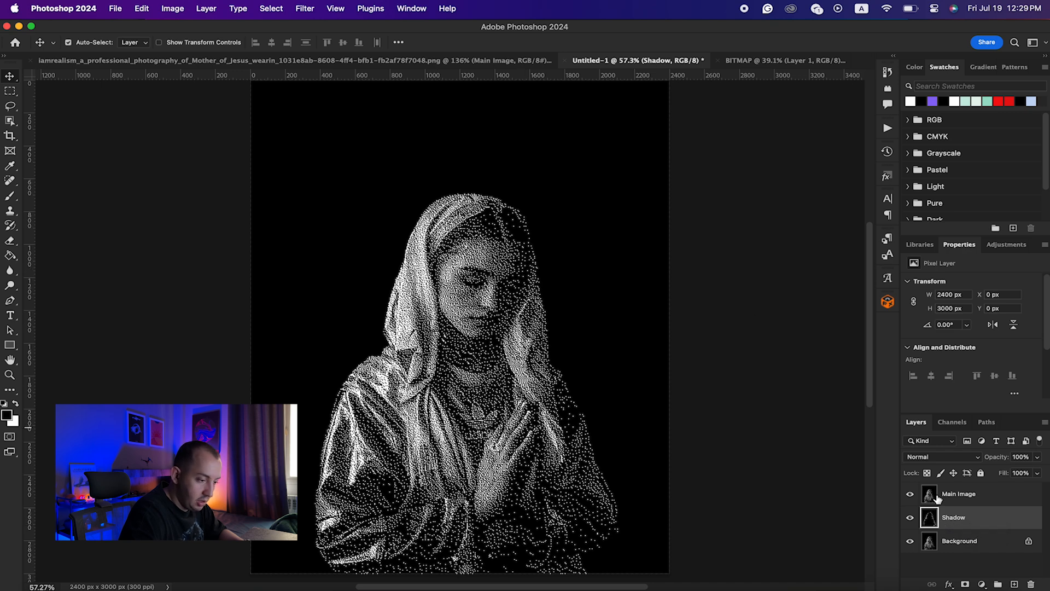
left_click(960, 494)
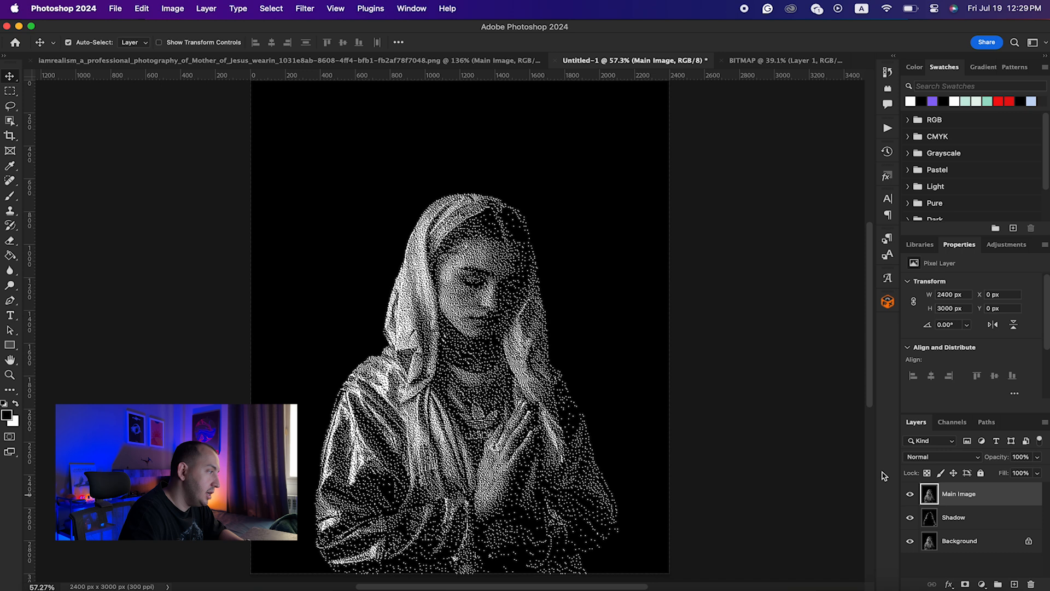
left_click(10, 120)
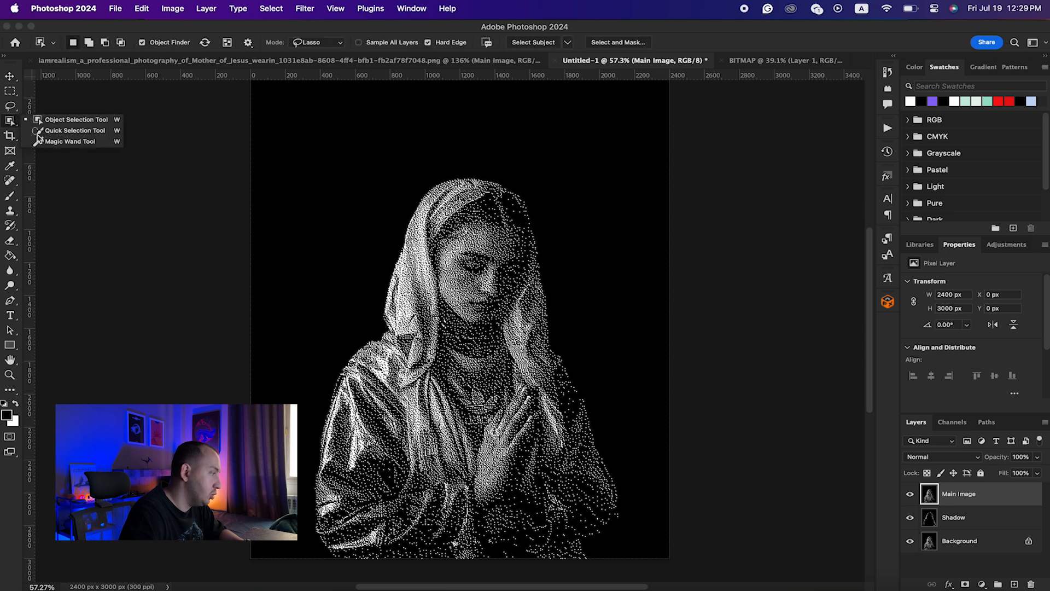
left_click(70, 142)
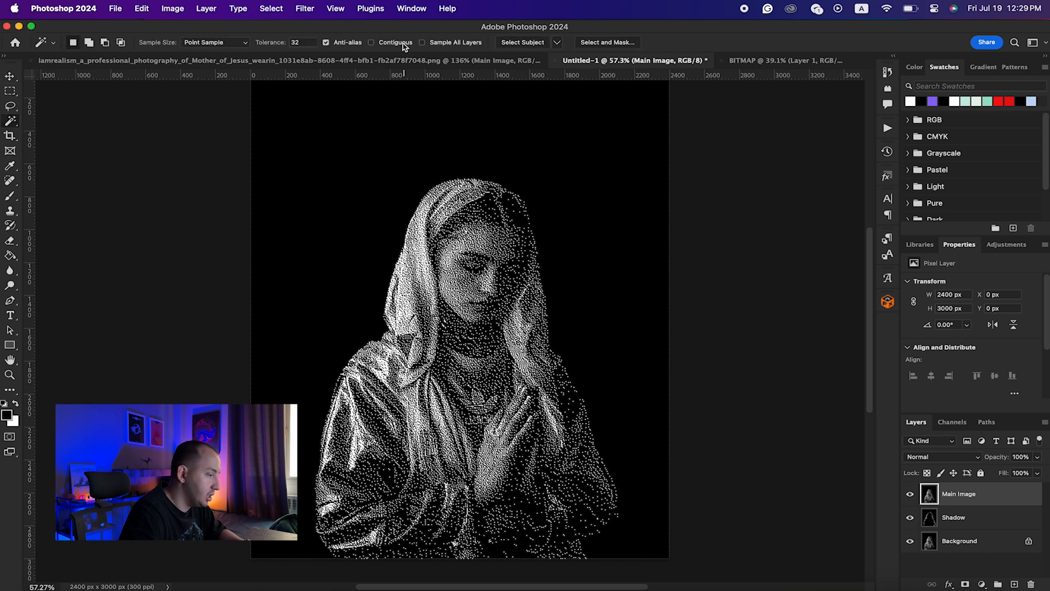
mouse_move(597, 212)
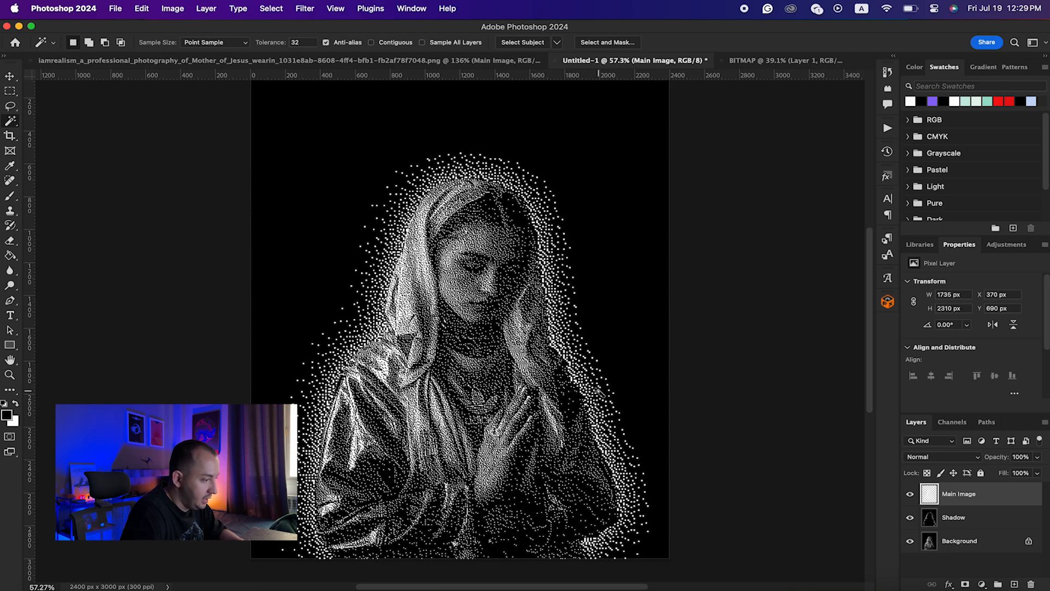
left_click(11, 76)
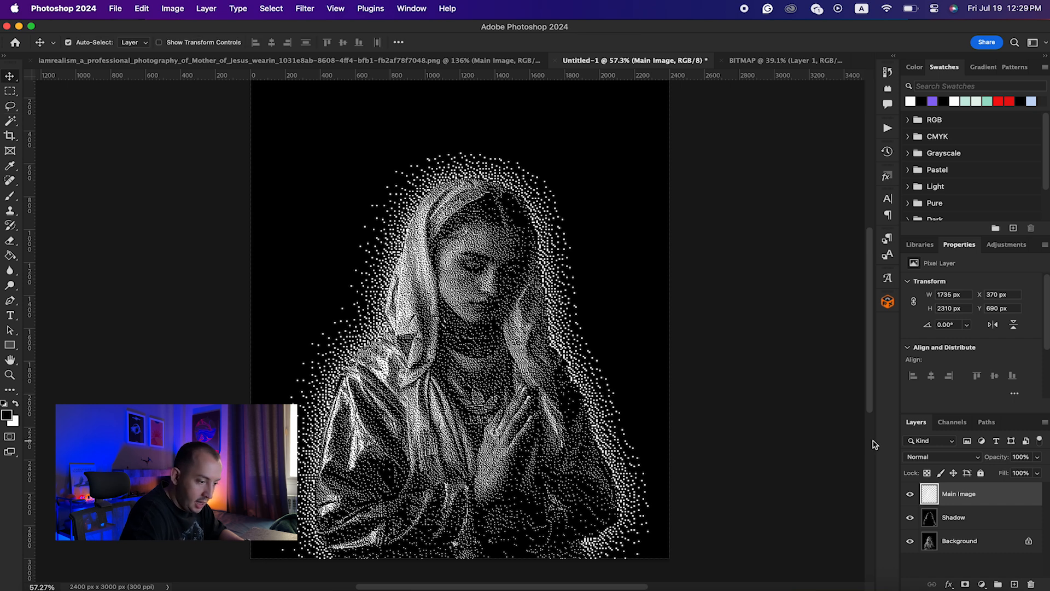
mouse_move(981, 503)
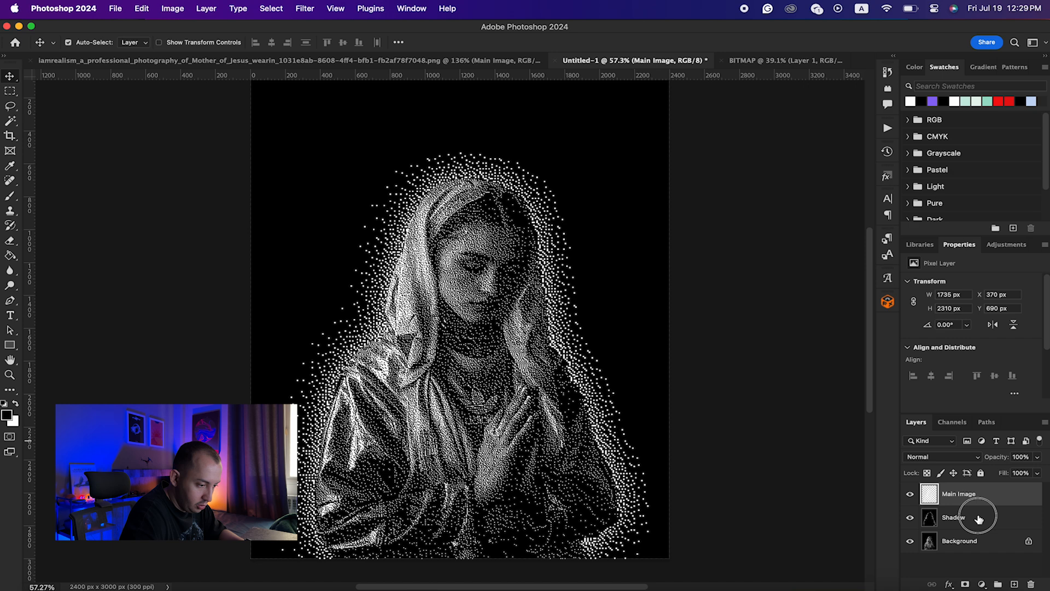
Remove the Shadow layer, leaving the haloed Main Image above Background.
left_click(953, 517)
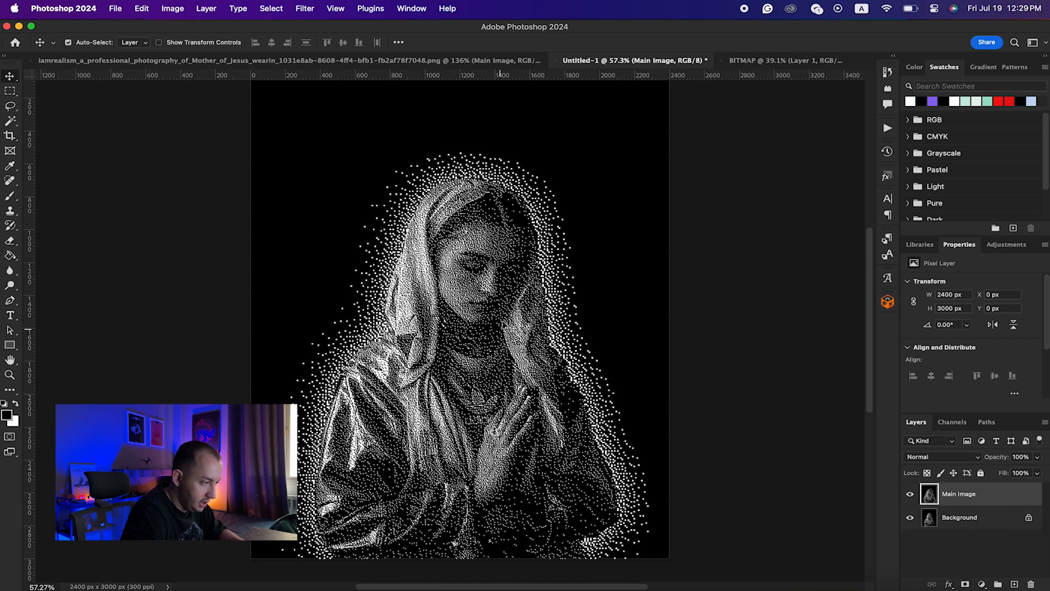
mouse_move(363, 198)
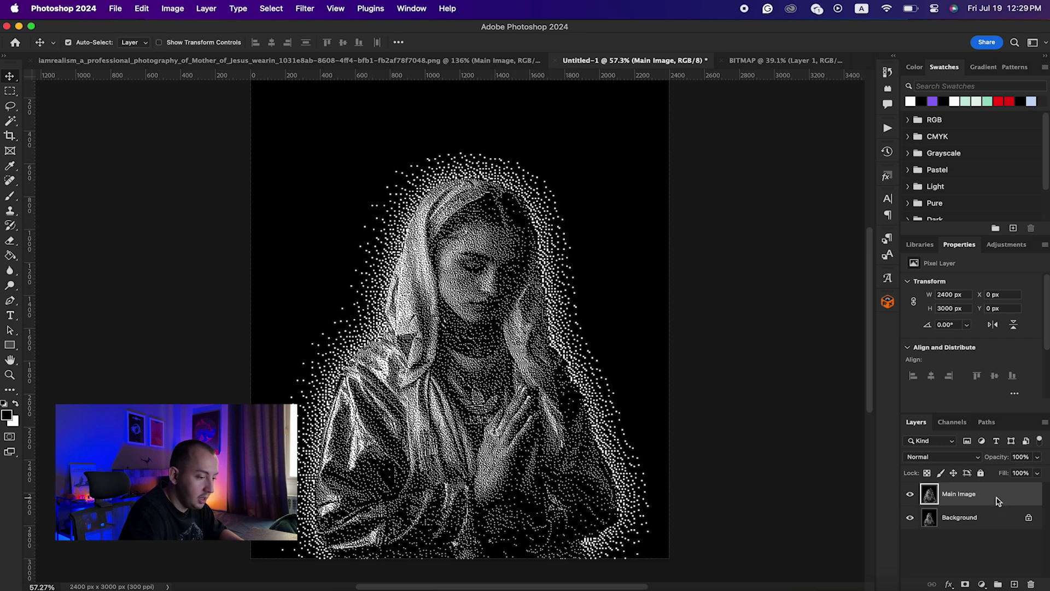
Apply a pale mint Color Overlay in Multiply mode to the Main Image layer.
double_click(960, 494)
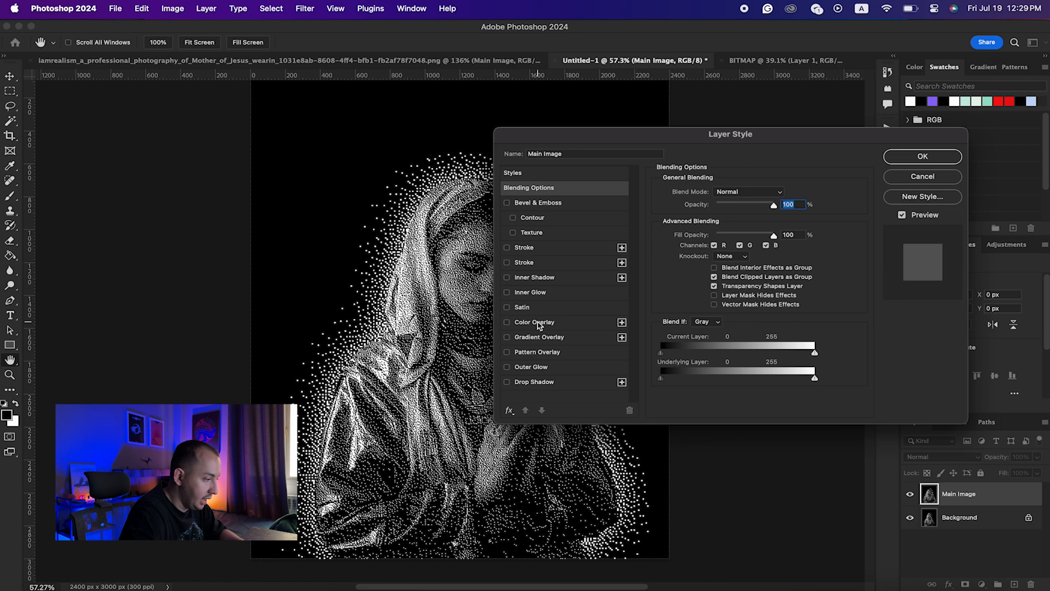
left_click(506, 322)
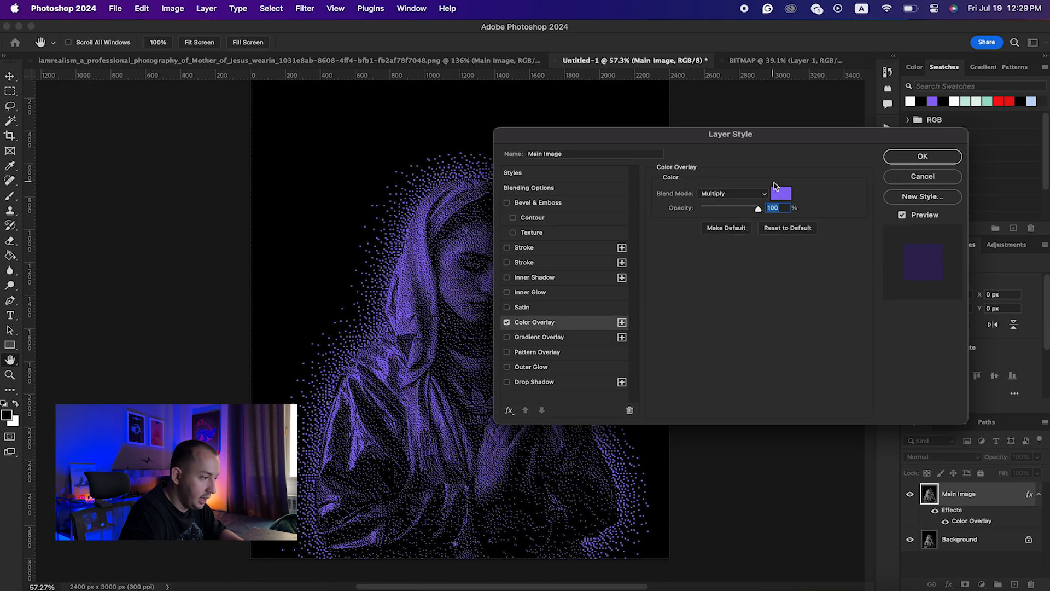
mouse_move(717, 199)
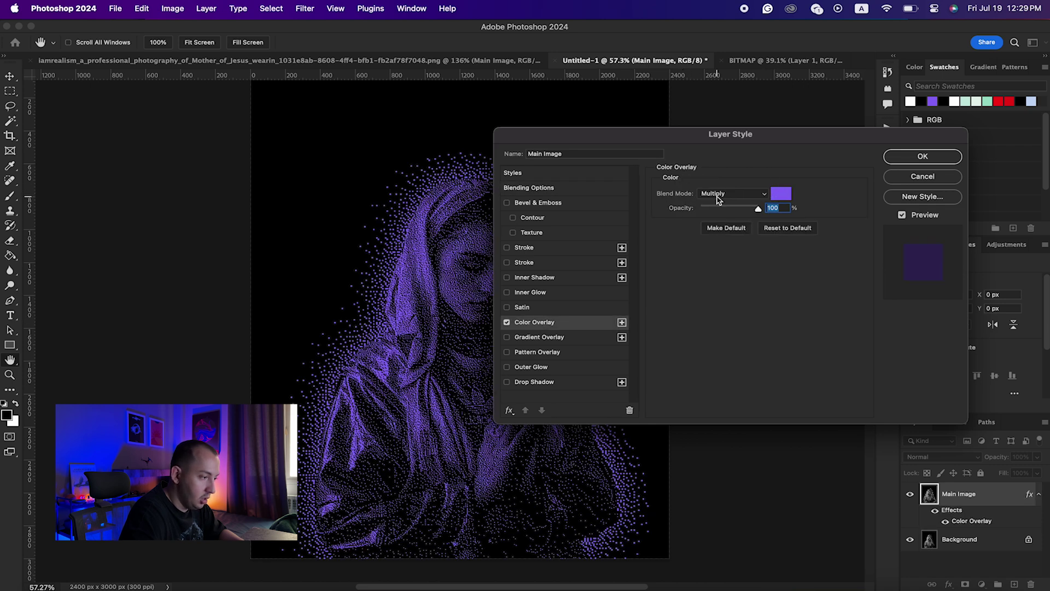
left_click(780, 193)
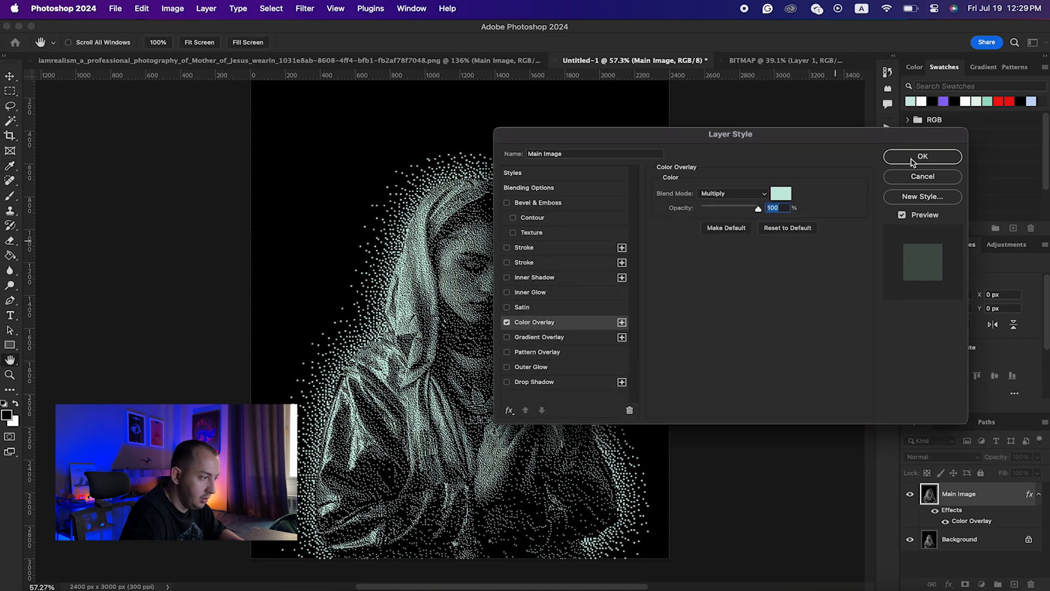
left_click(923, 156)
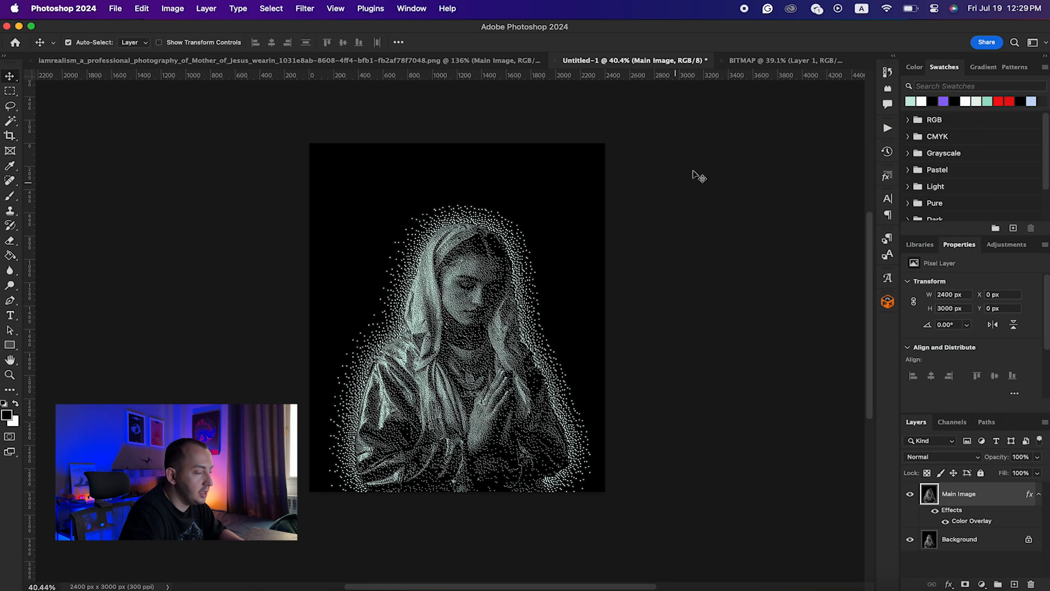
Create a new black 2400 × 3000 document named BITMAP TEXT with white SAINT X ADIDAS title text.
left_click(782, 60)
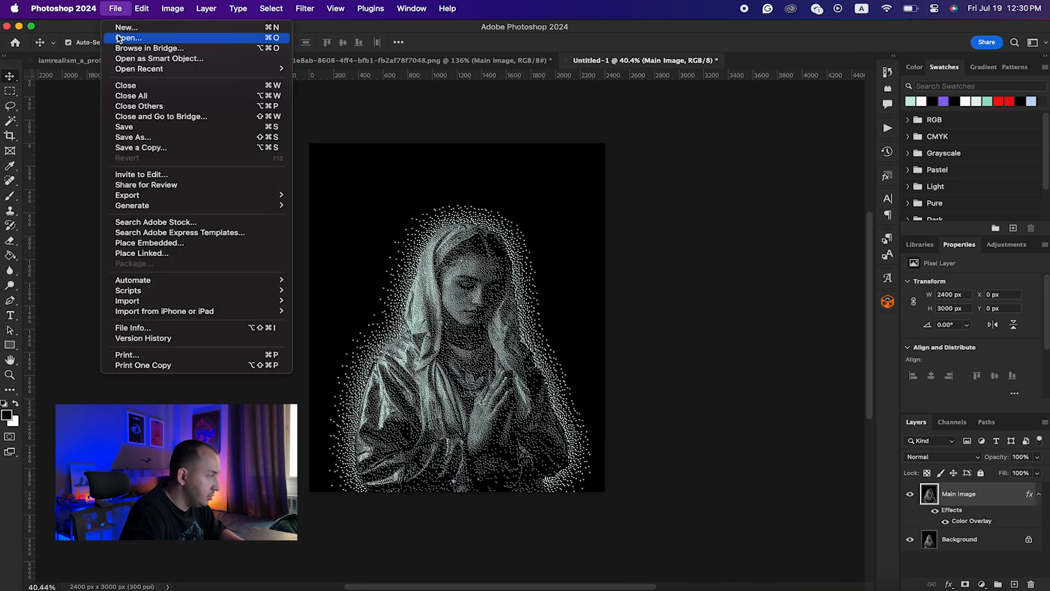
left_click(126, 27)
type("BITMAP")
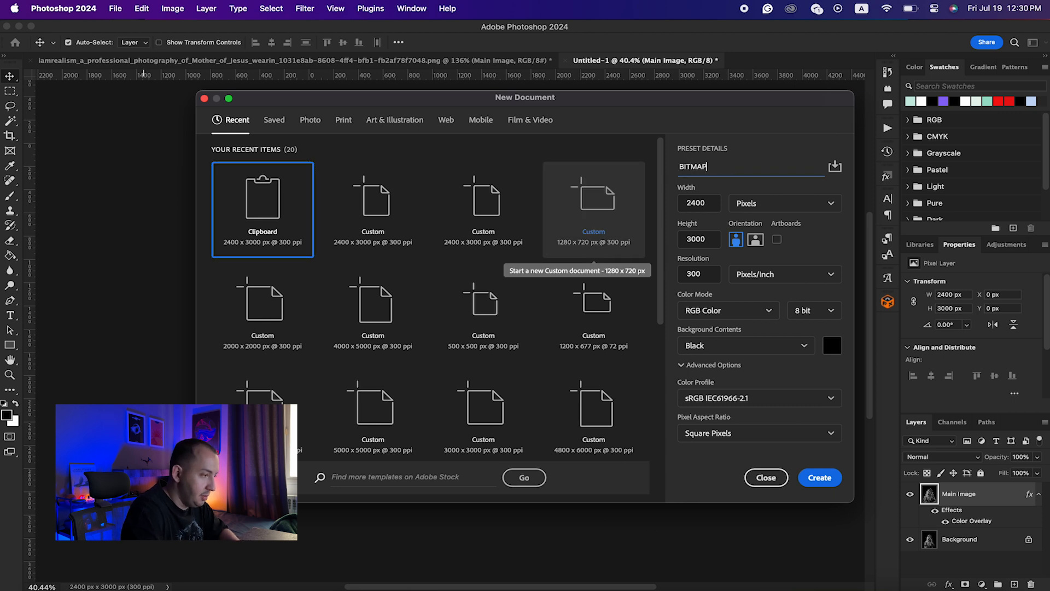
type("TEXT")
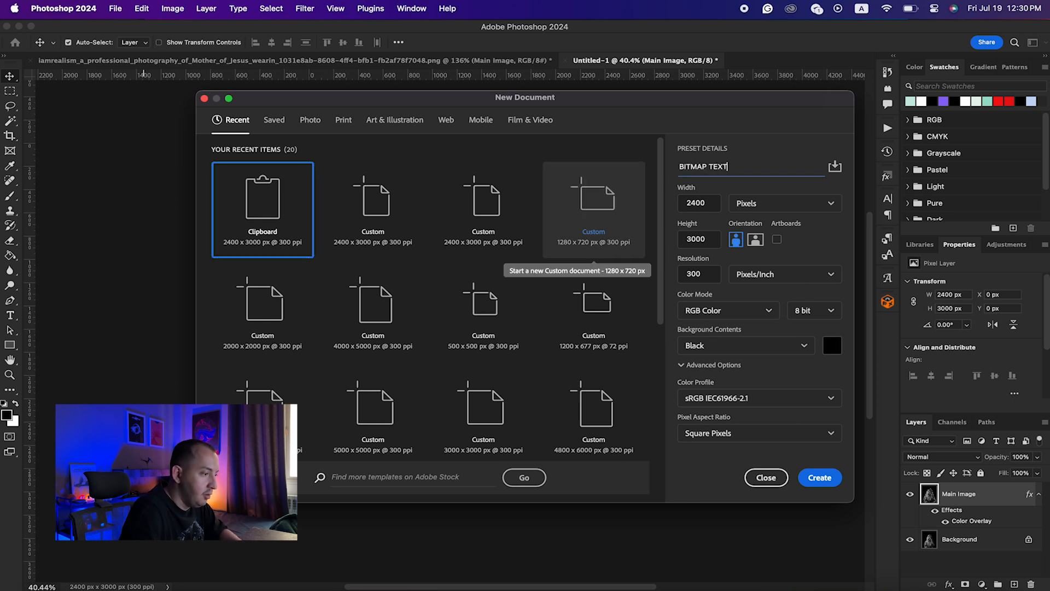
left_click(819, 478)
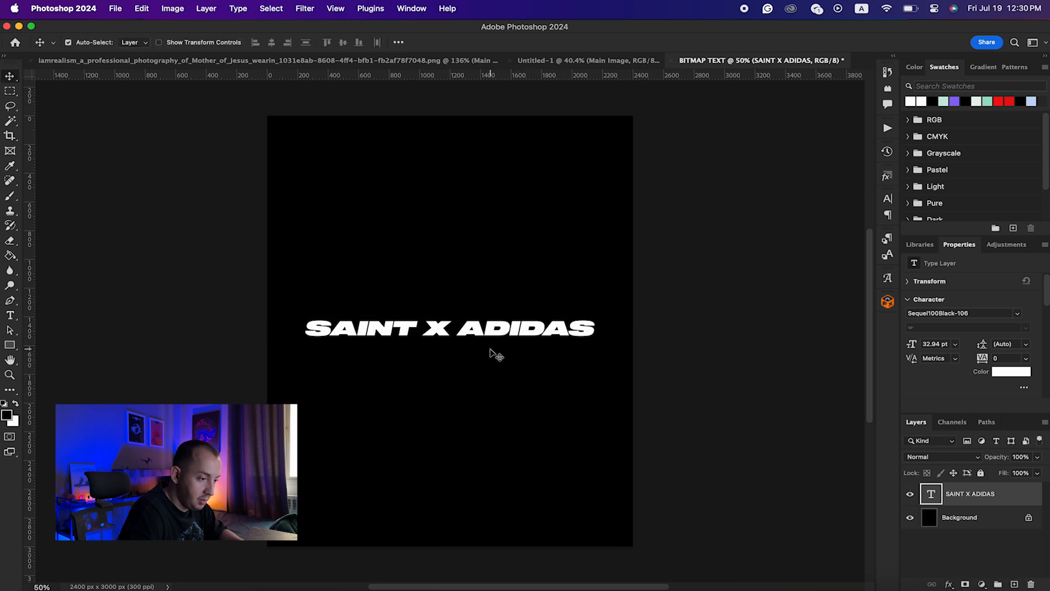
mouse_move(1023, 505)
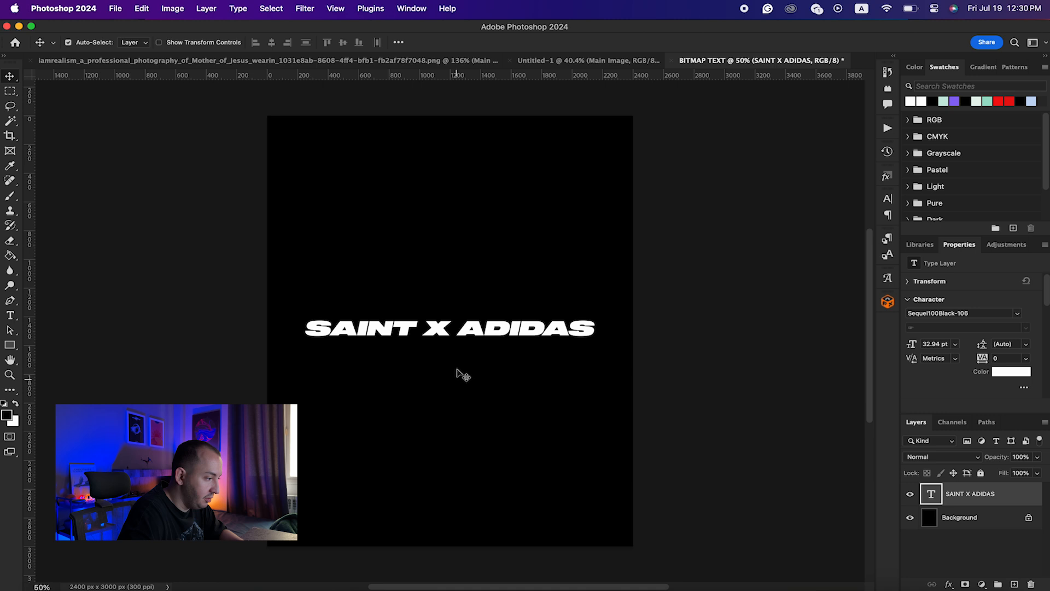
mouse_move(995, 495)
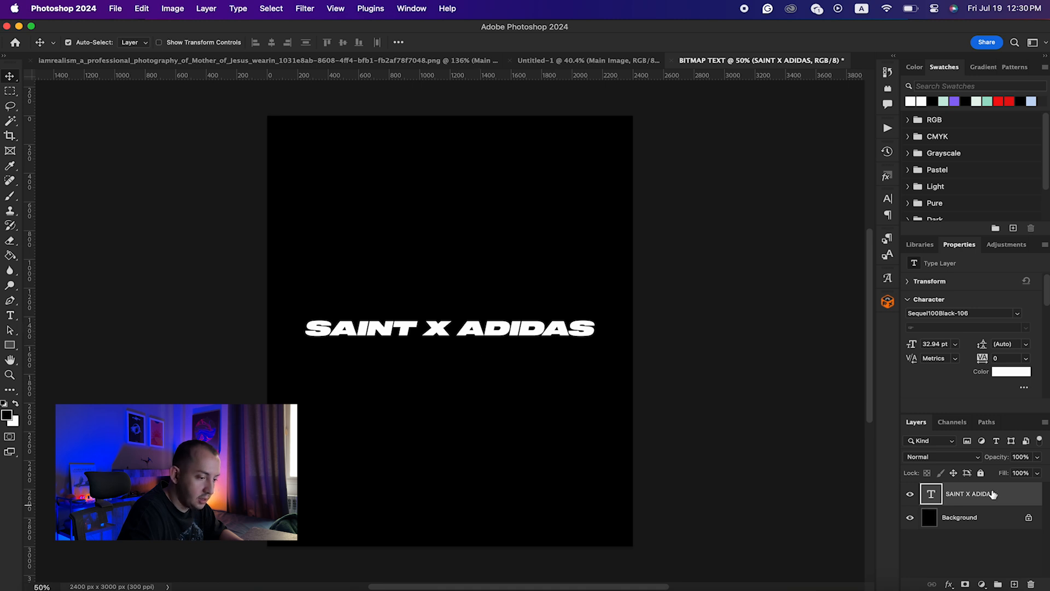
Give the SAINT X ADIDAS text a Gradient Overlay, shifting the black stop and setting opacity to 80%.
double_click(972, 494)
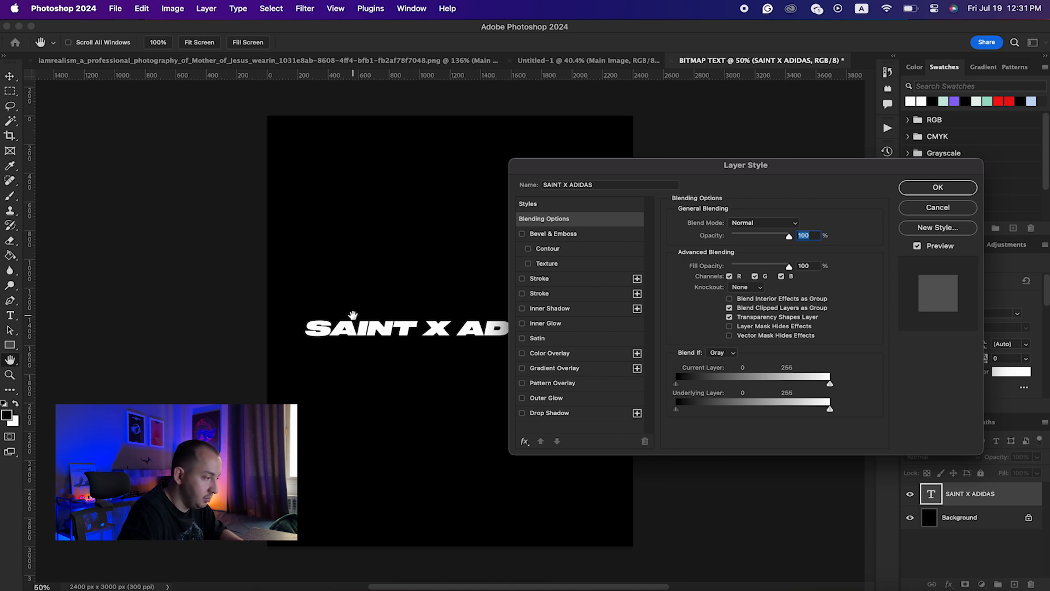
mouse_move(377, 316)
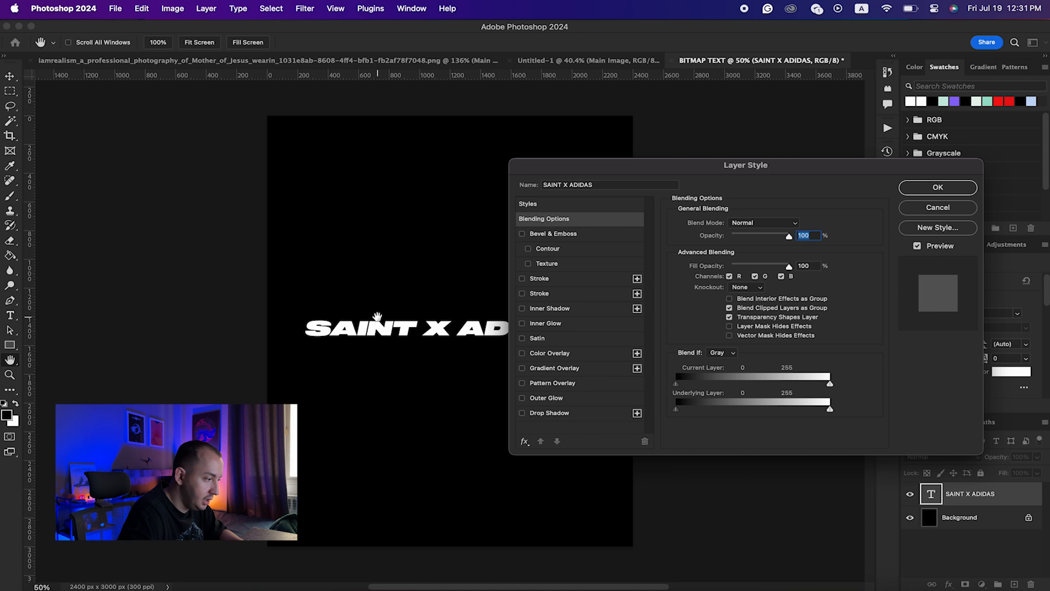
mouse_move(543, 375)
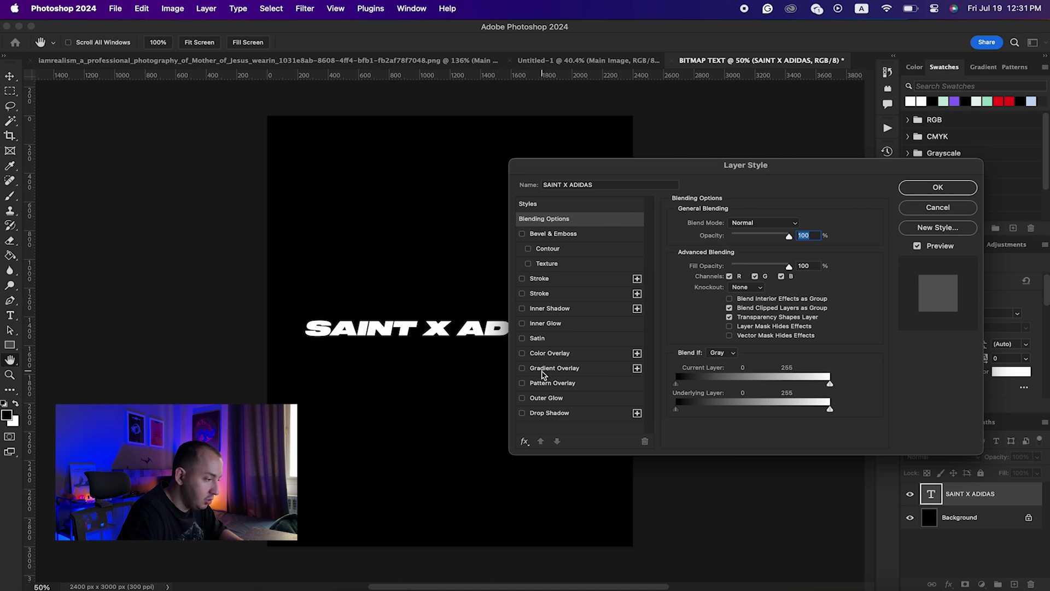
mouse_move(549, 373)
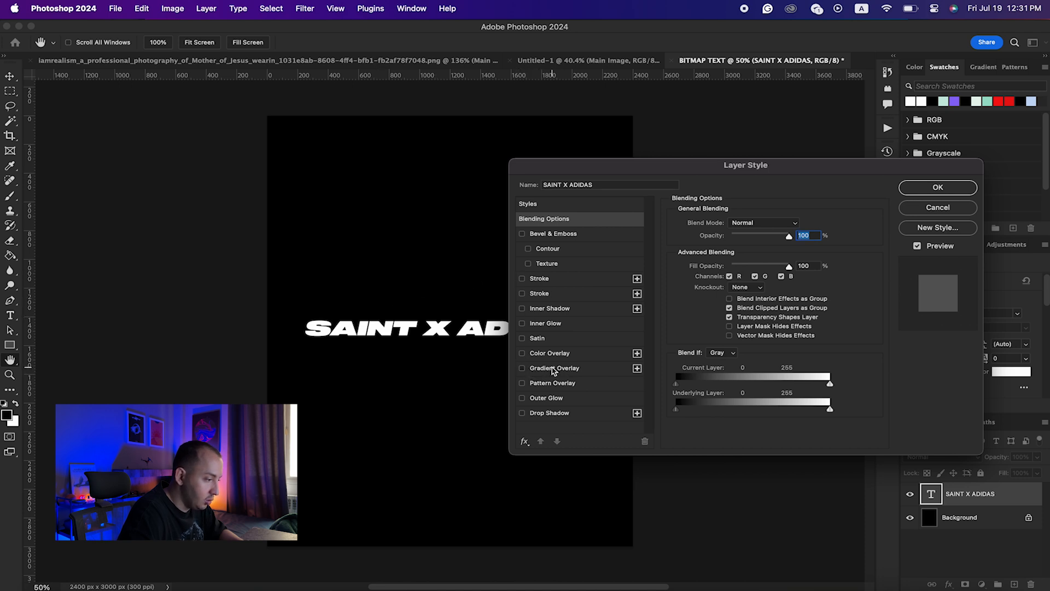
left_click(523, 367)
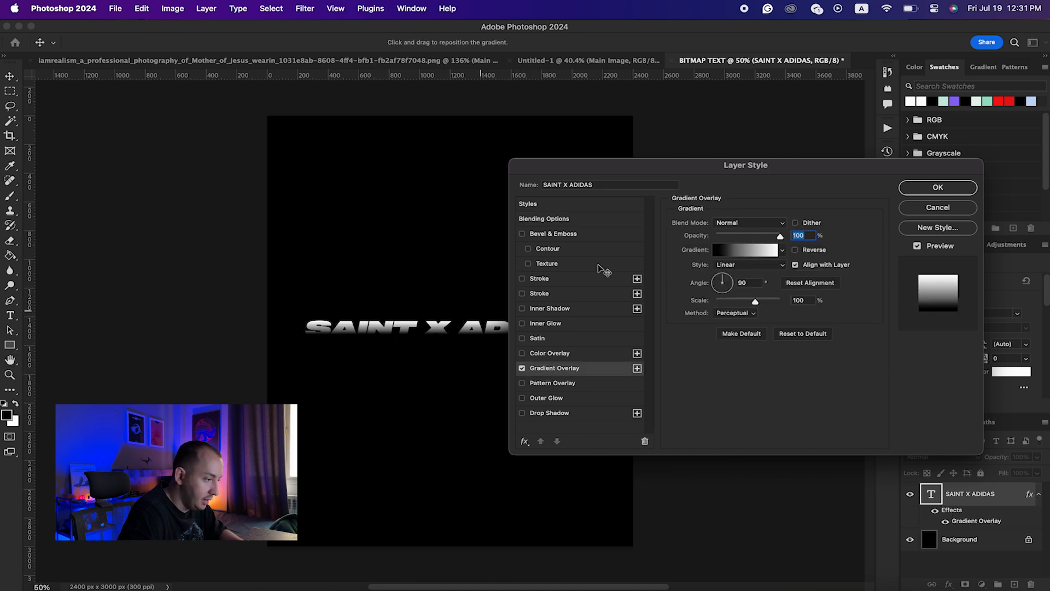
left_click(745, 249)
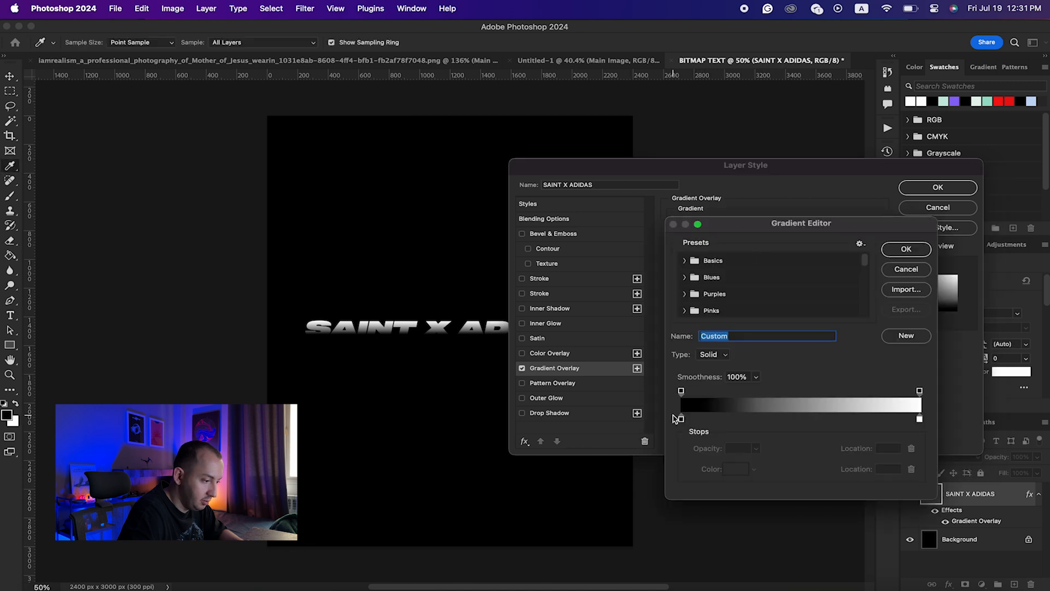
left_click(919, 419)
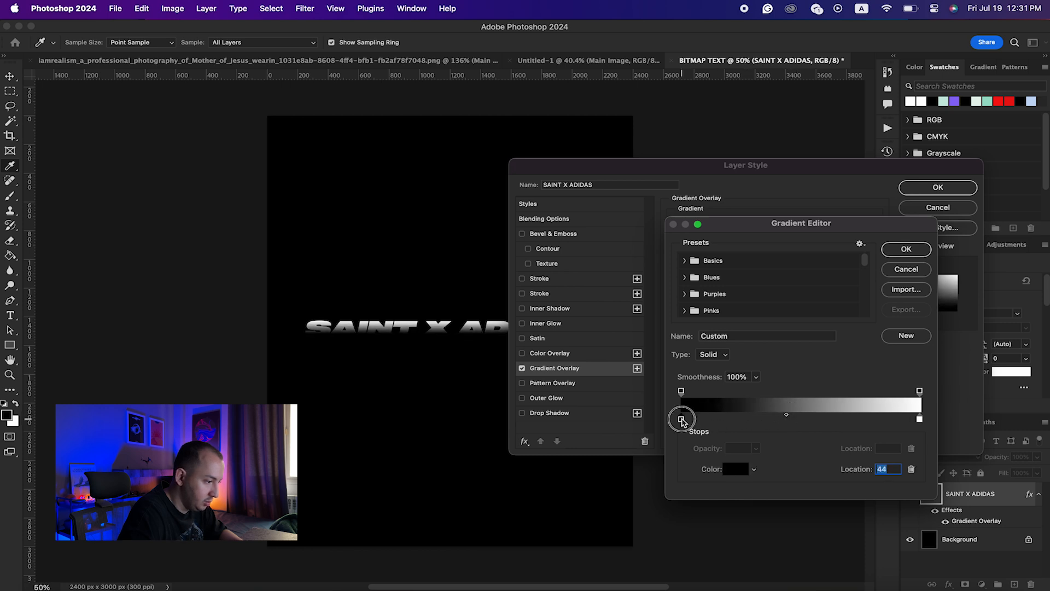
left_click(681, 391)
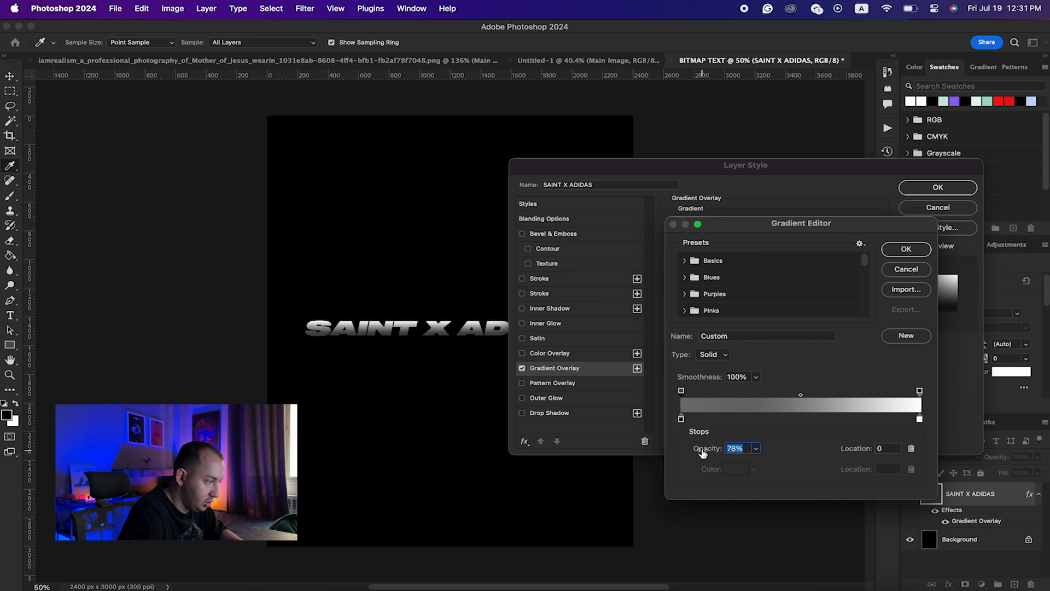
type("80%")
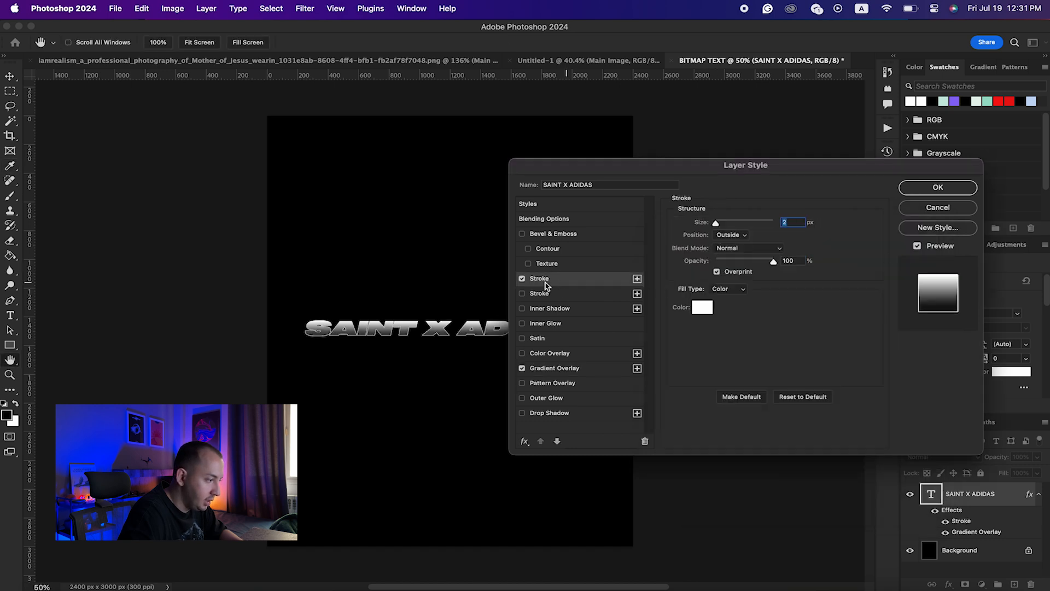
mouse_move(733, 240)
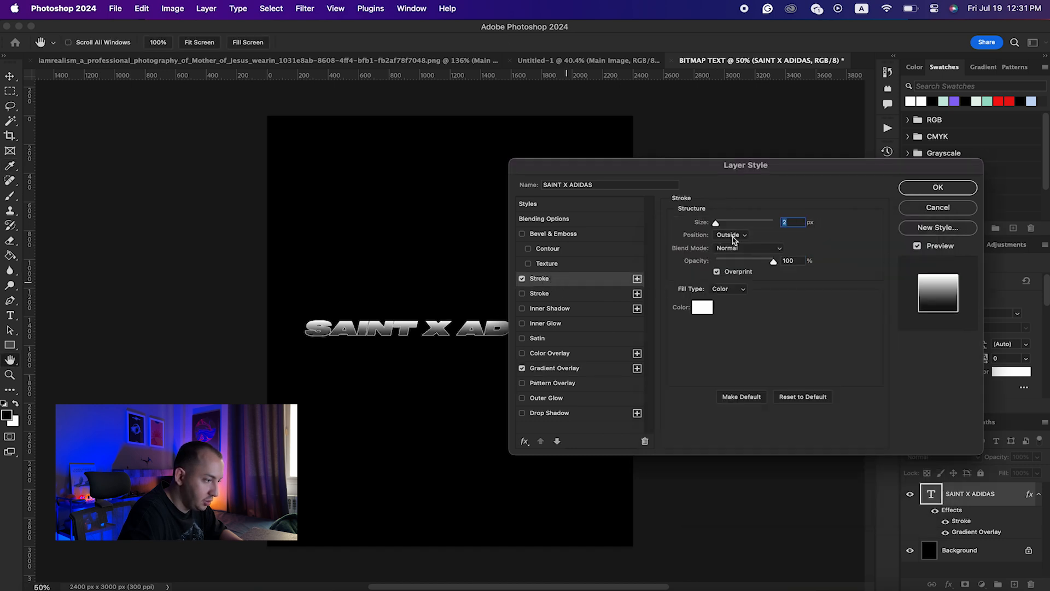
mouse_move(805, 205)
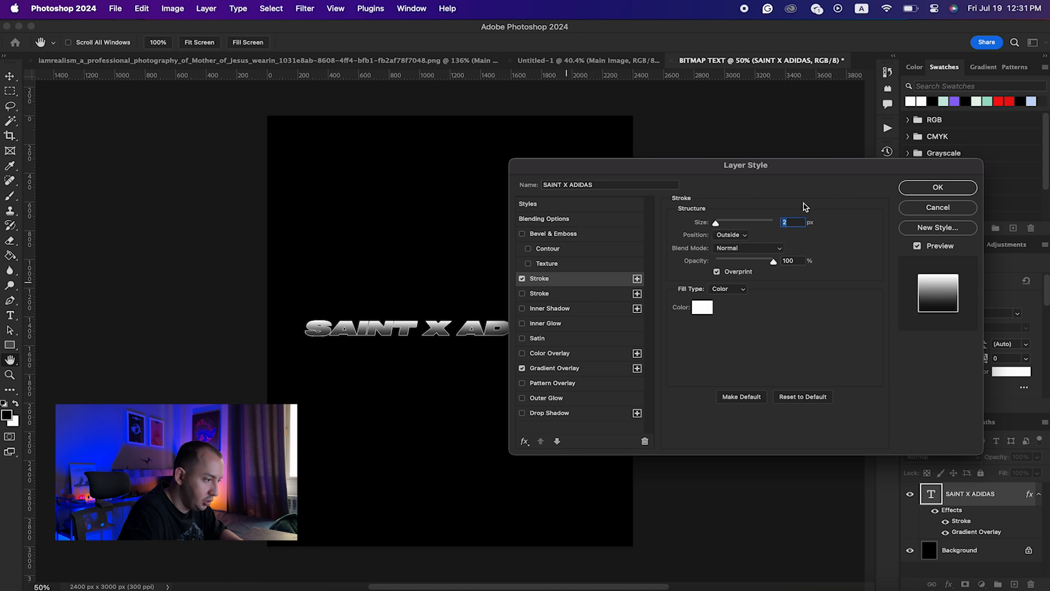
mouse_move(706, 309)
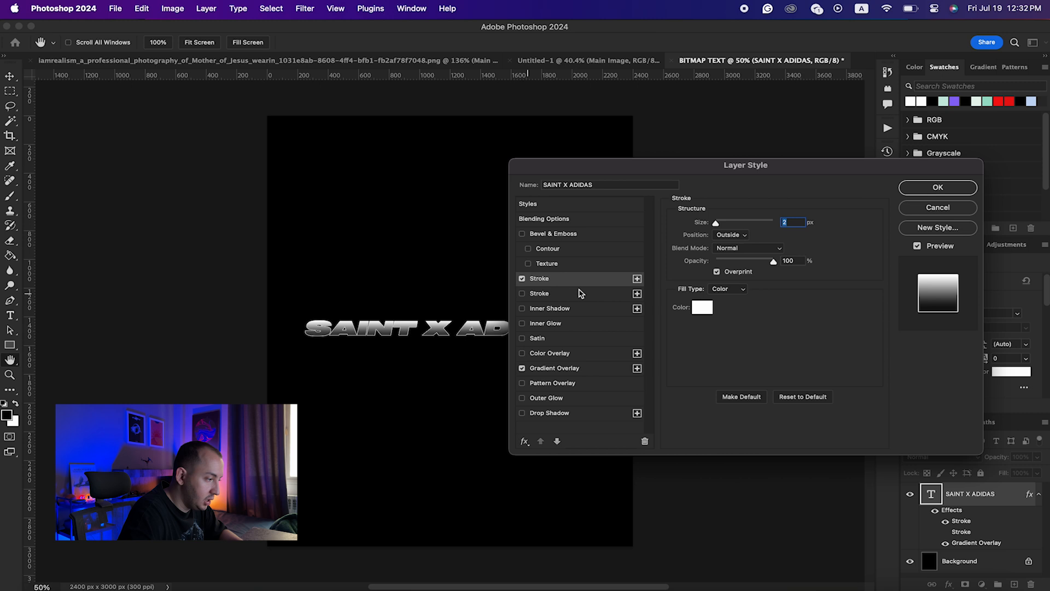
Add a second 16 px dark outside stroke and keep the first stroke at 3 px.
left_click(522, 293)
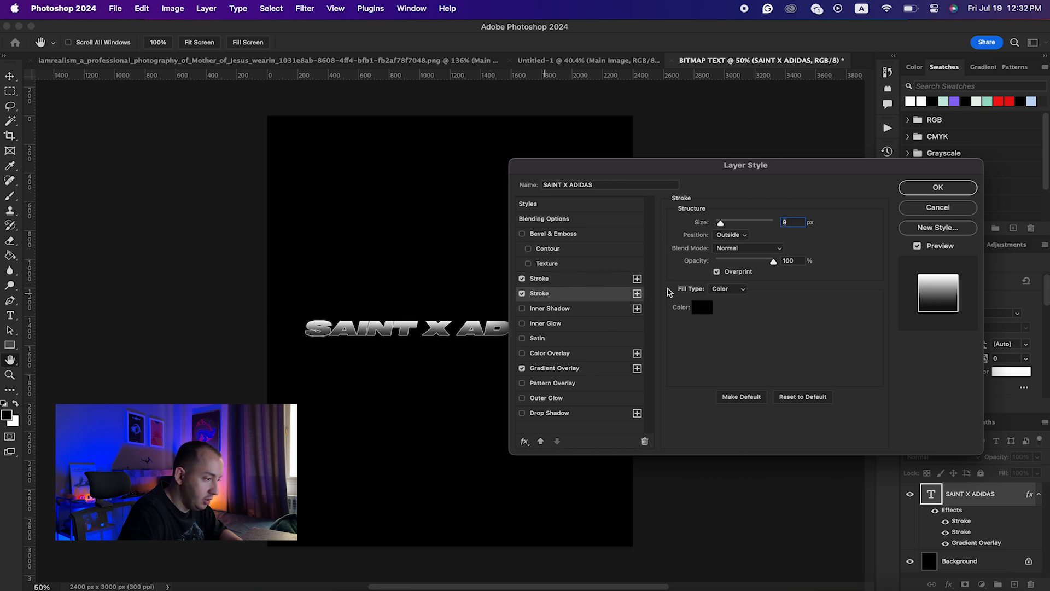
mouse_move(807, 235)
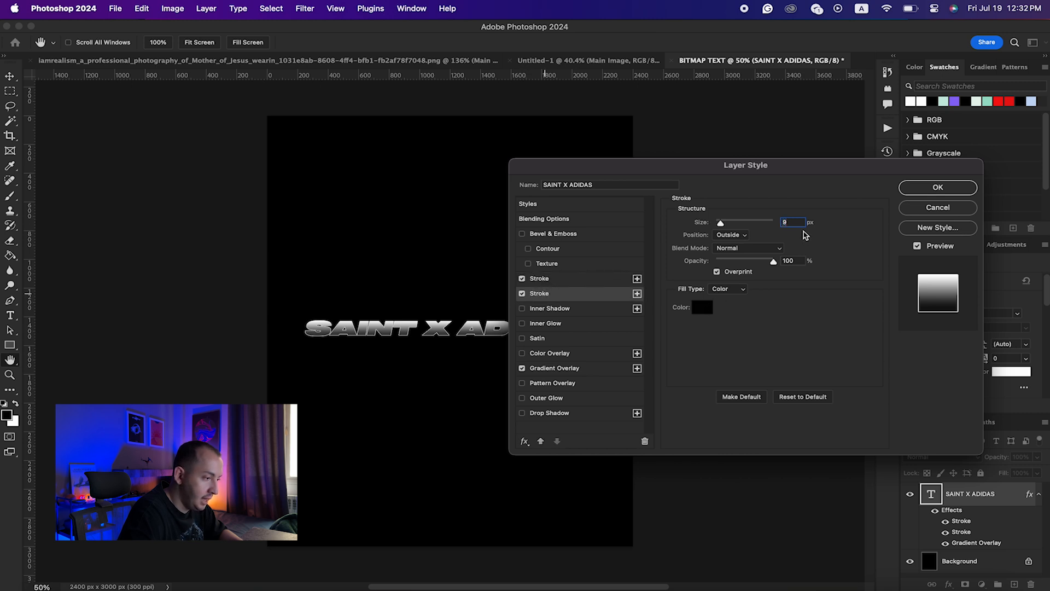
mouse_move(697, 310)
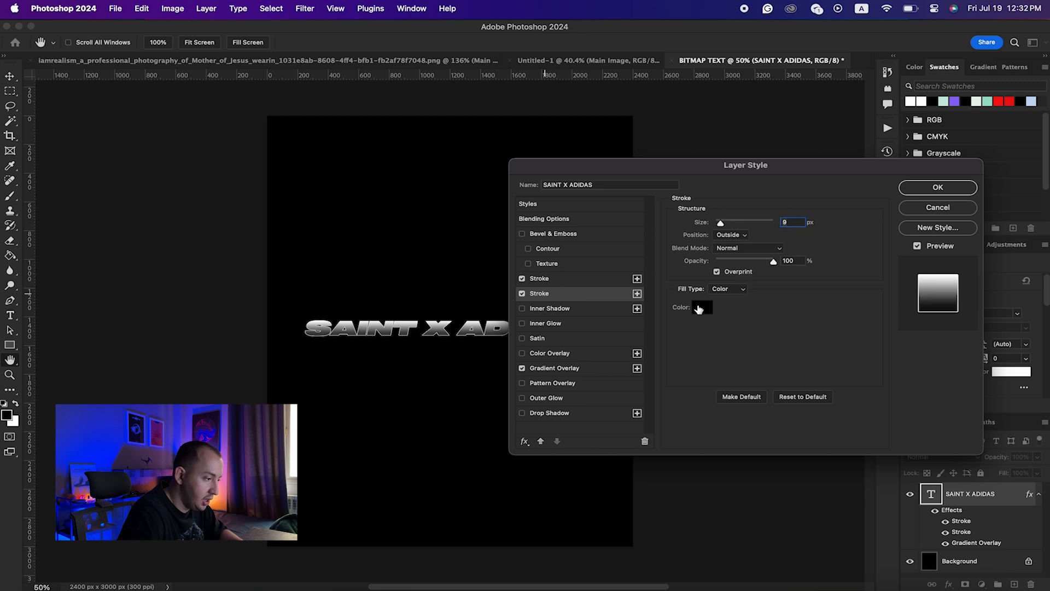
left_click(702, 308)
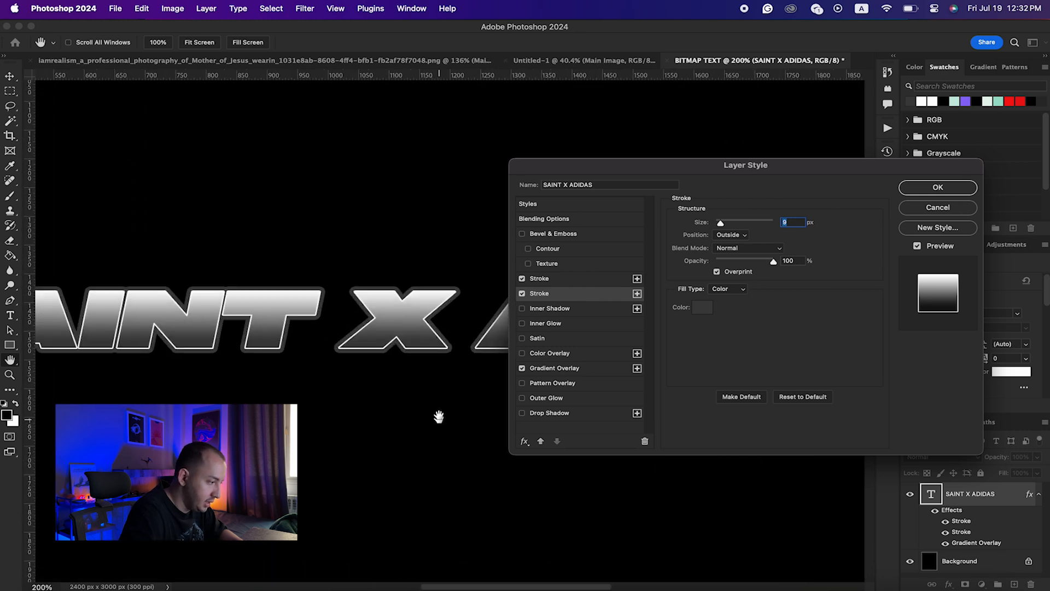
mouse_move(498, 359)
type("16")
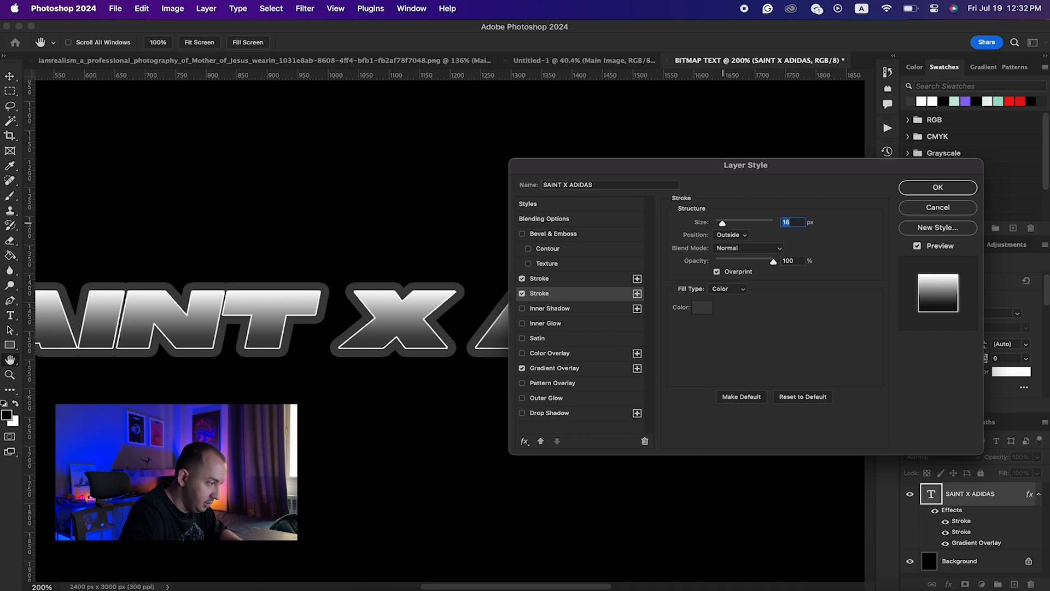
left_click(700, 306)
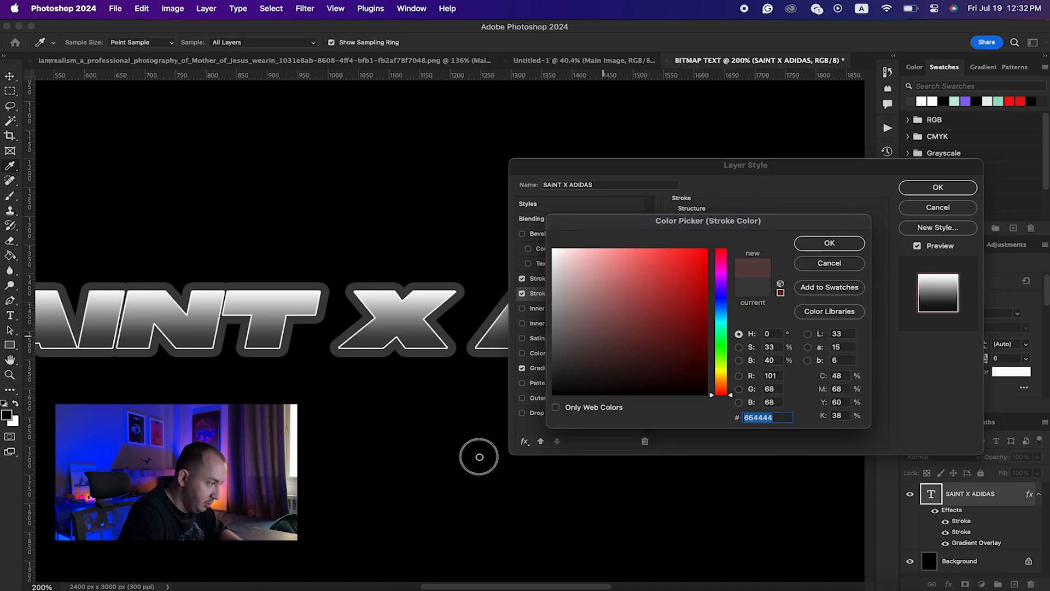
left_click(829, 243)
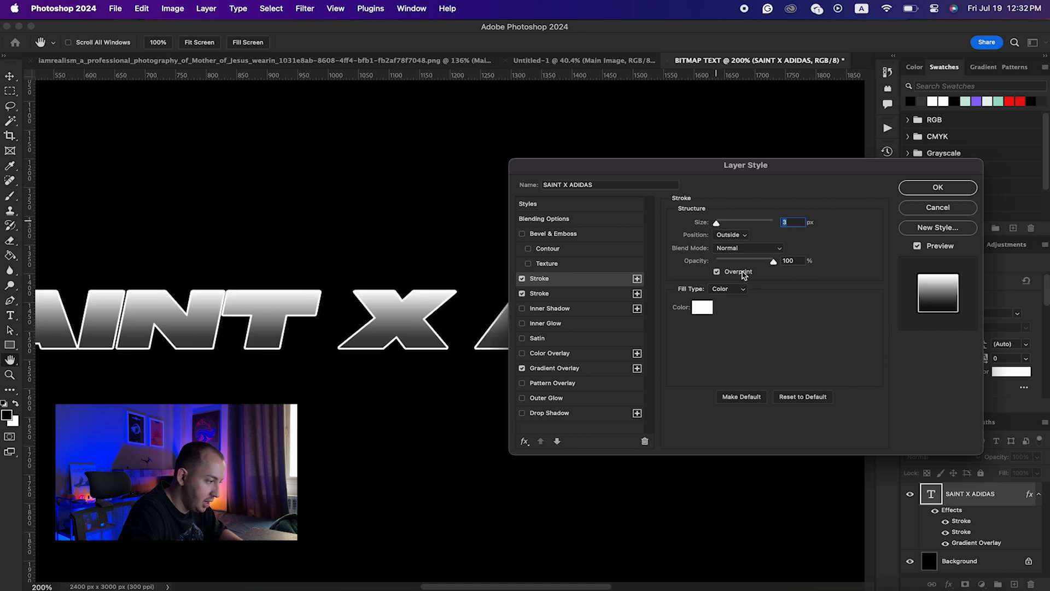
left_click(523, 413)
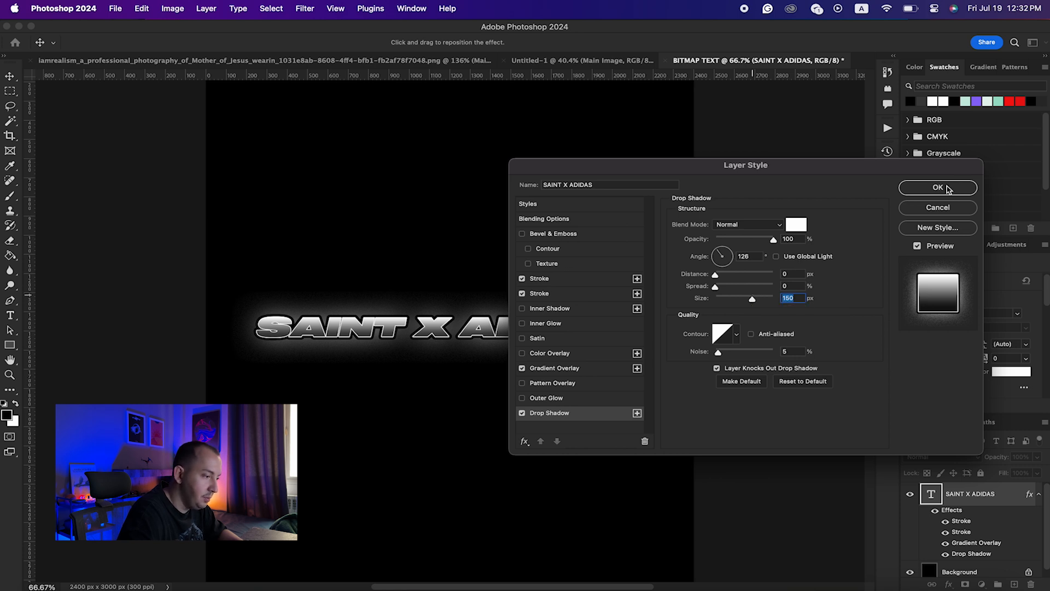
Commit the white glowing drop shadow and all the title's layer effects.
left_click(938, 187)
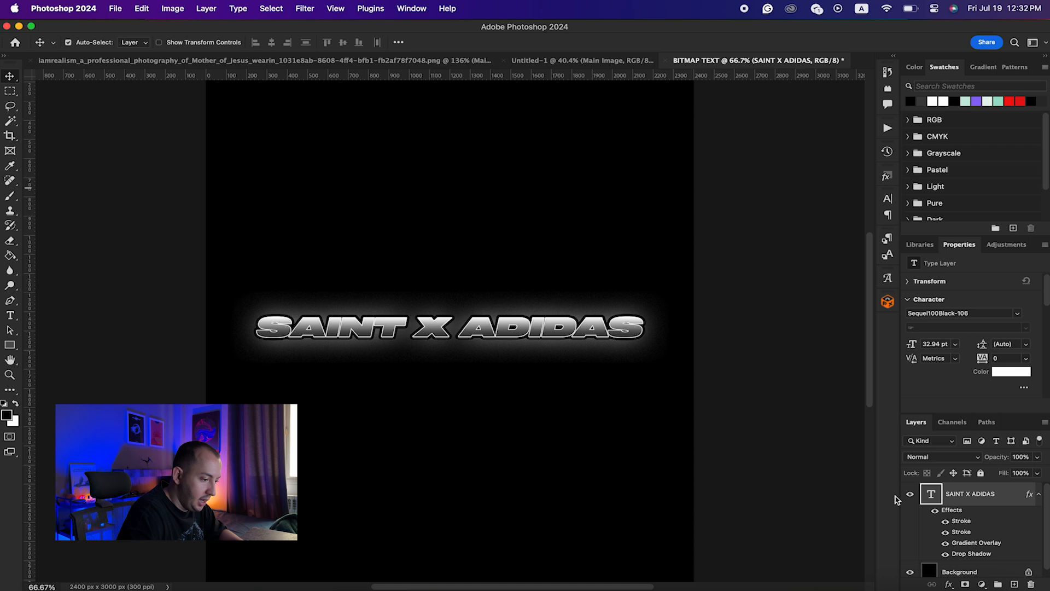
Convert the title to a 60 ppi diffusion-dithered bitmap and back to RGB Color.
left_click(172, 8)
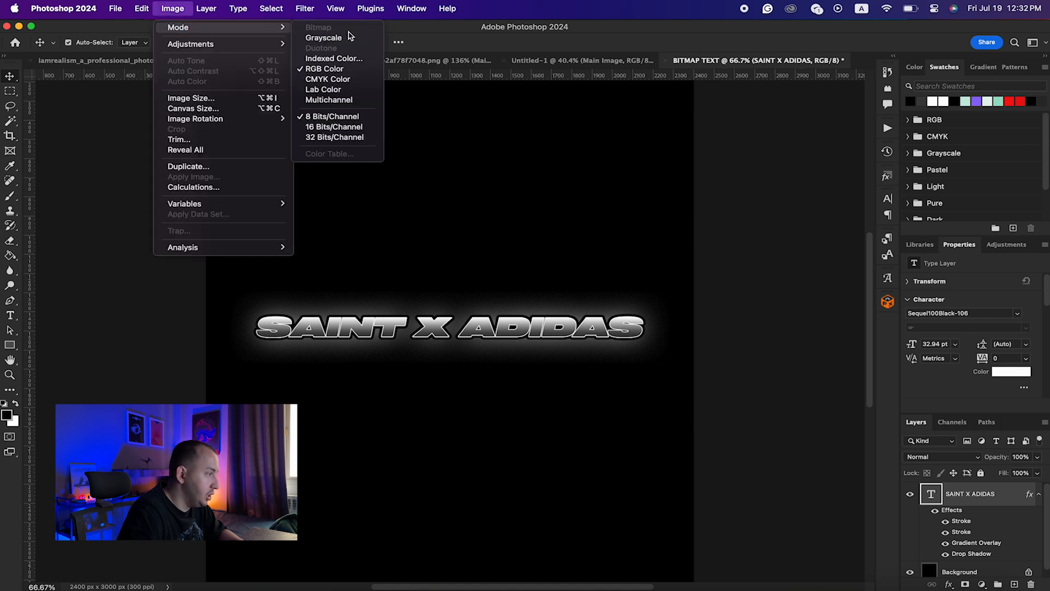
mouse_move(324, 38)
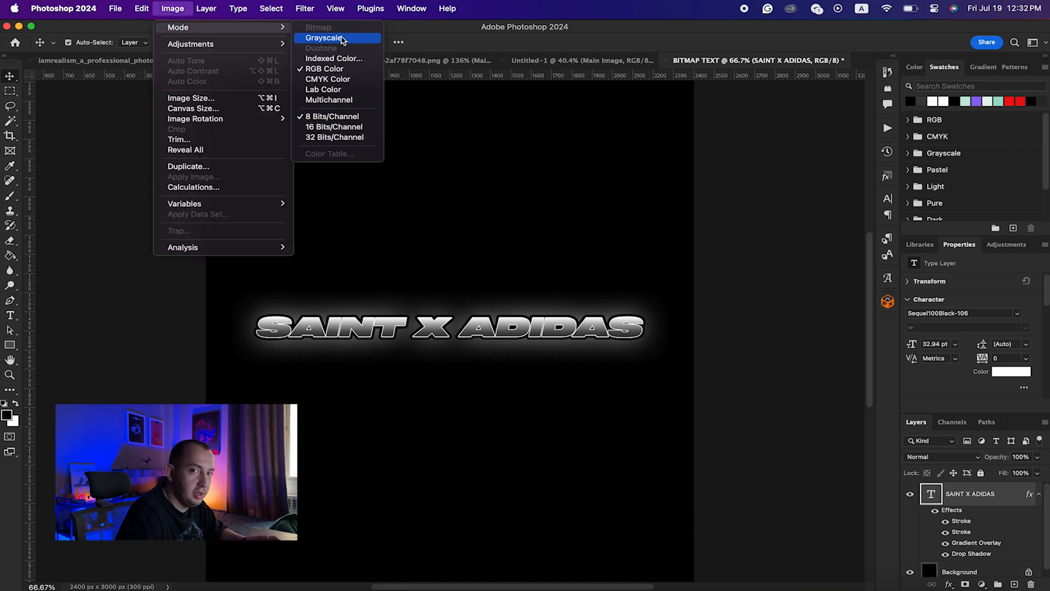
left_click(326, 37)
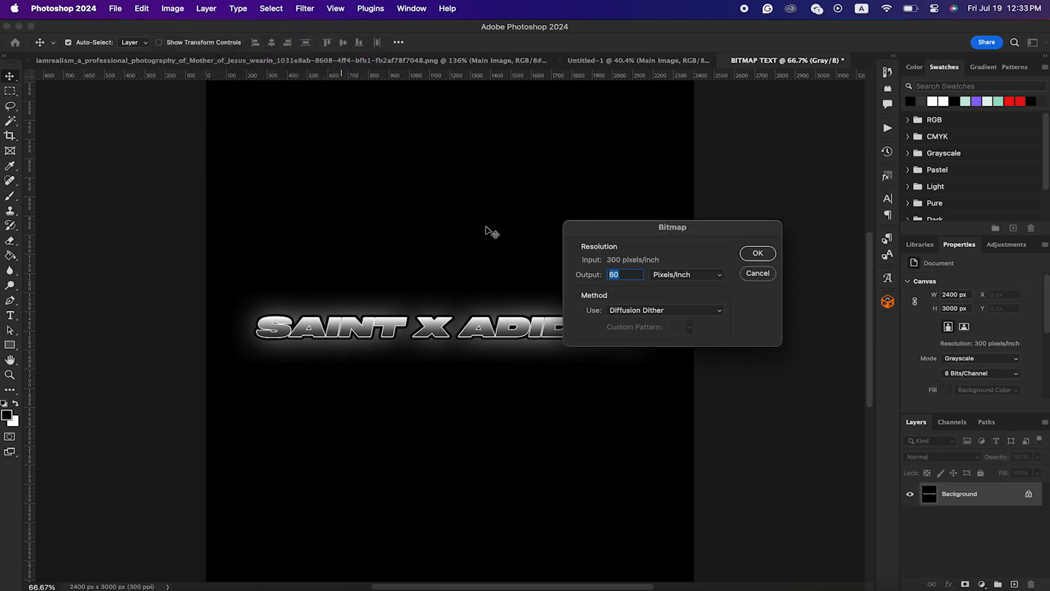
left_click(757, 252)
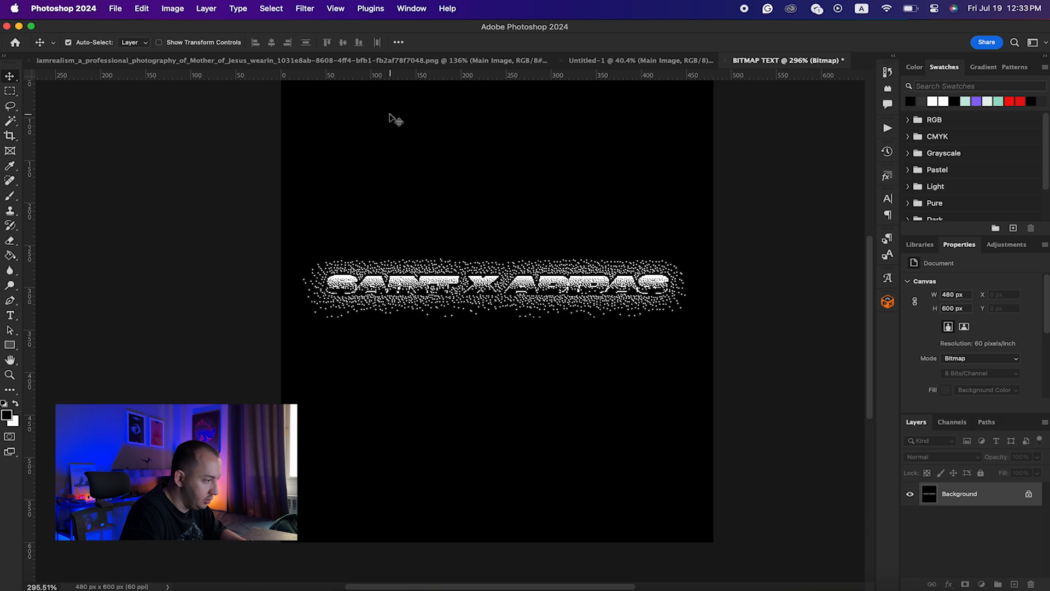
mouse_move(1001, 506)
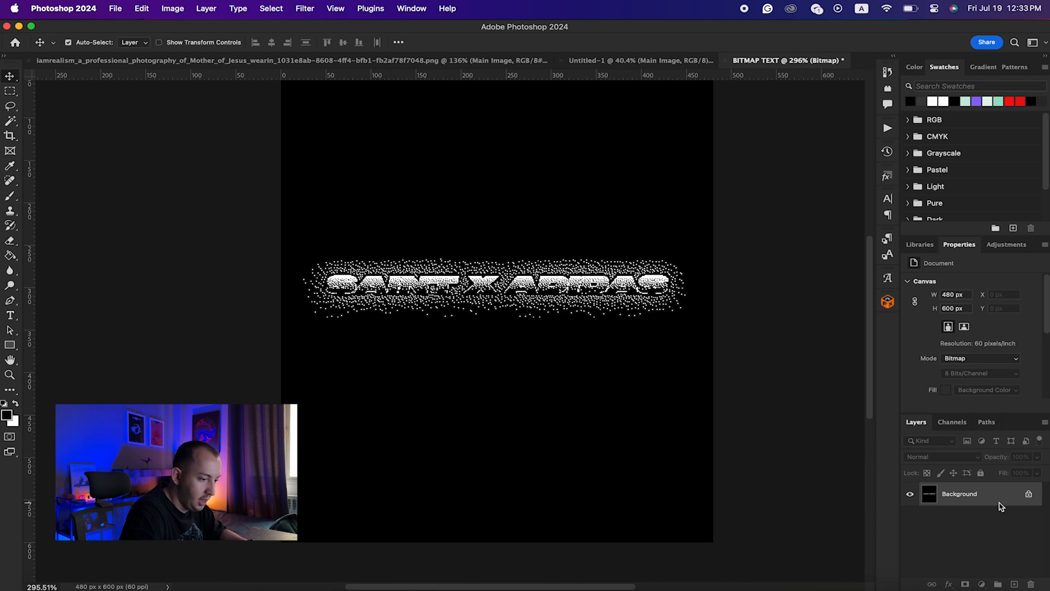
left_click(173, 9)
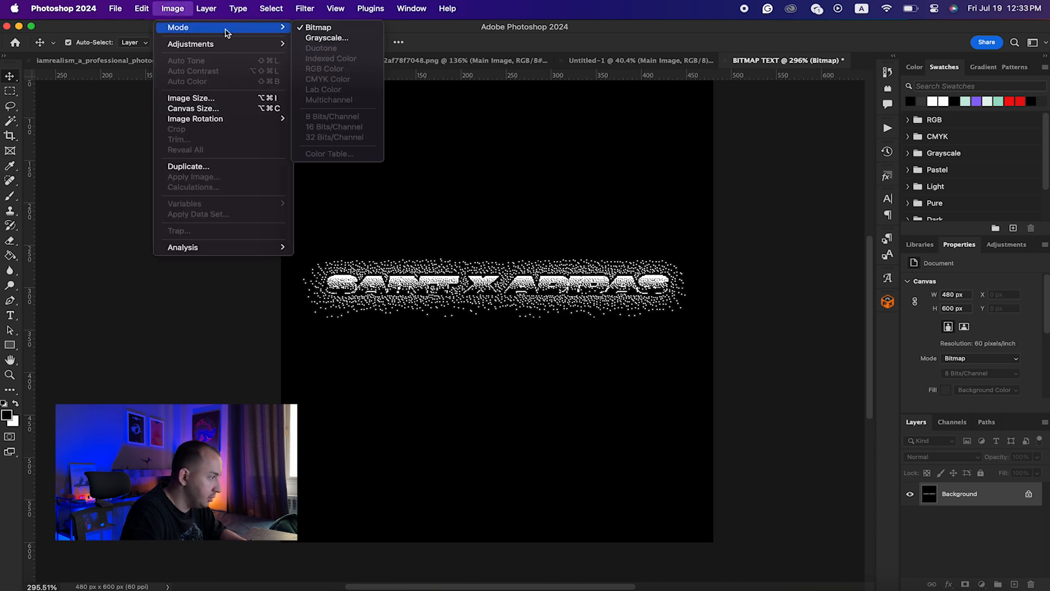
left_click(327, 37)
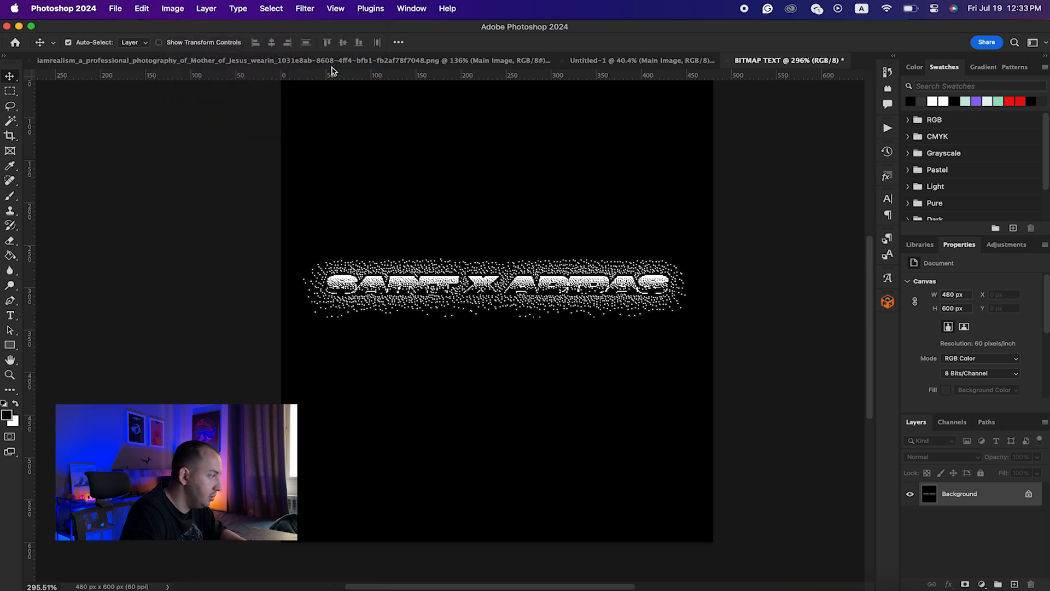
Bring up the Image Size settings for the dithered title.
left_click(173, 8)
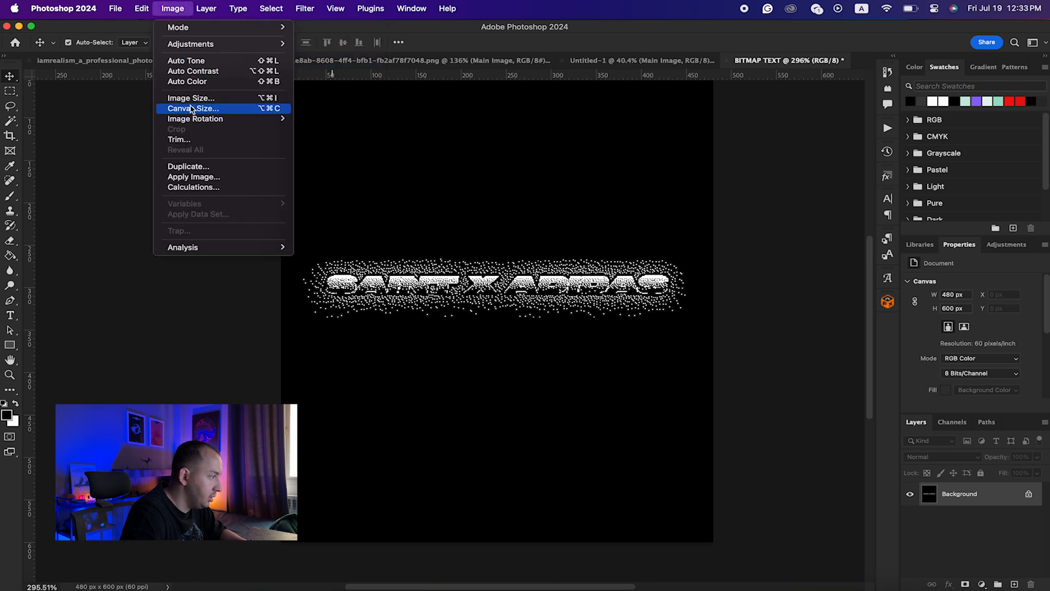
left_click(190, 98)
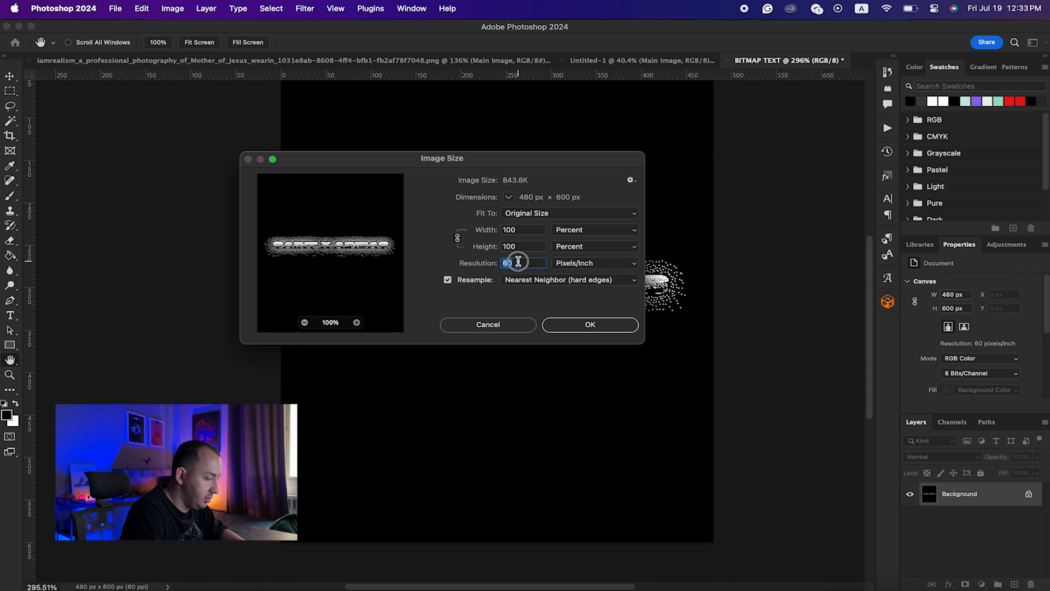
Resample the dithered title to 2400 × 3000 px at 300 ppi with Nearest Neighbor.
type("300")
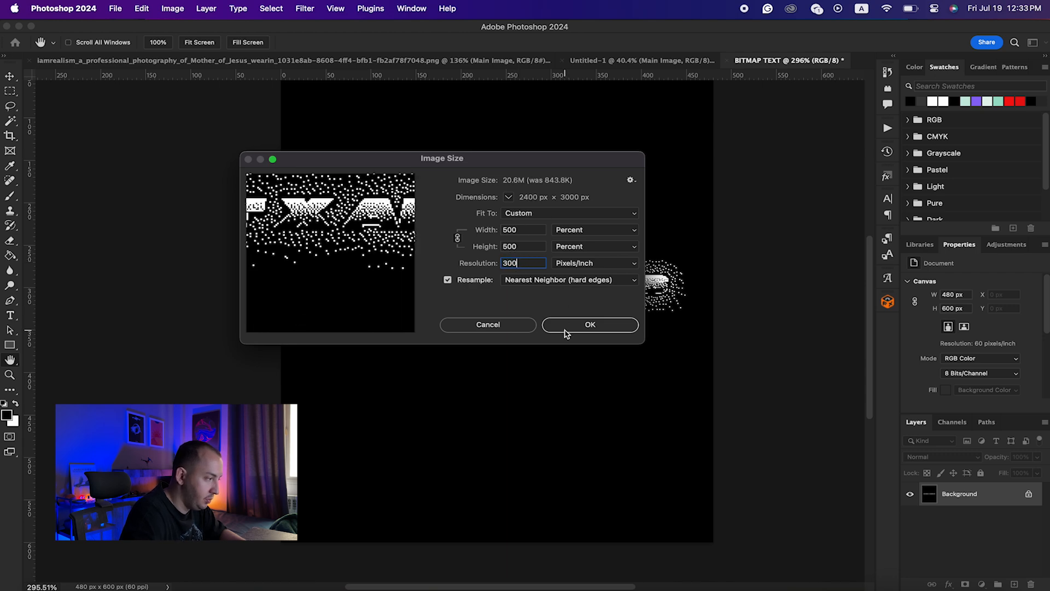
left_click(590, 324)
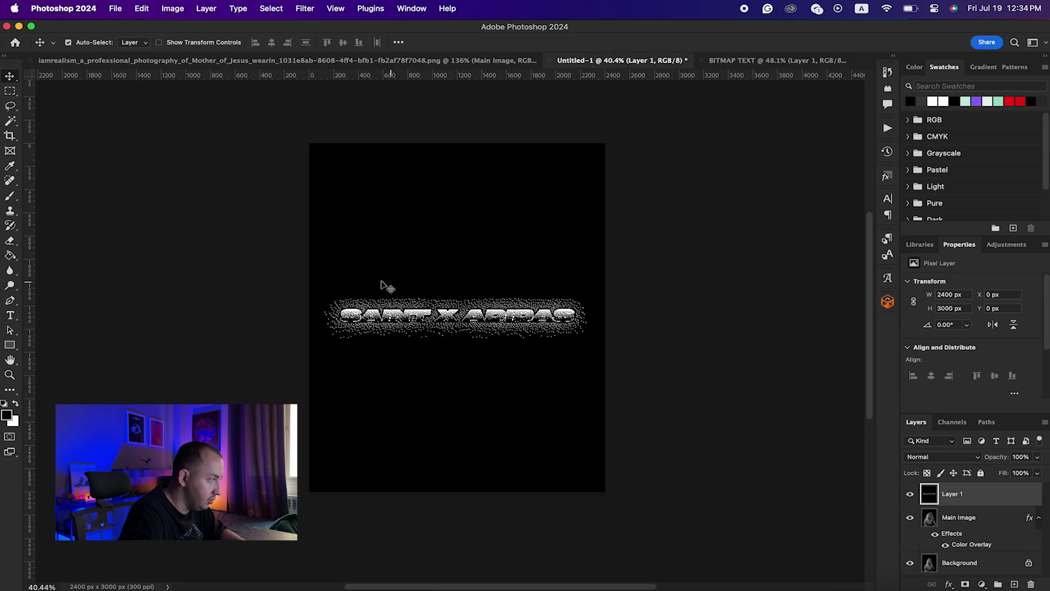
Remove the pasted title's black background and tint it blue-violet (#7281dd) with a Color Overlay.
left_click(10, 106)
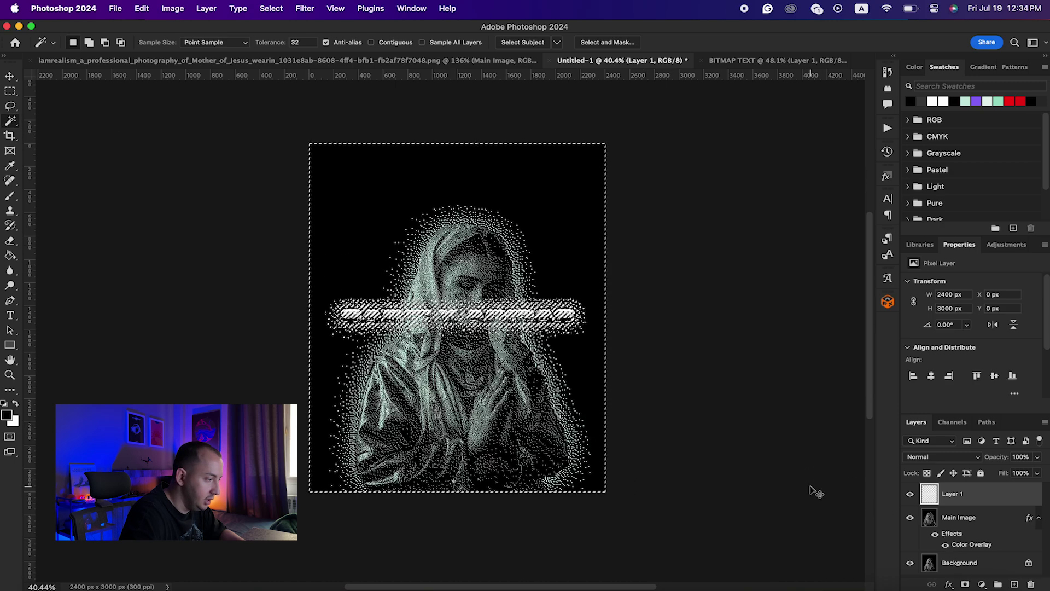
double_click(952, 494)
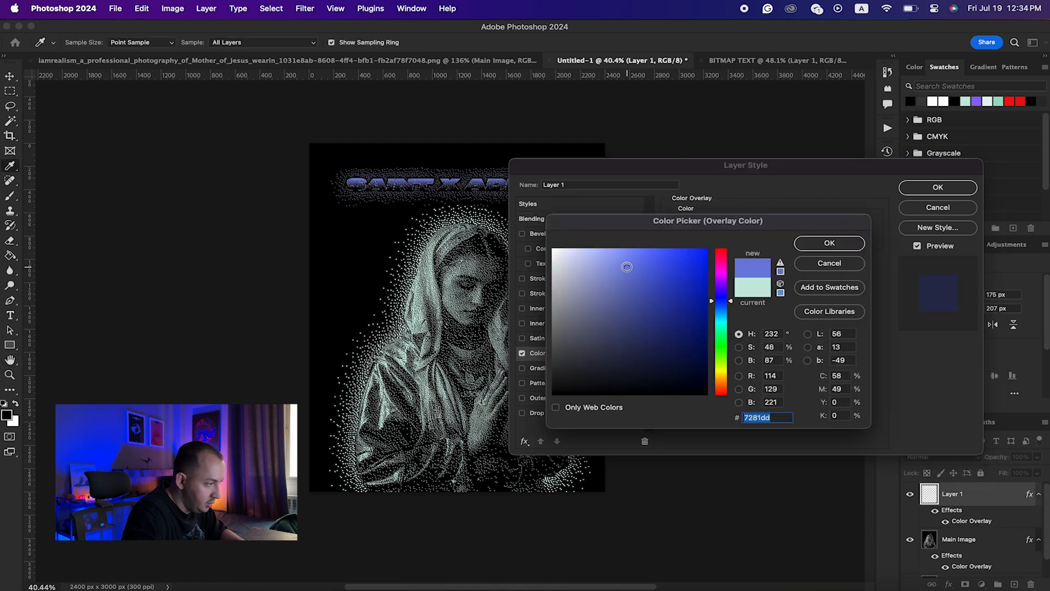
left_click(830, 243)
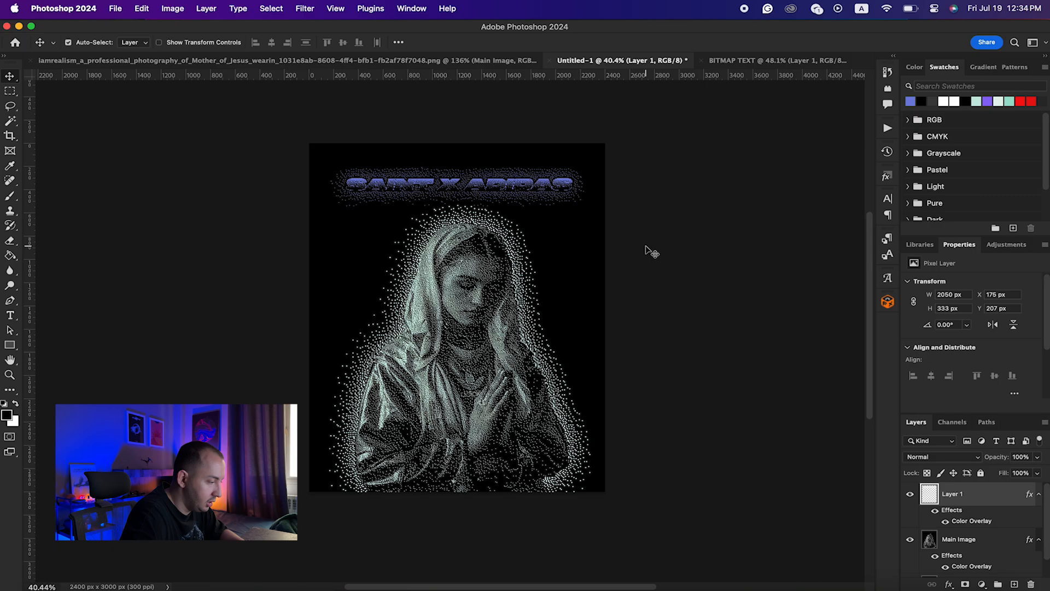